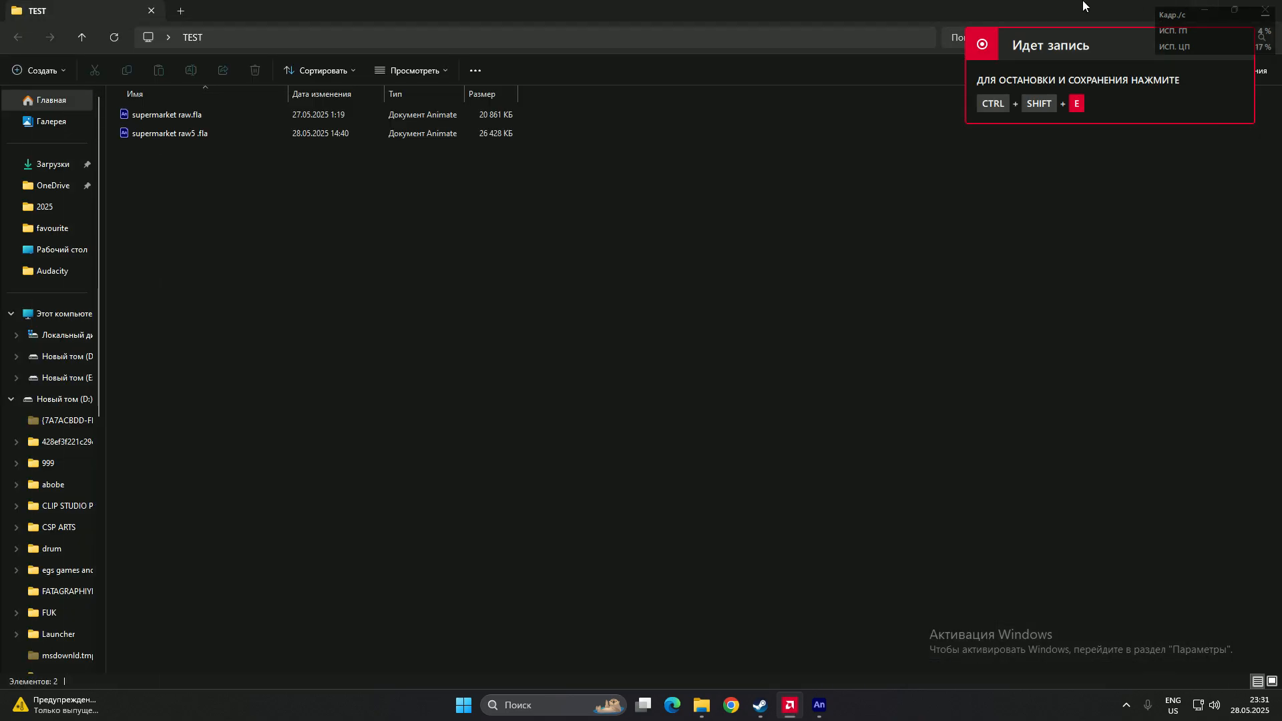
# Attempt to open supermarket raw.fla from the TEST folder and dismiss Animate's opening error.
pyautogui.click(170, 132)
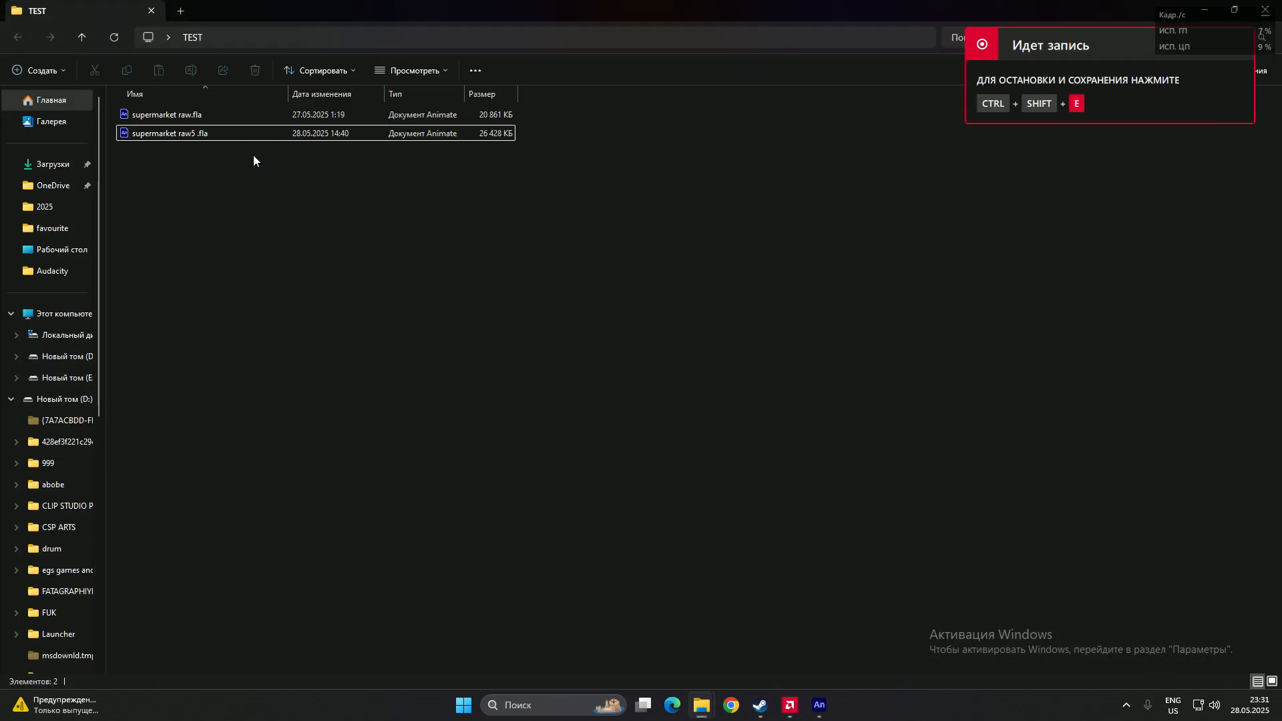
pyautogui.click(167, 115)
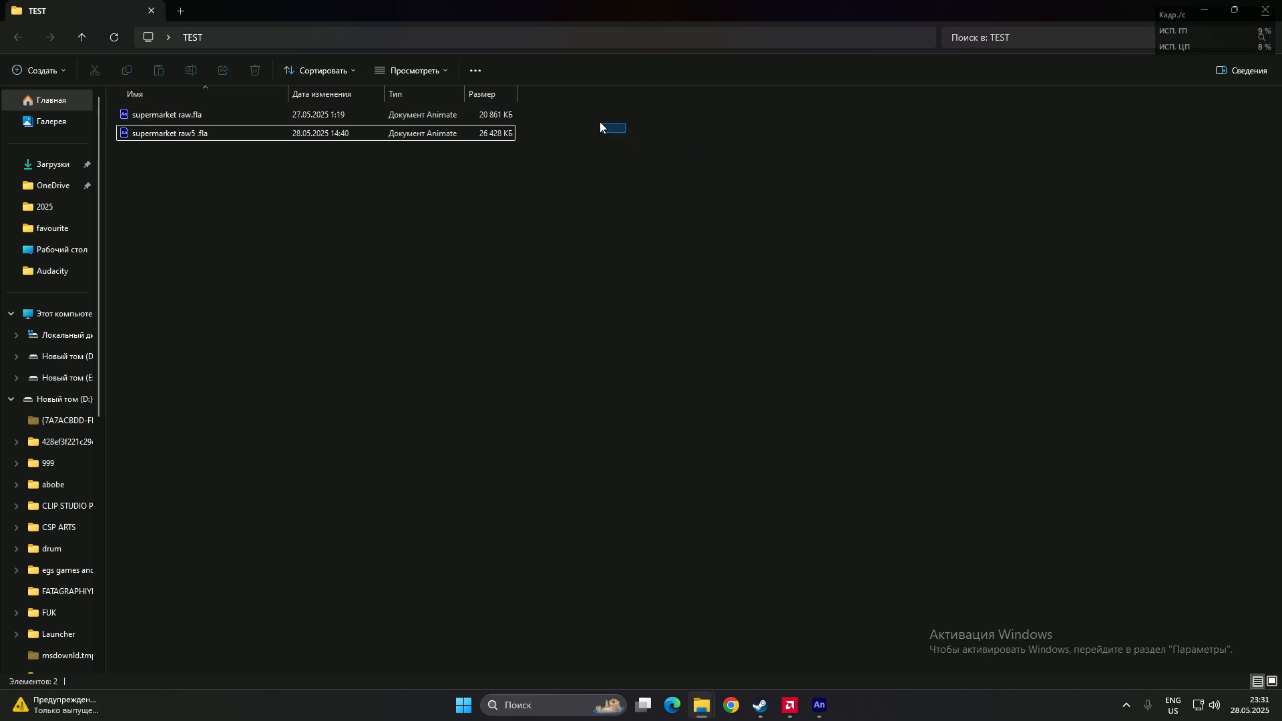
pyautogui.moveTo(198, 128)
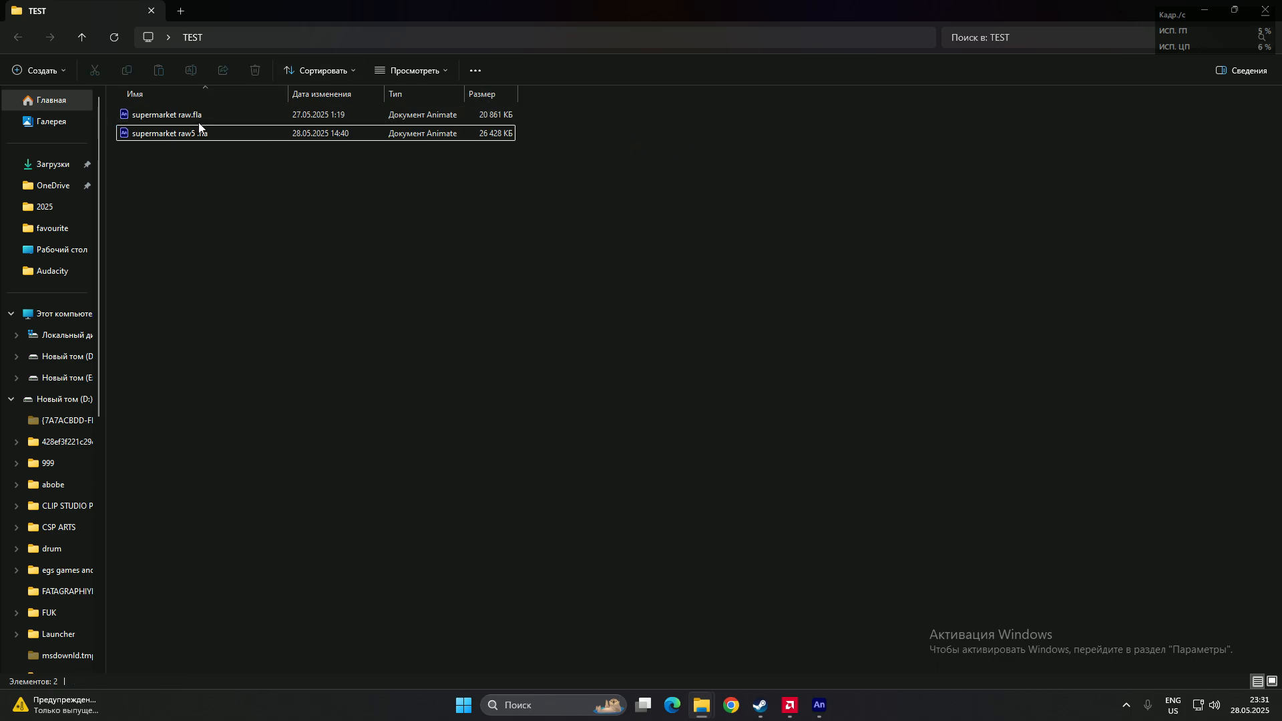
pyautogui.click(167, 115)
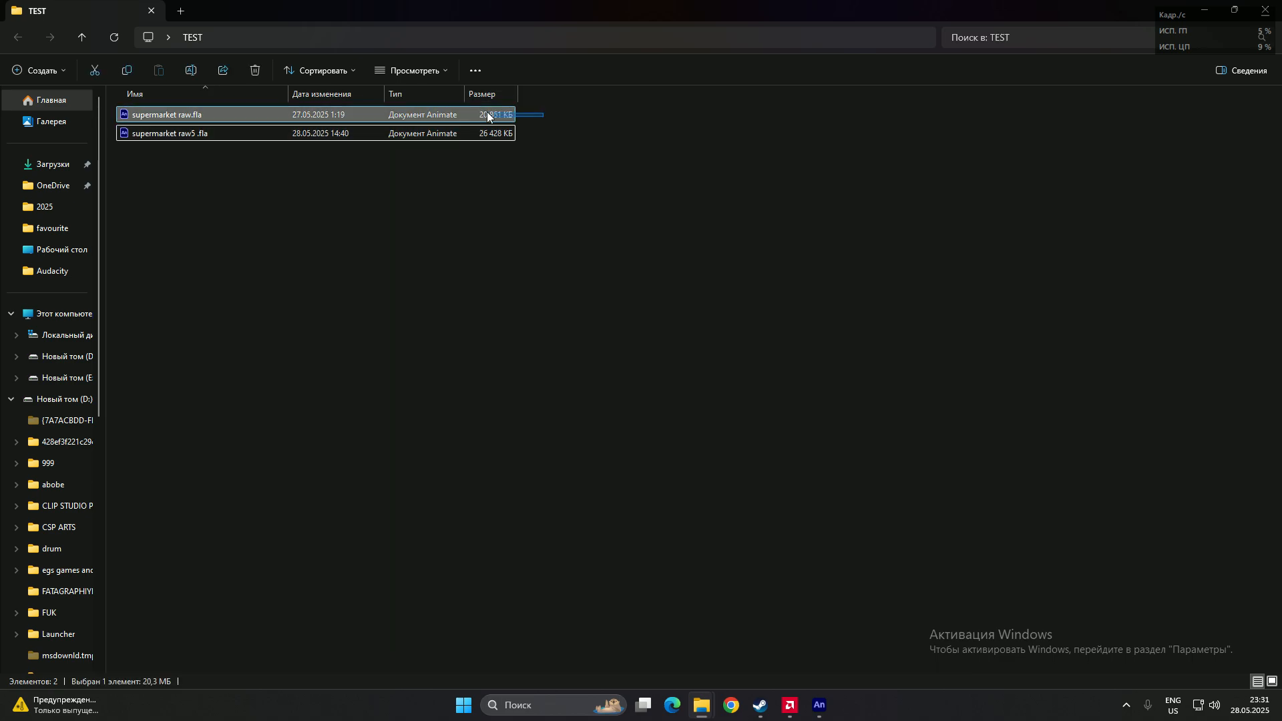
pyautogui.moveTo(818, 705)
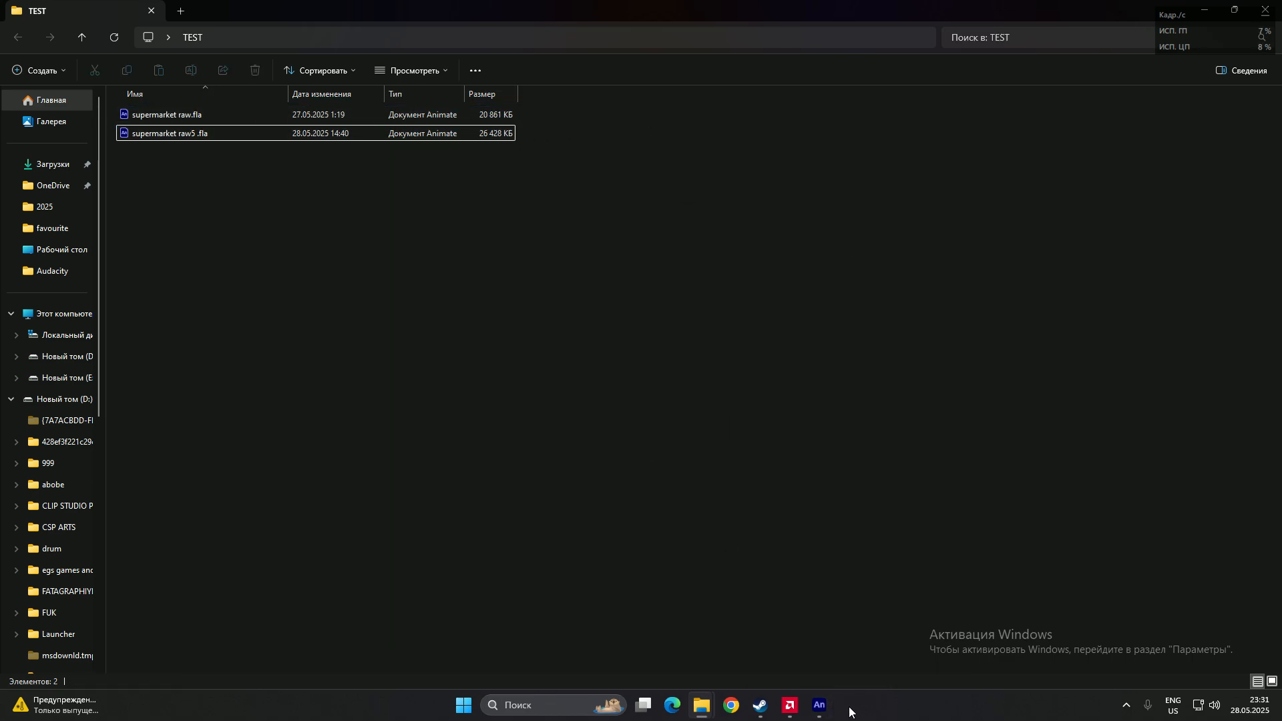
pyautogui.click(165, 115)
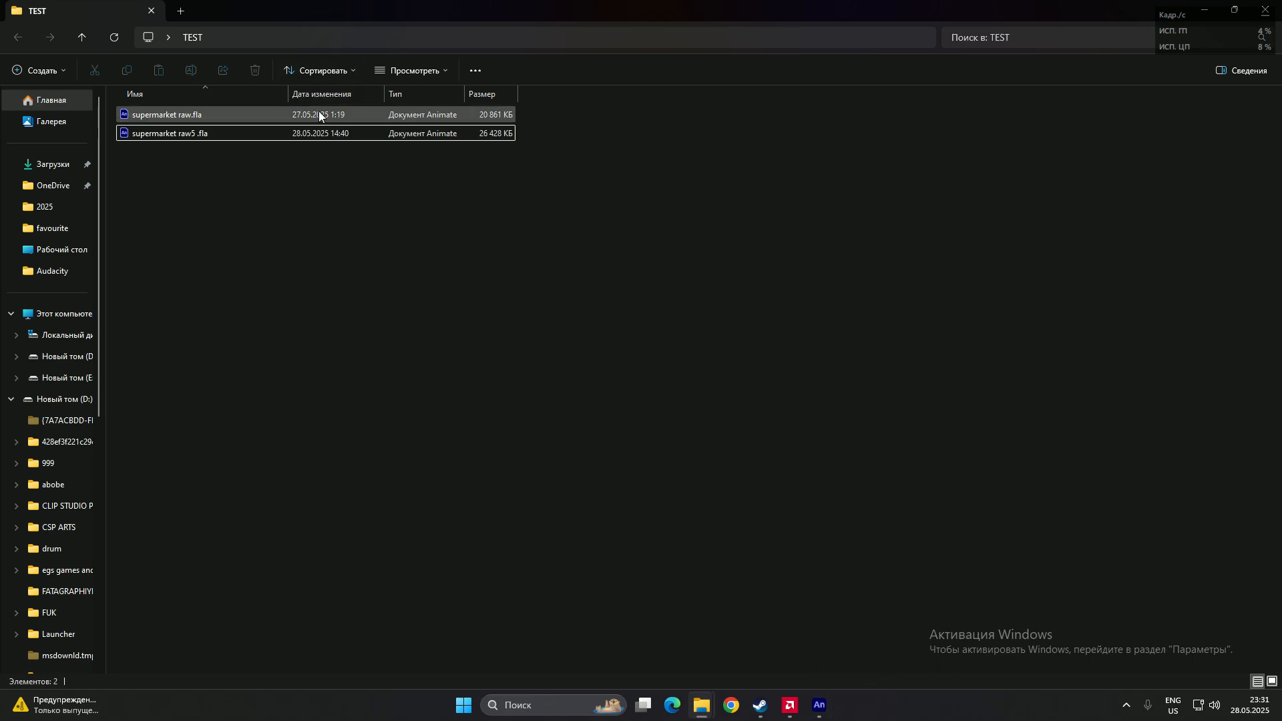
pyautogui.moveTo(298, 124)
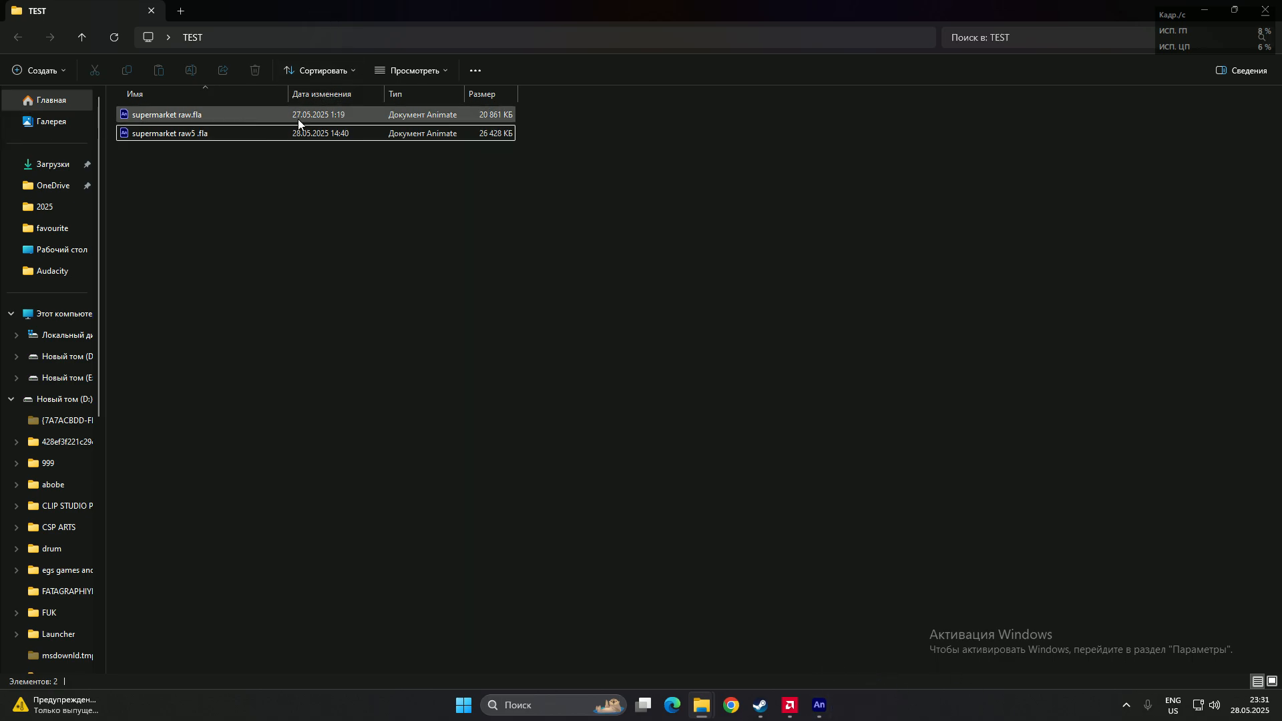
pyautogui.click(817, 705)
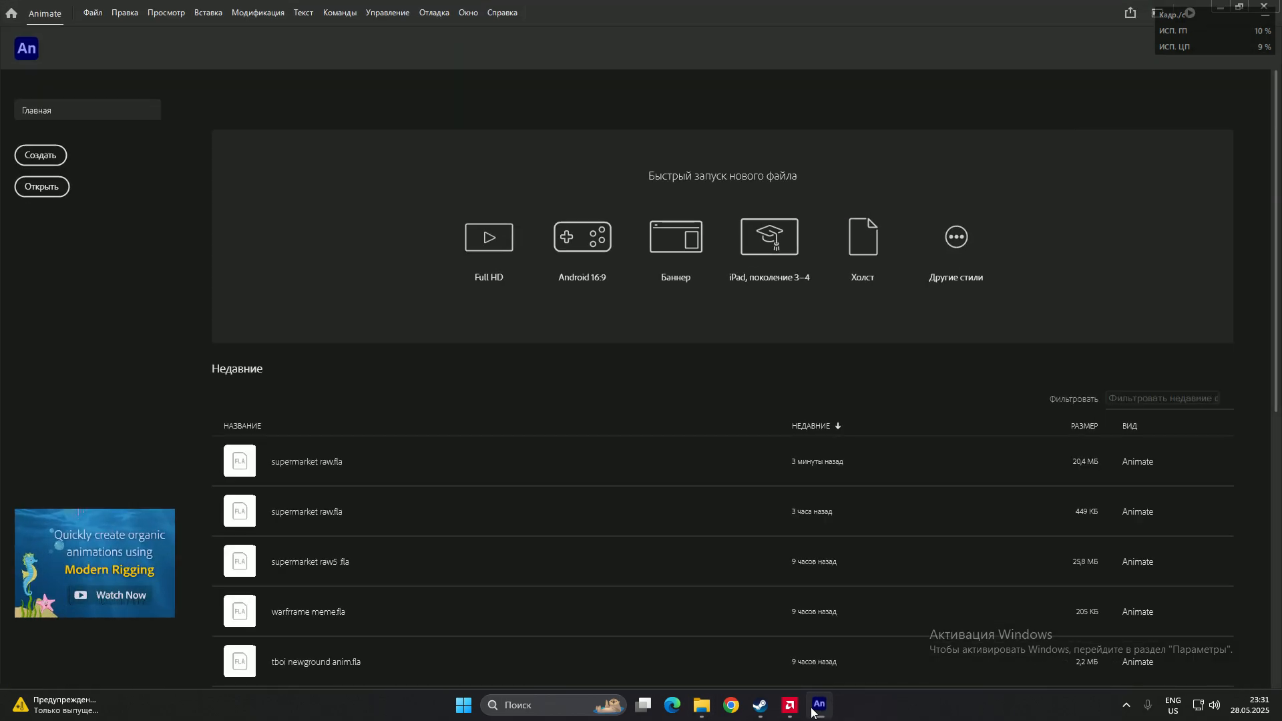
pyautogui.click(700, 705)
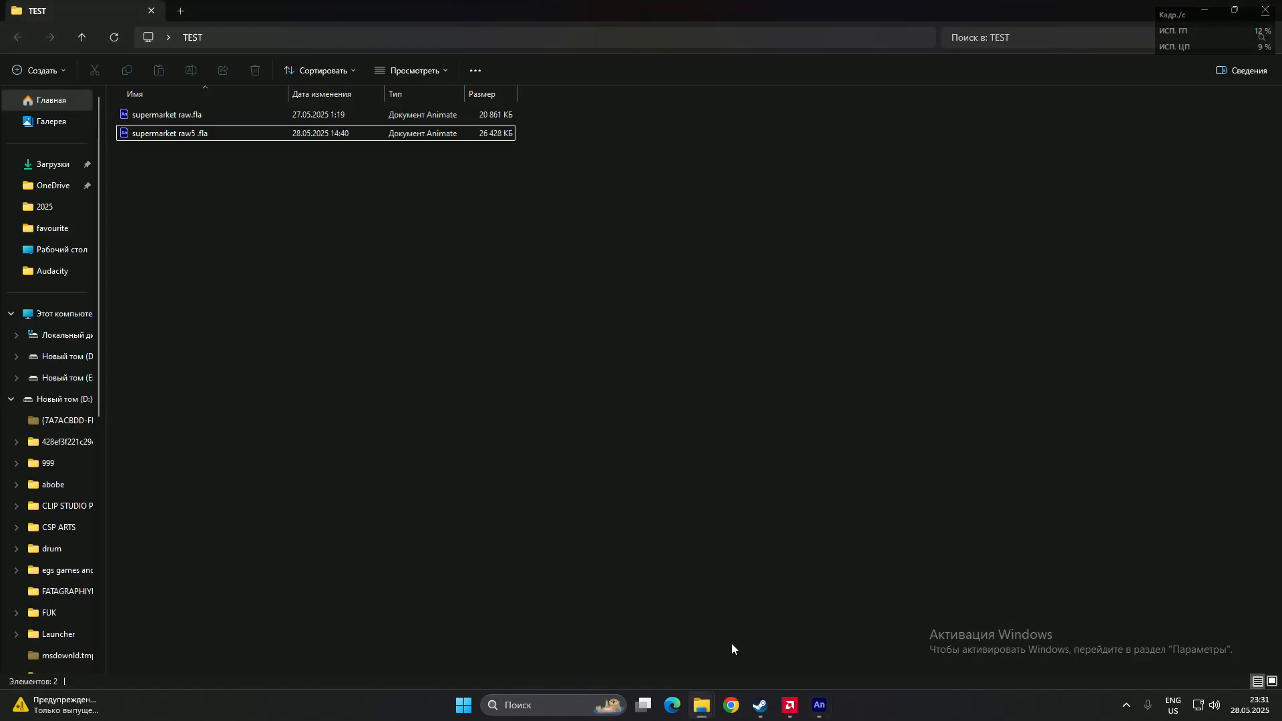
pyautogui.click(167, 114)
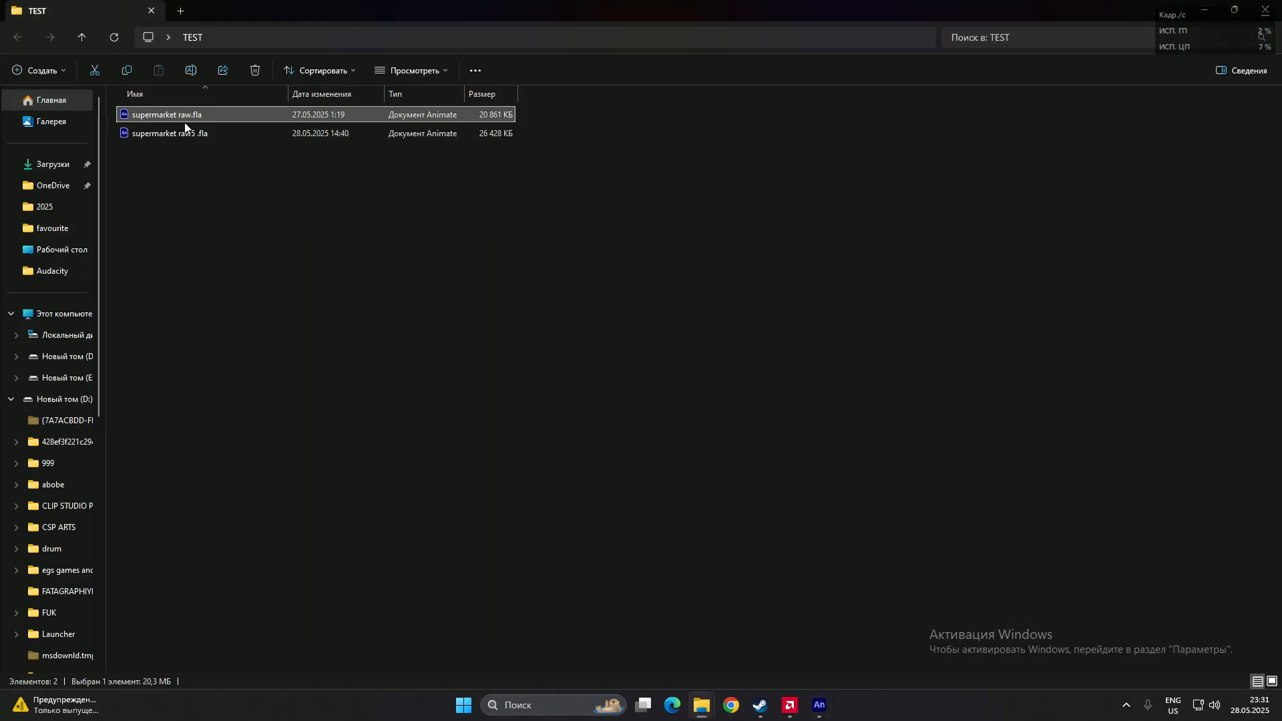
pyautogui.doubleClick(166, 115)
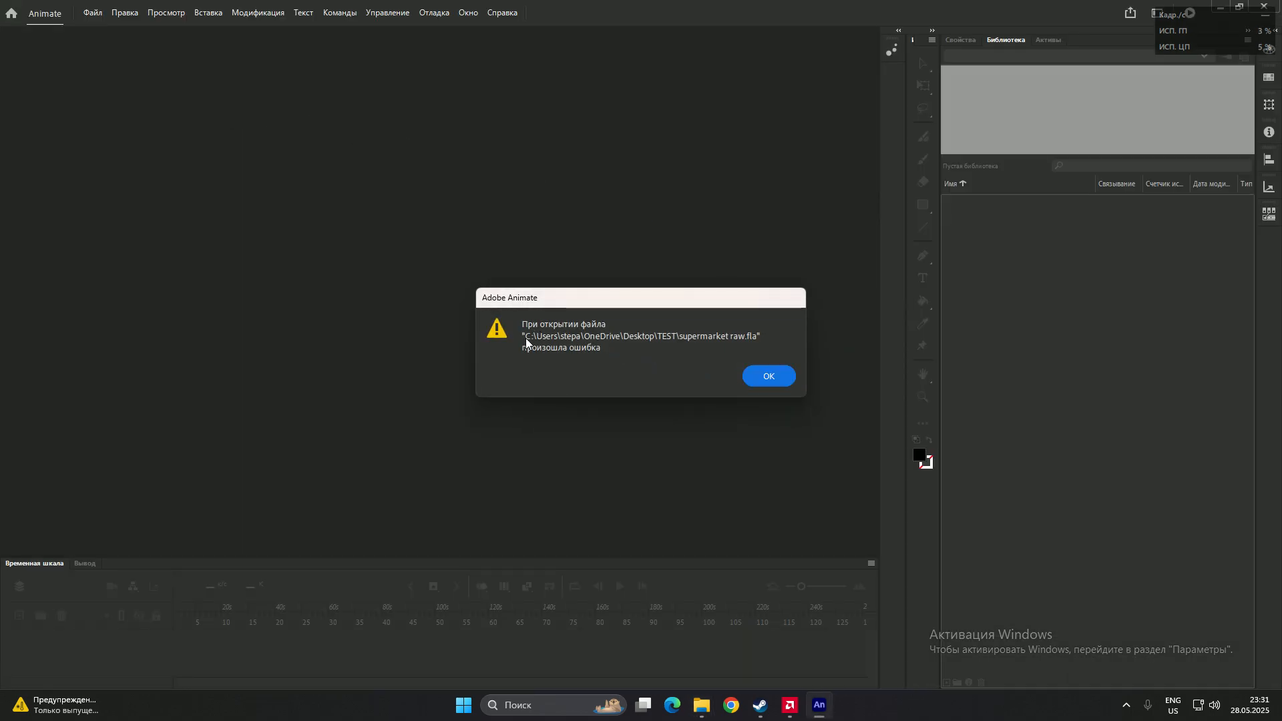
pyautogui.moveTo(380, 417)
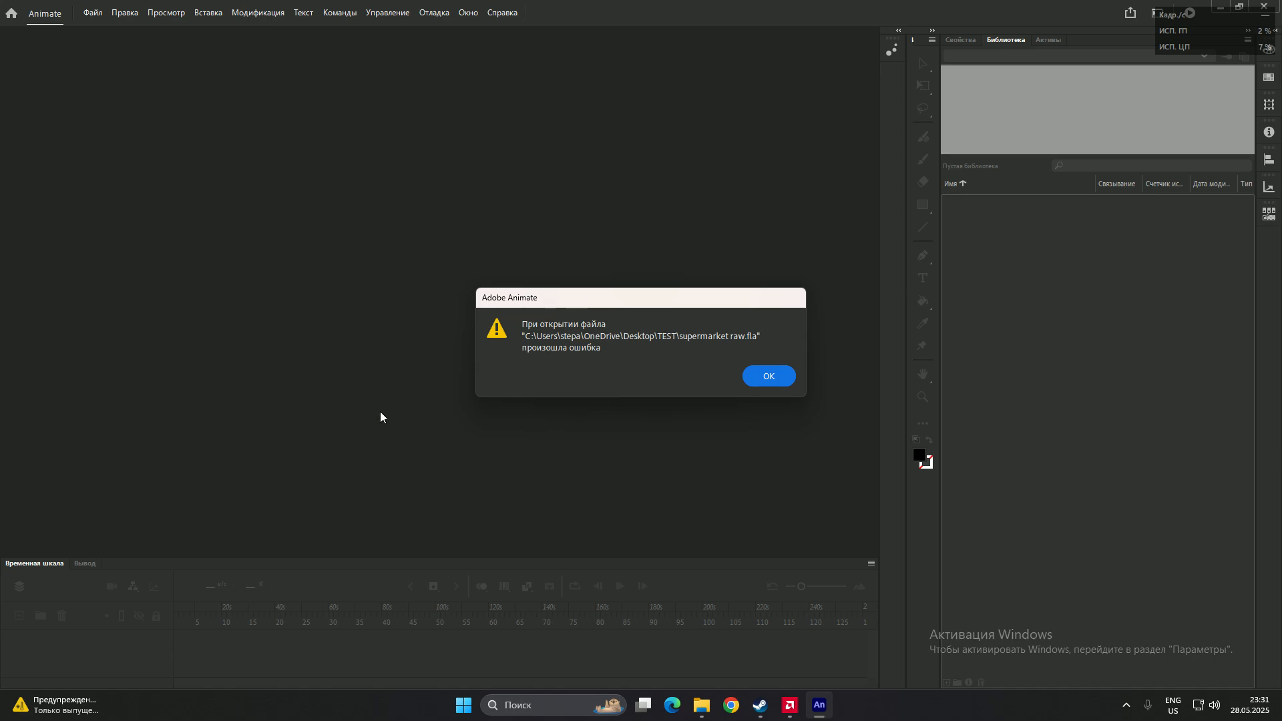
pyautogui.moveTo(517, 338)
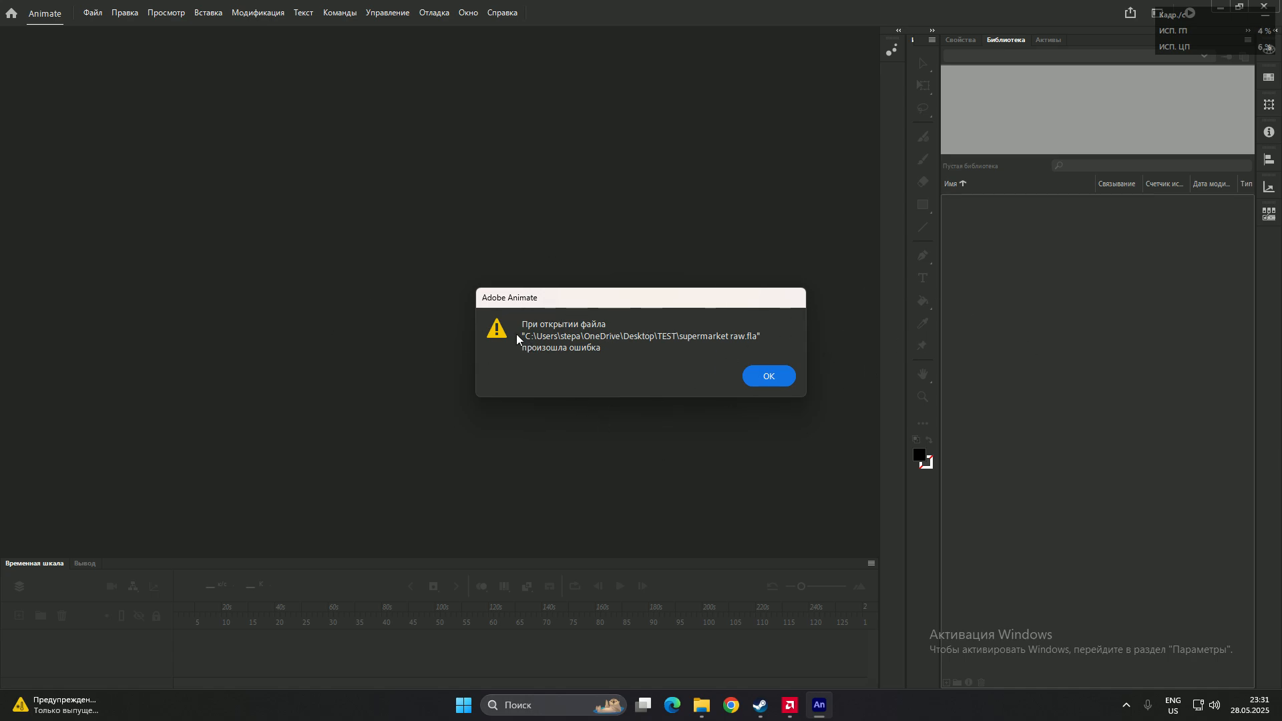
pyautogui.moveTo(557, 359)
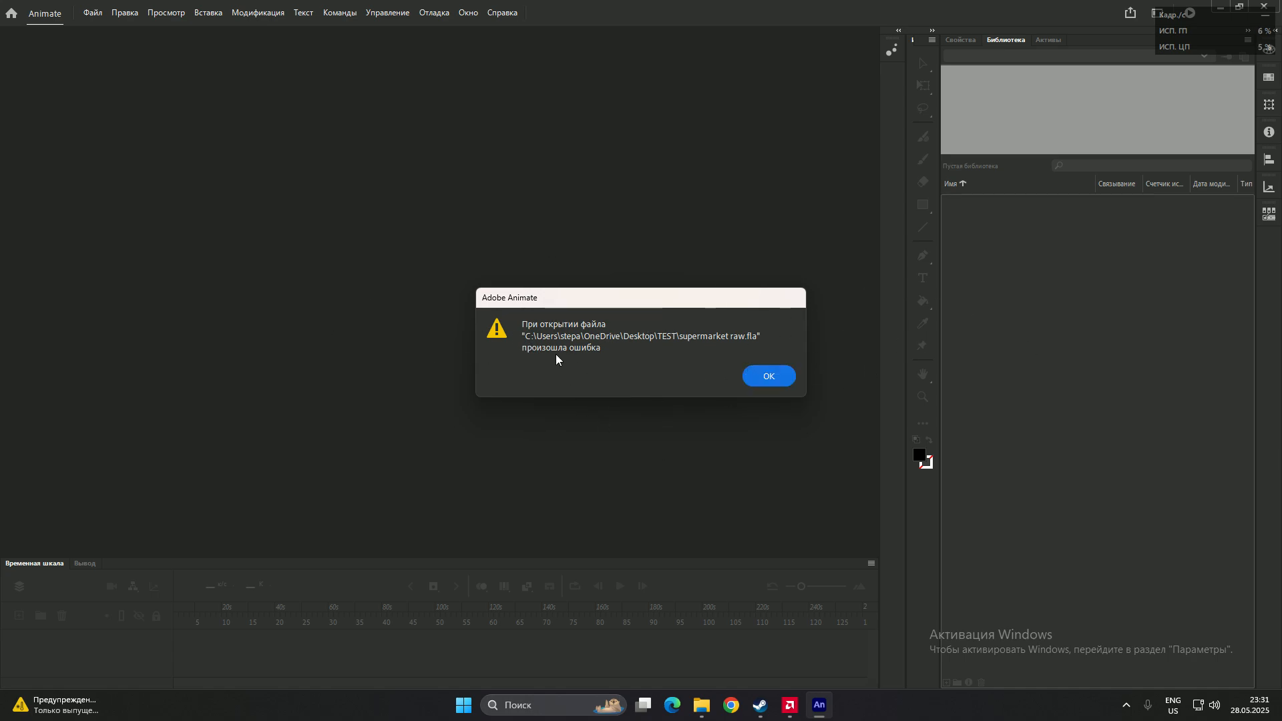
pyautogui.click(766, 377)
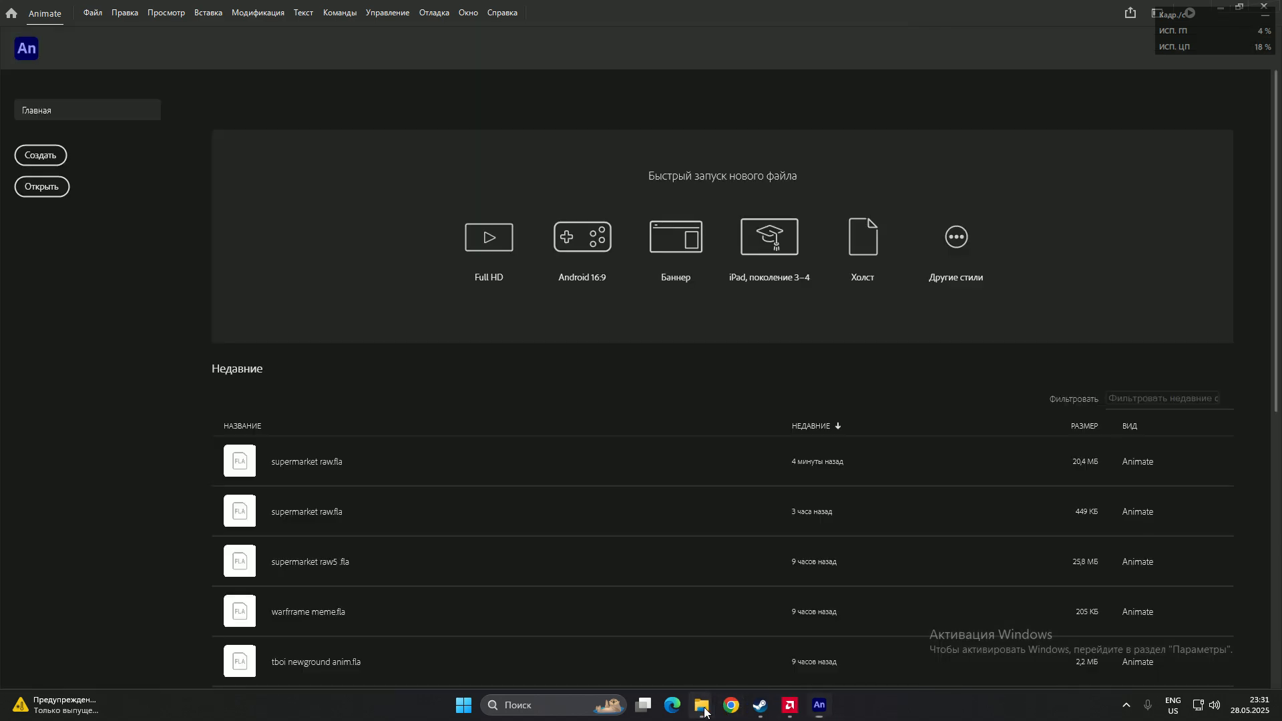
# Open supermarket raw5 .fla instead and preview a bitmap while scrolling its 47-item library.
pyautogui.click(729, 705)
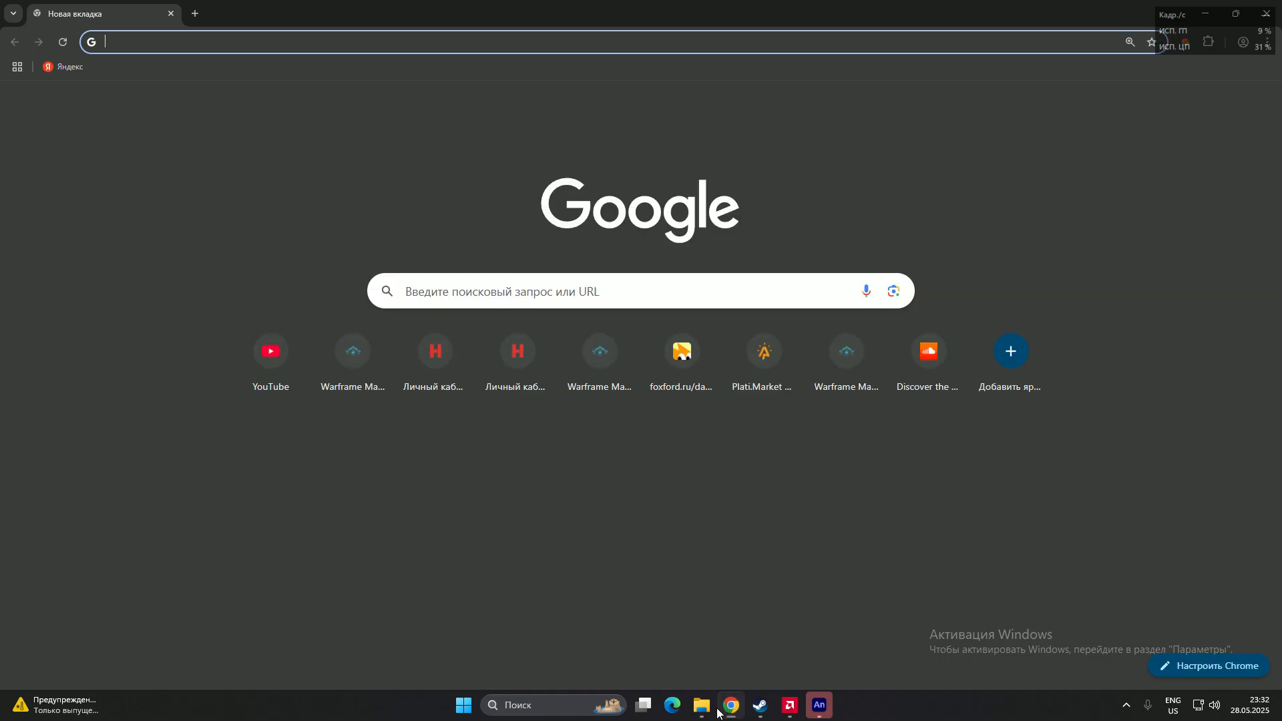
pyautogui.click(818, 705)
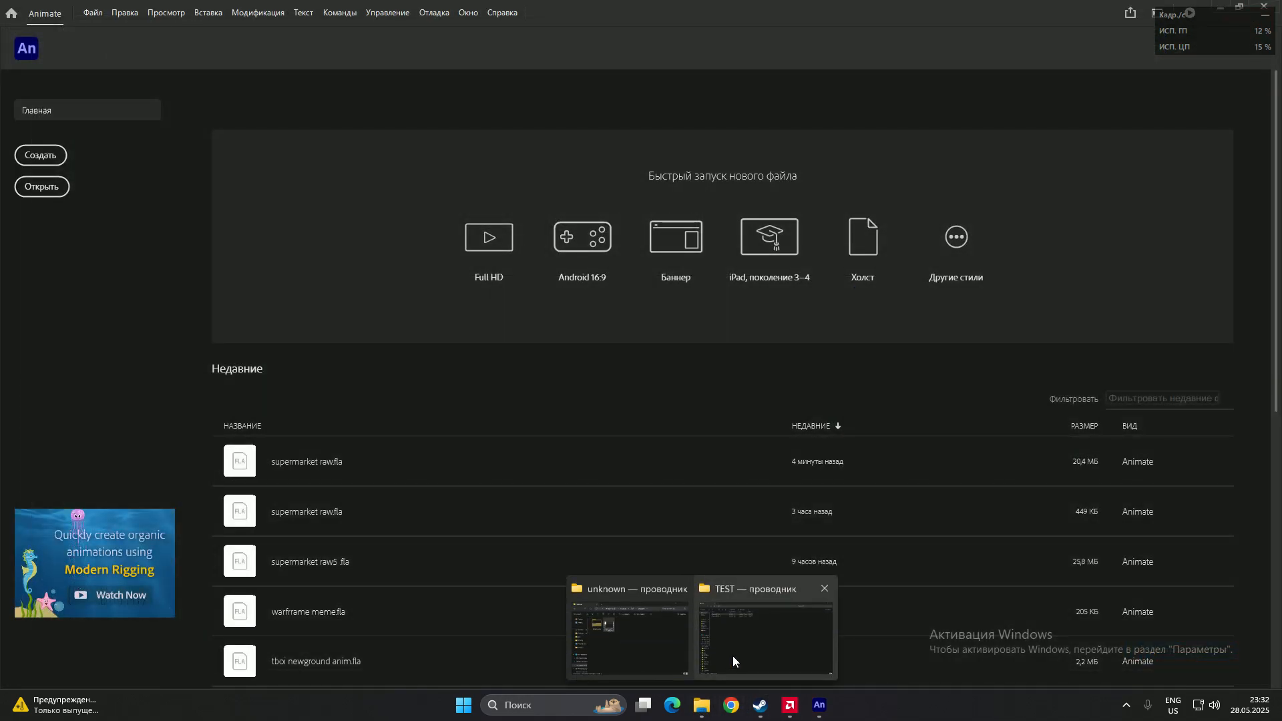
pyautogui.click(762, 629)
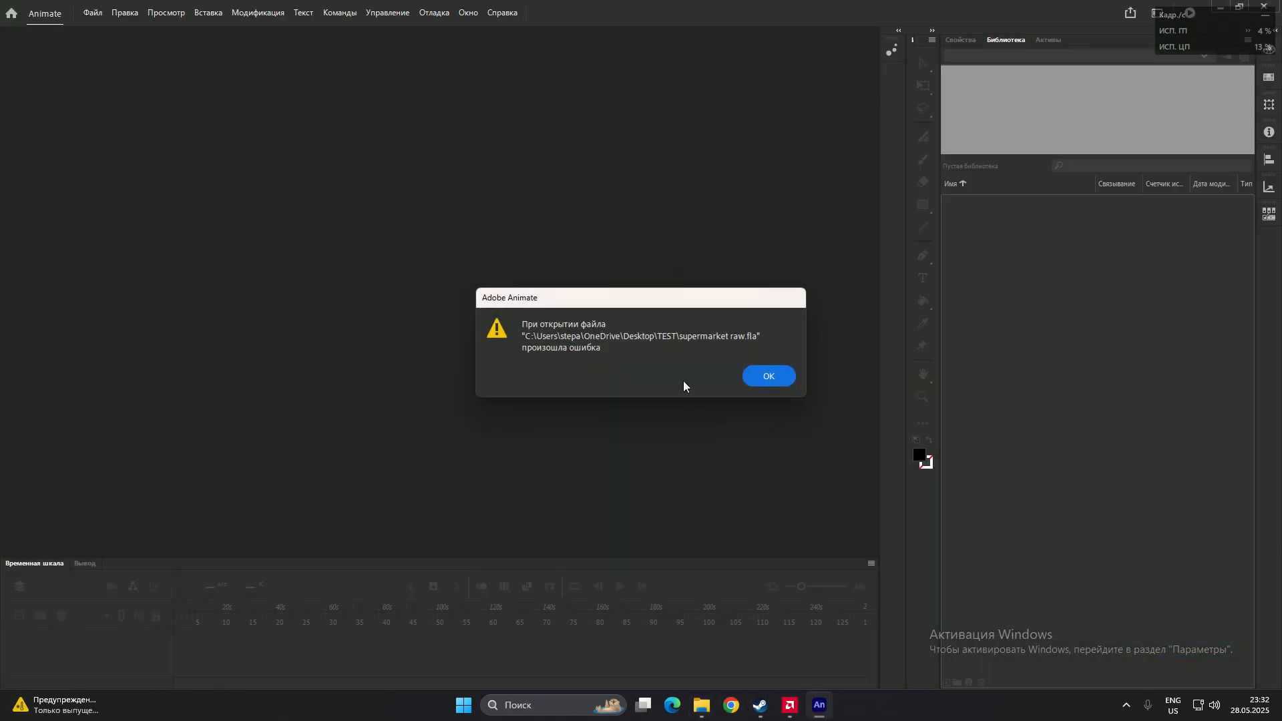
pyautogui.click(766, 377)
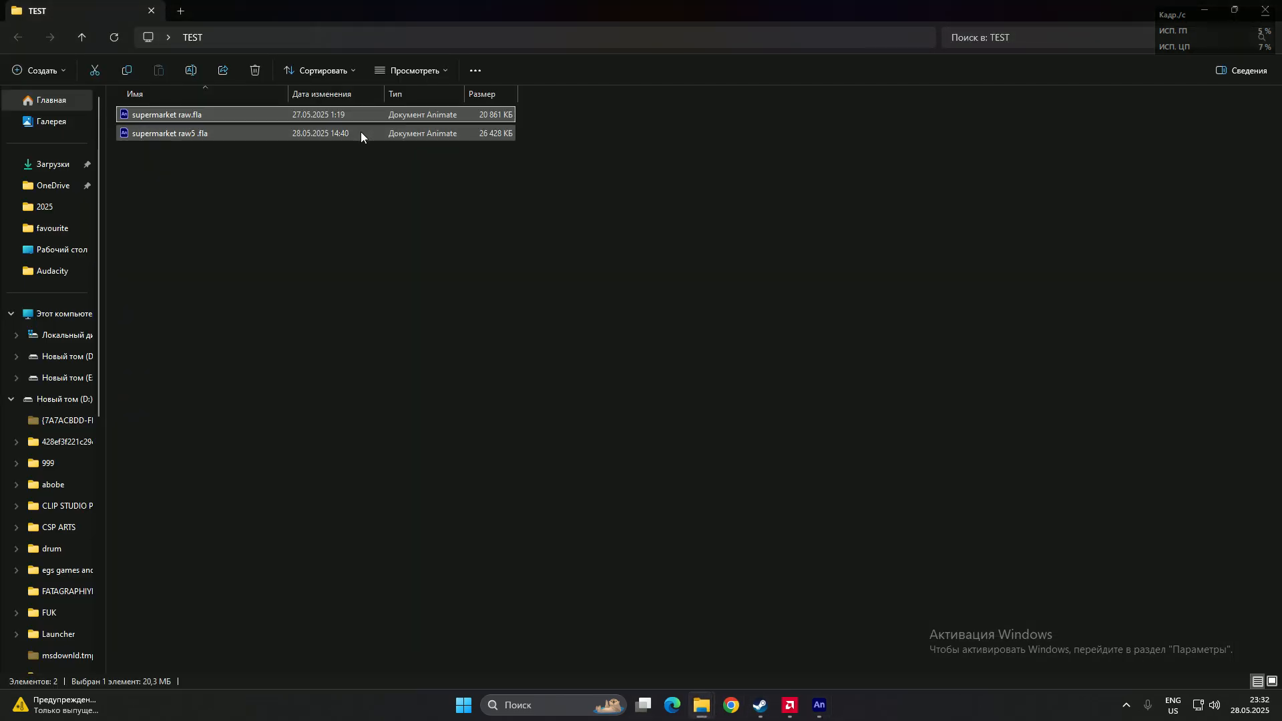
pyautogui.moveTo(215, 137)
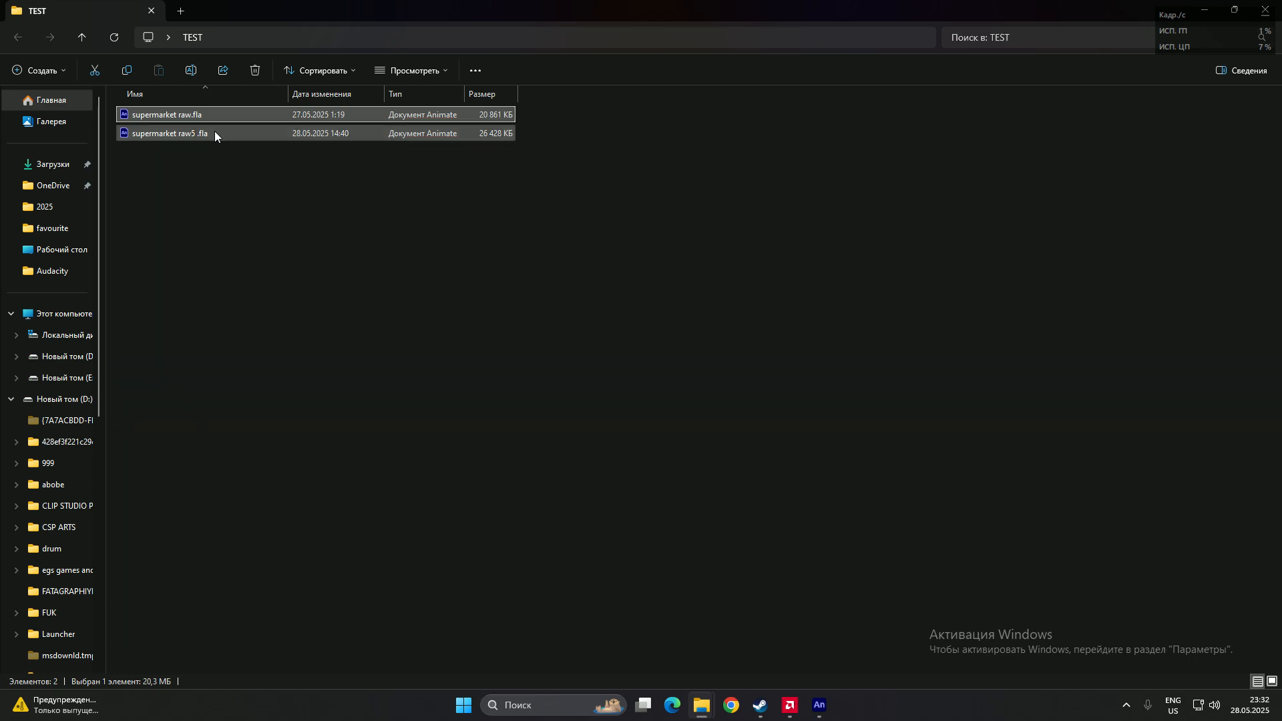
pyautogui.click(173, 134)
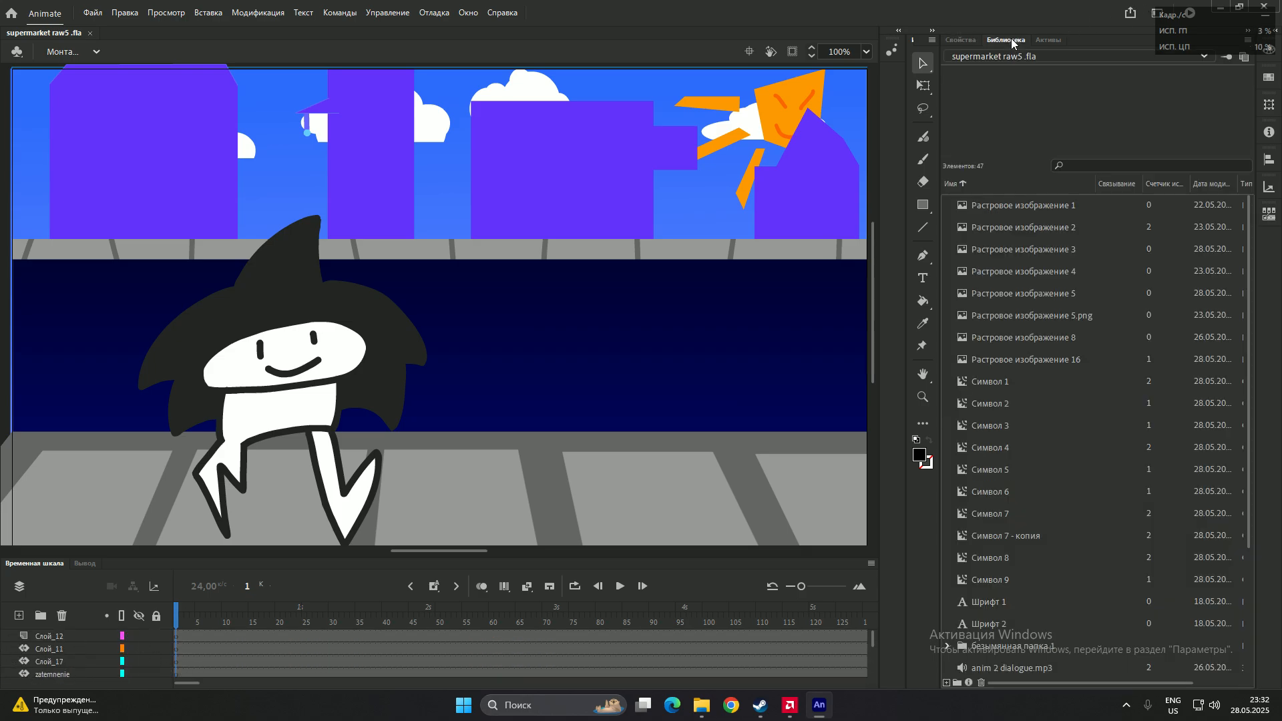
pyautogui.click(1029, 315)
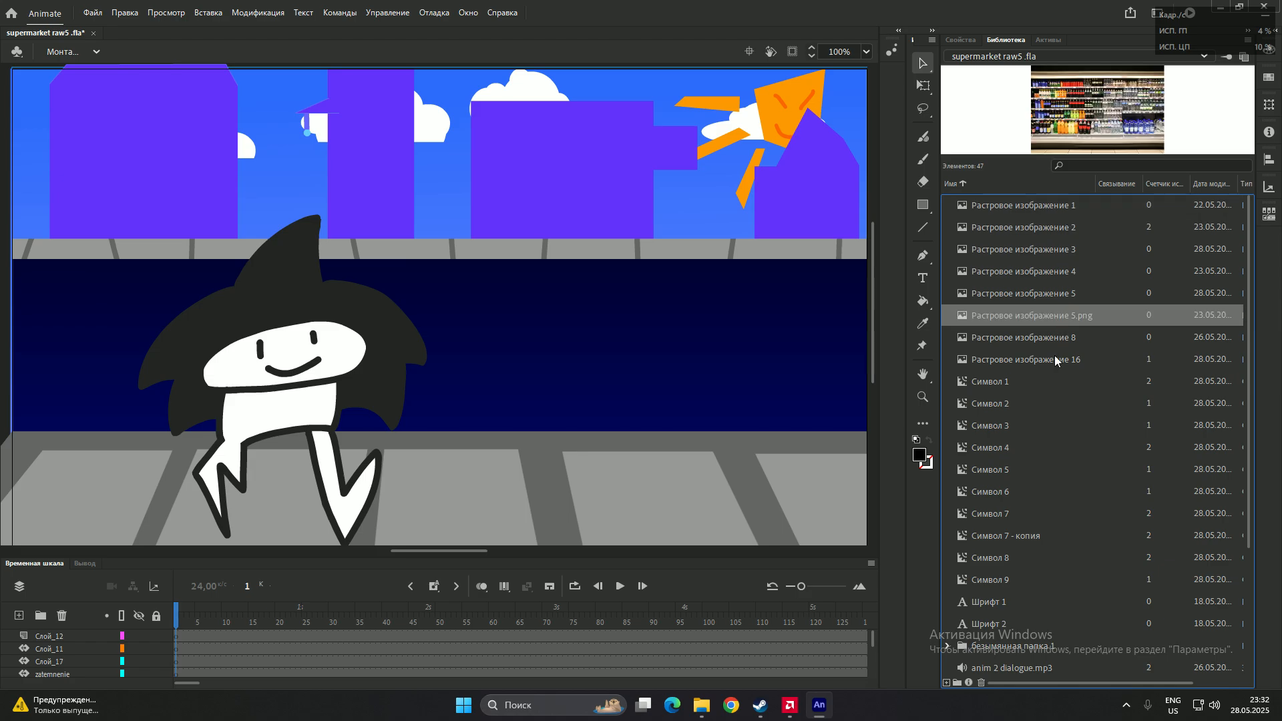
pyautogui.scroll(-3)
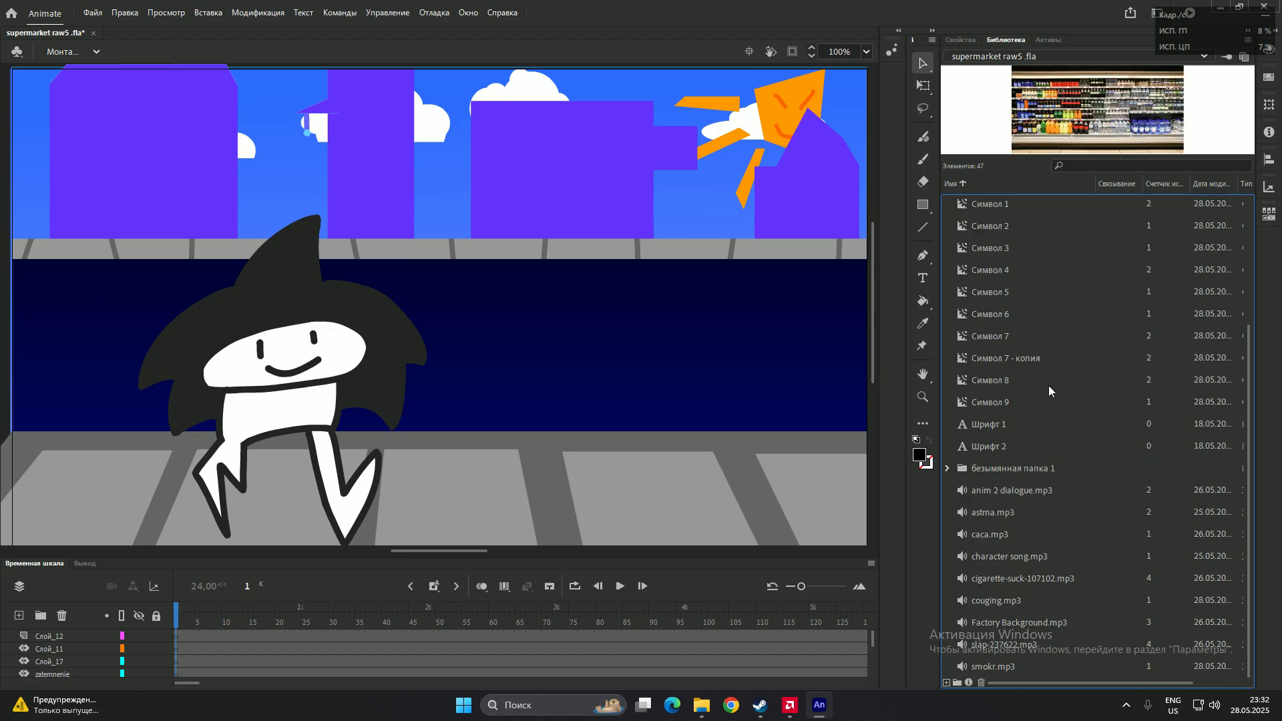
pyautogui.moveTo(941, 526)
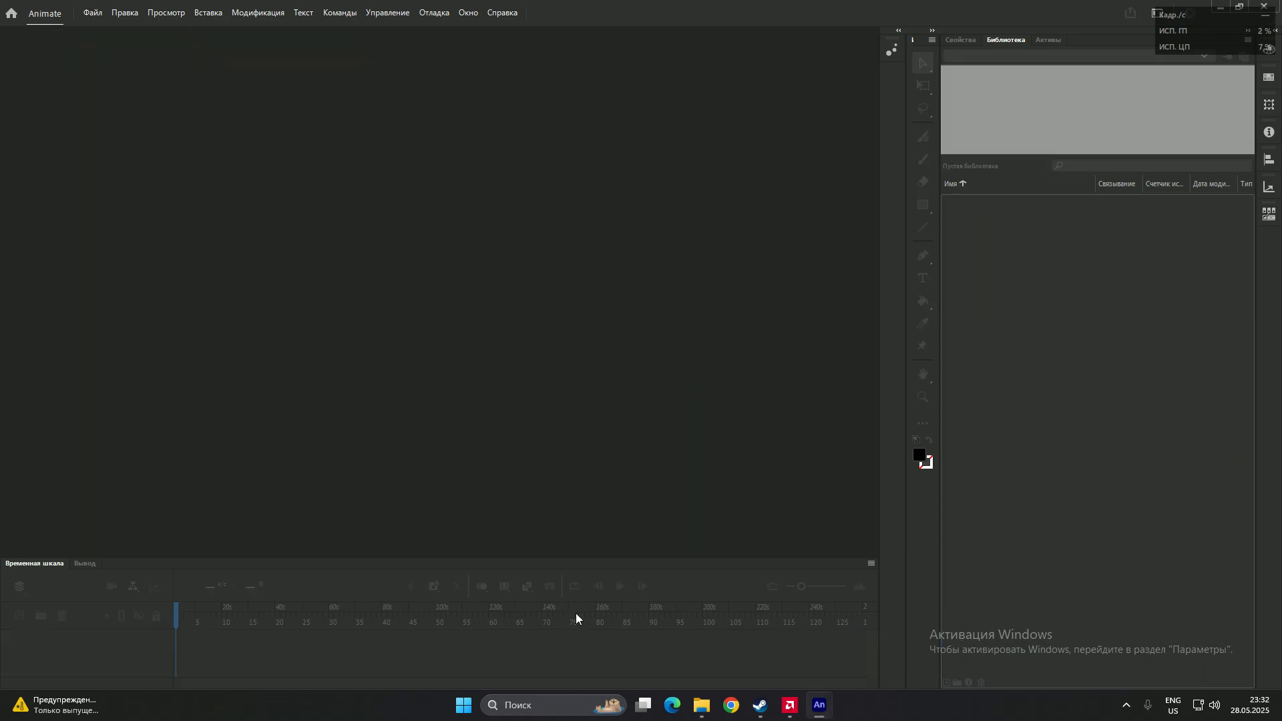
# Restart Animate, retry opening supermarket raw.fla and dismiss the opening error again.
pyautogui.click(714, 705)
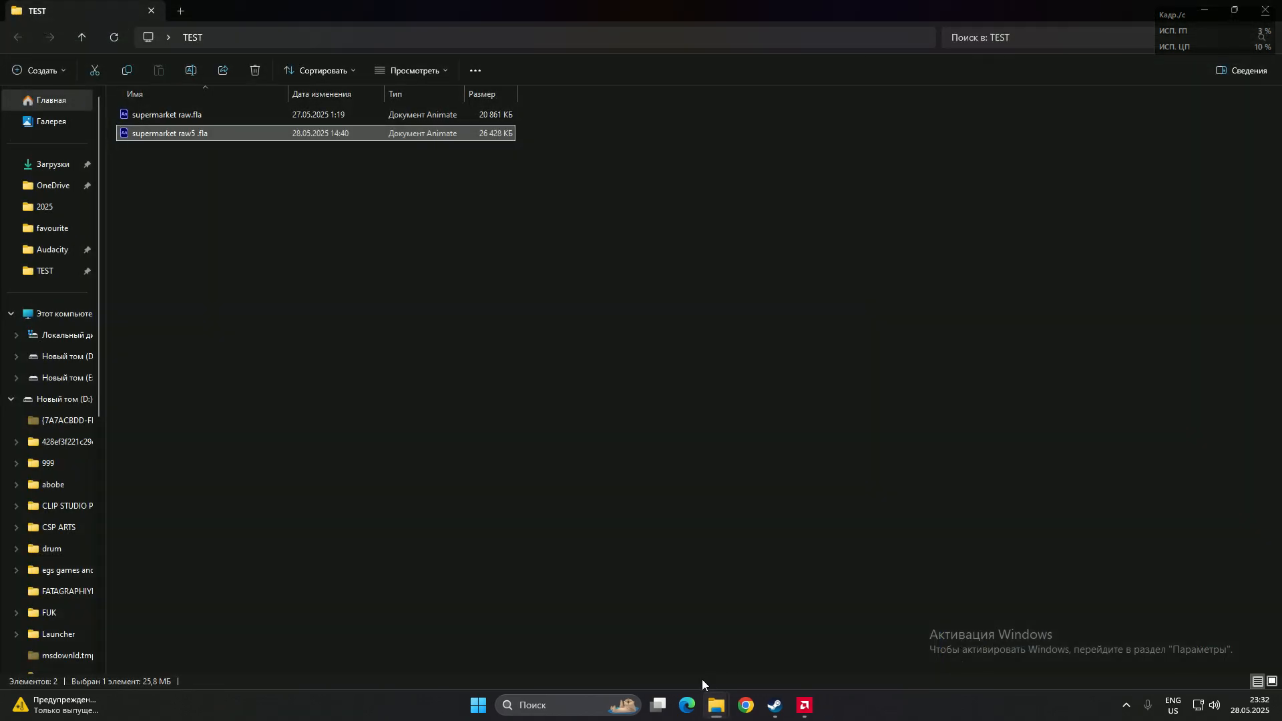
pyautogui.moveTo(193, 152)
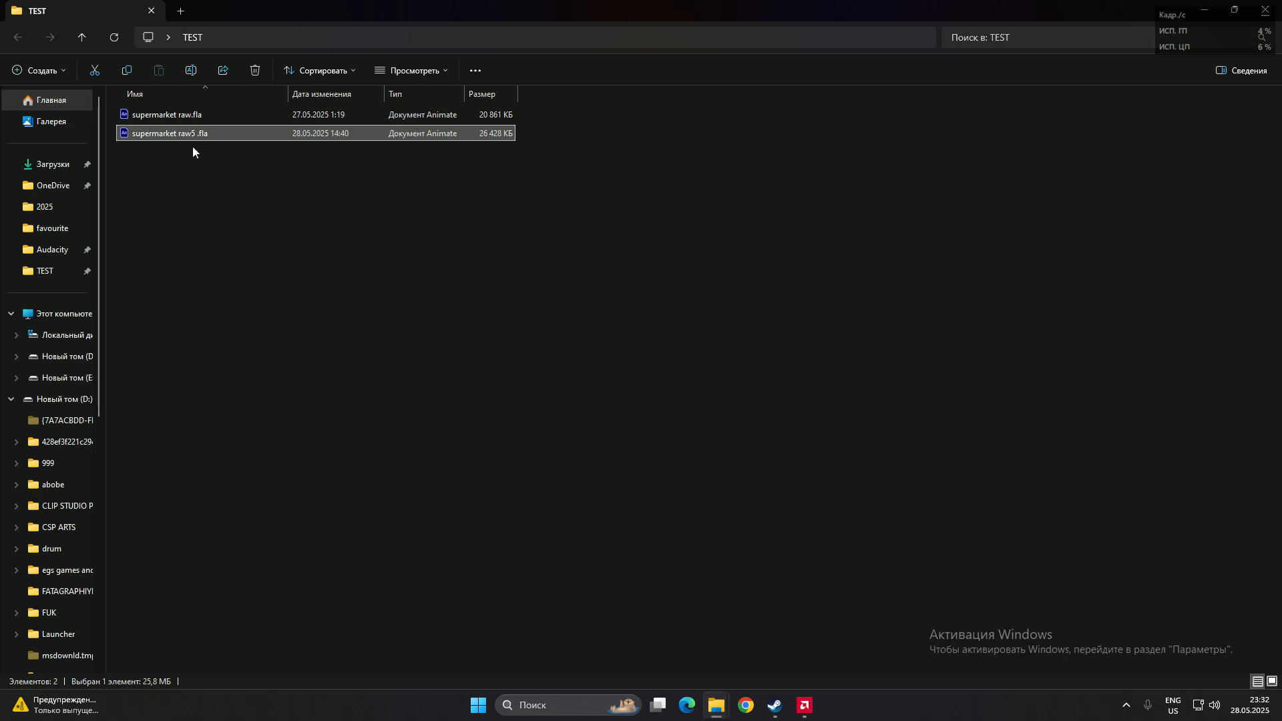
pyautogui.moveTo(275, 186)
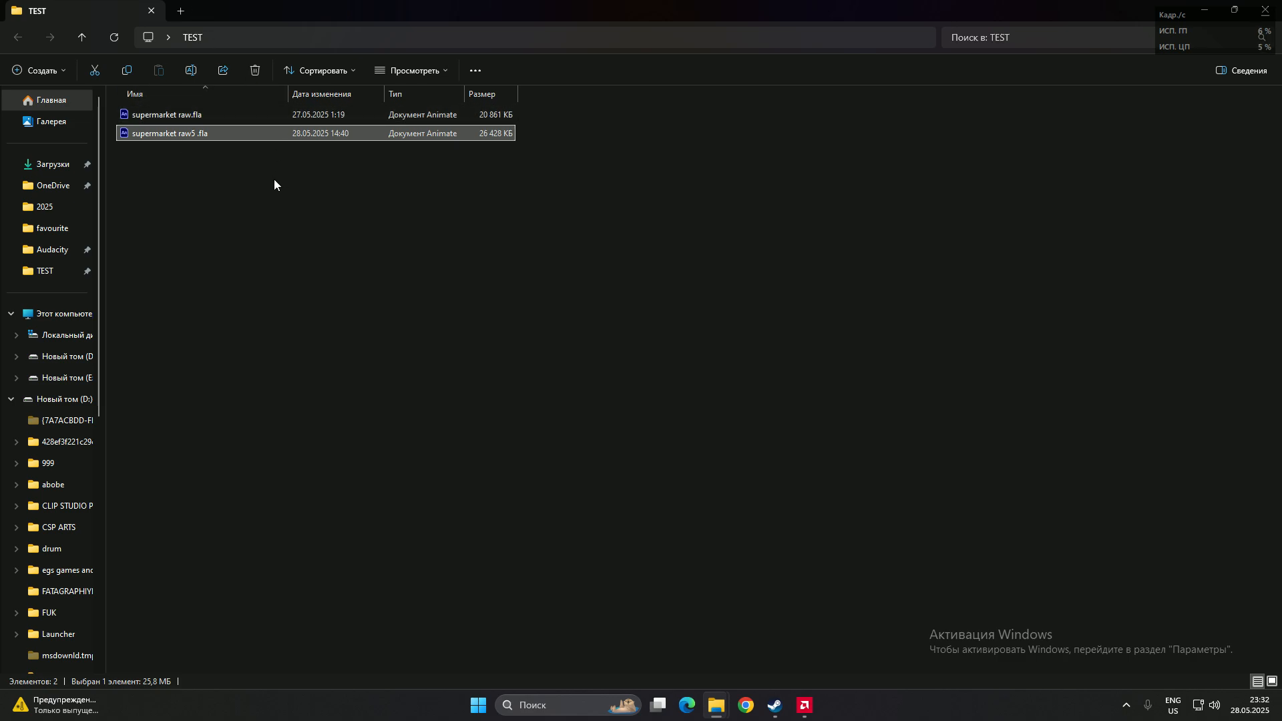
pyautogui.click(237, 183)
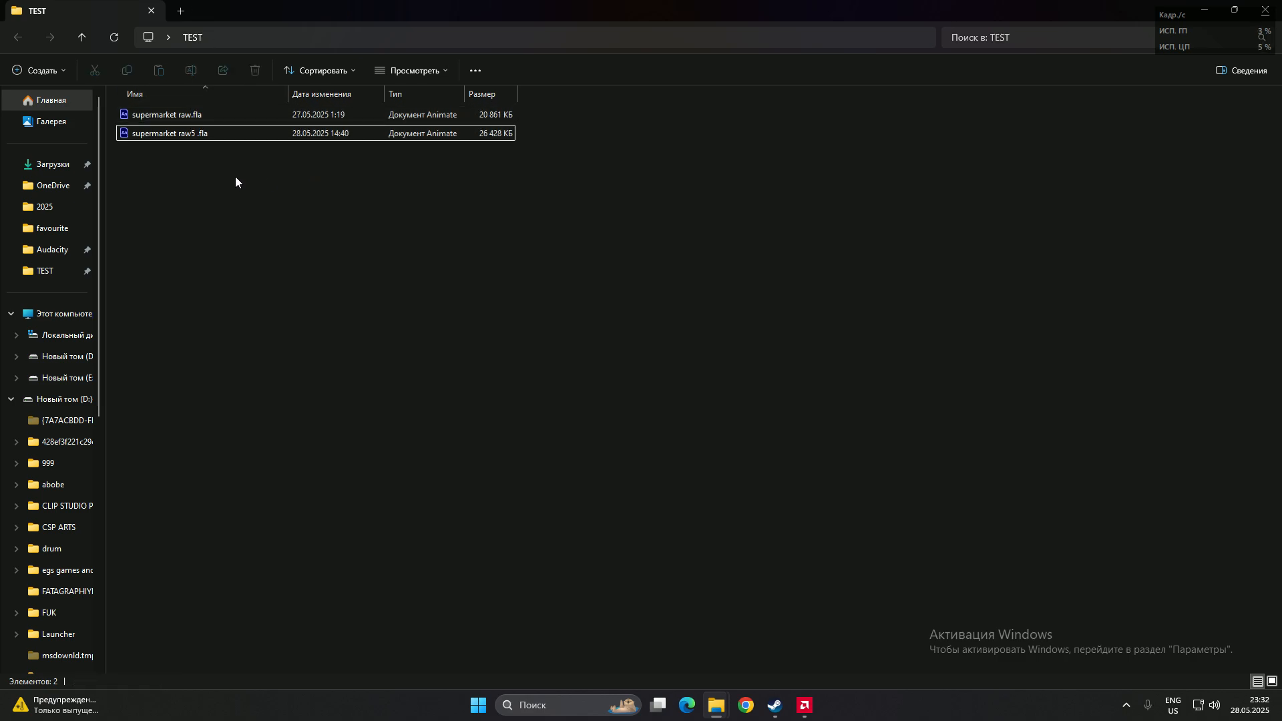
pyautogui.click(167, 115)
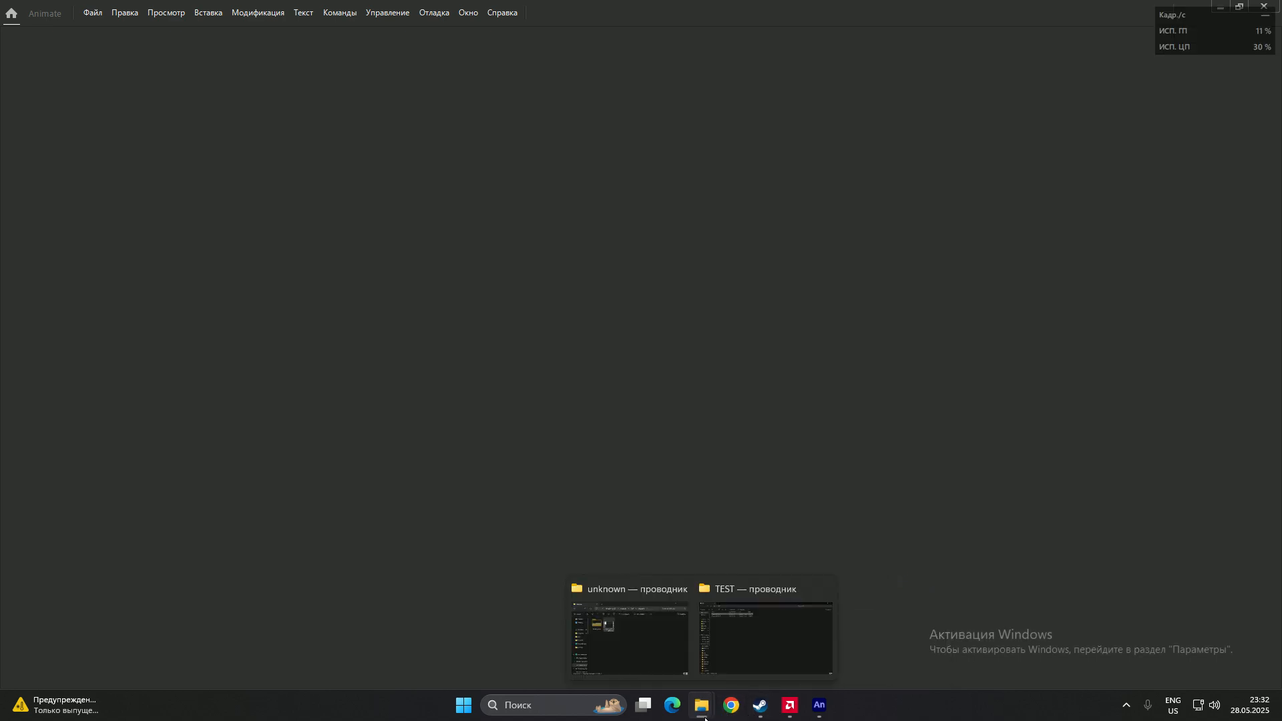
pyautogui.click(763, 638)
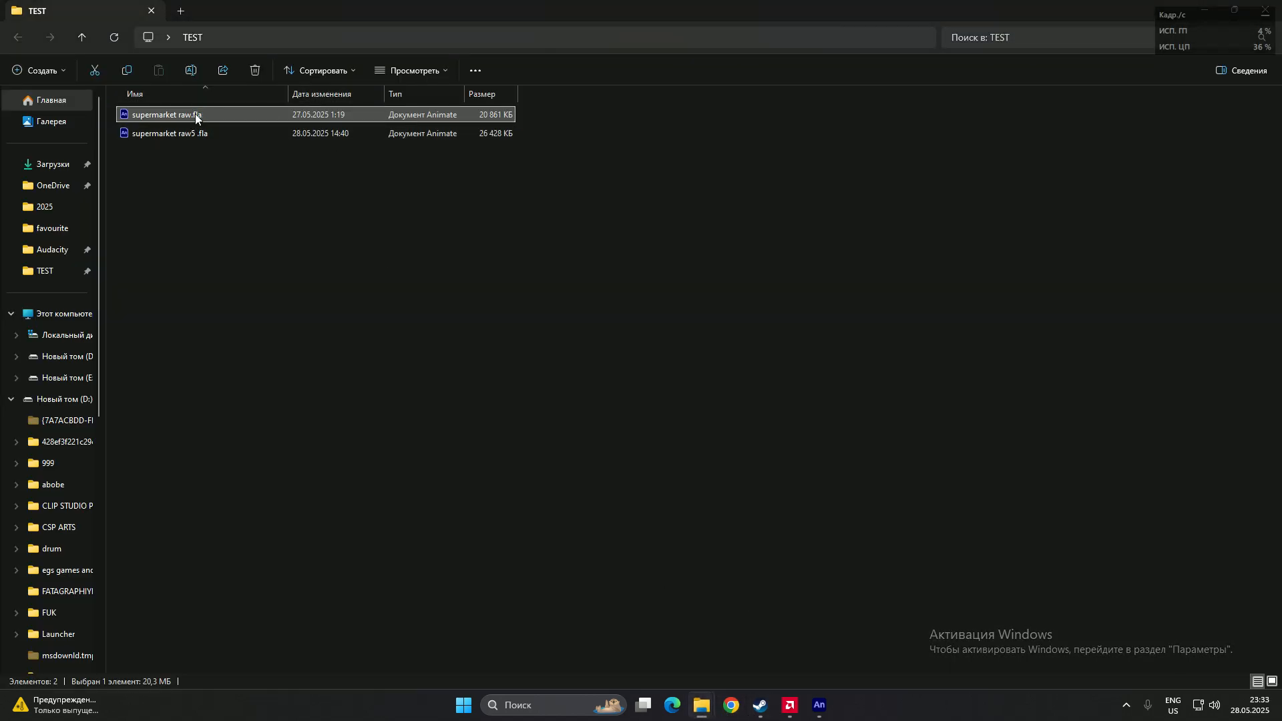
pyautogui.doubleClick(167, 113)
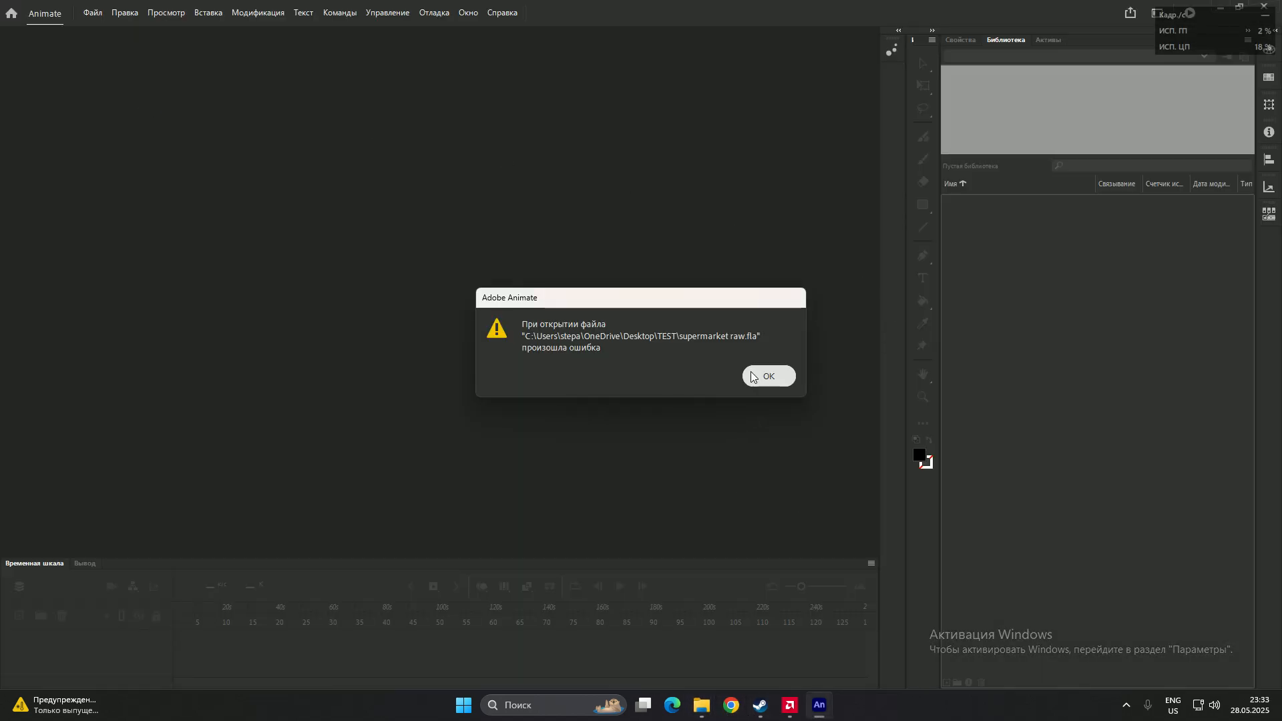
pyautogui.click(767, 377)
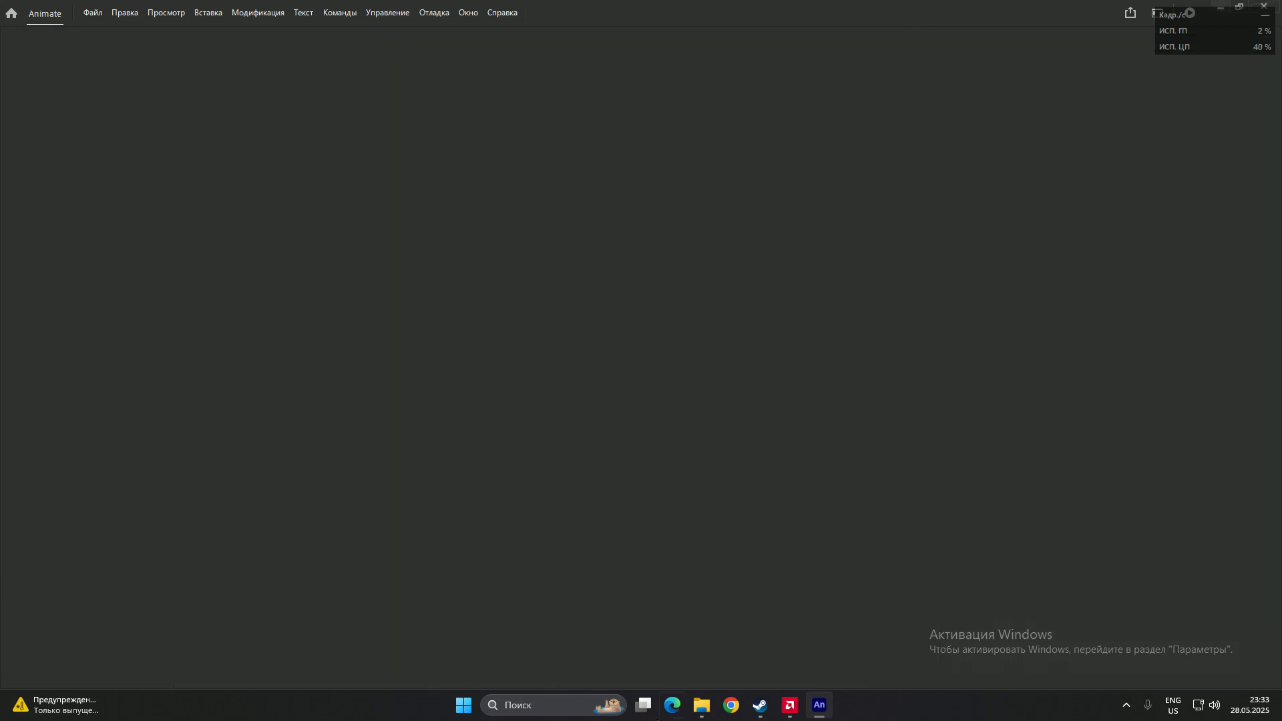
# Rename supermarket raw.fla to supermarket raw.rar, confirming the extension change warning.
pyautogui.click(701, 705)
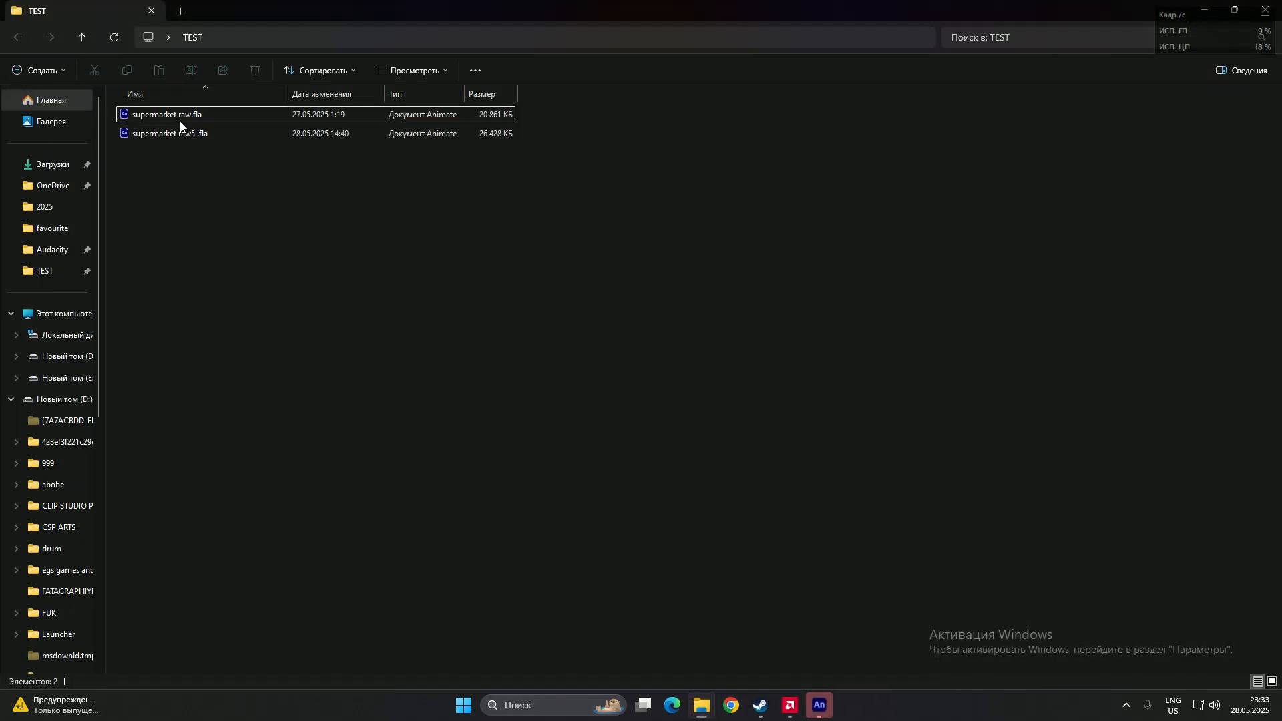
pyautogui.click(167, 115)
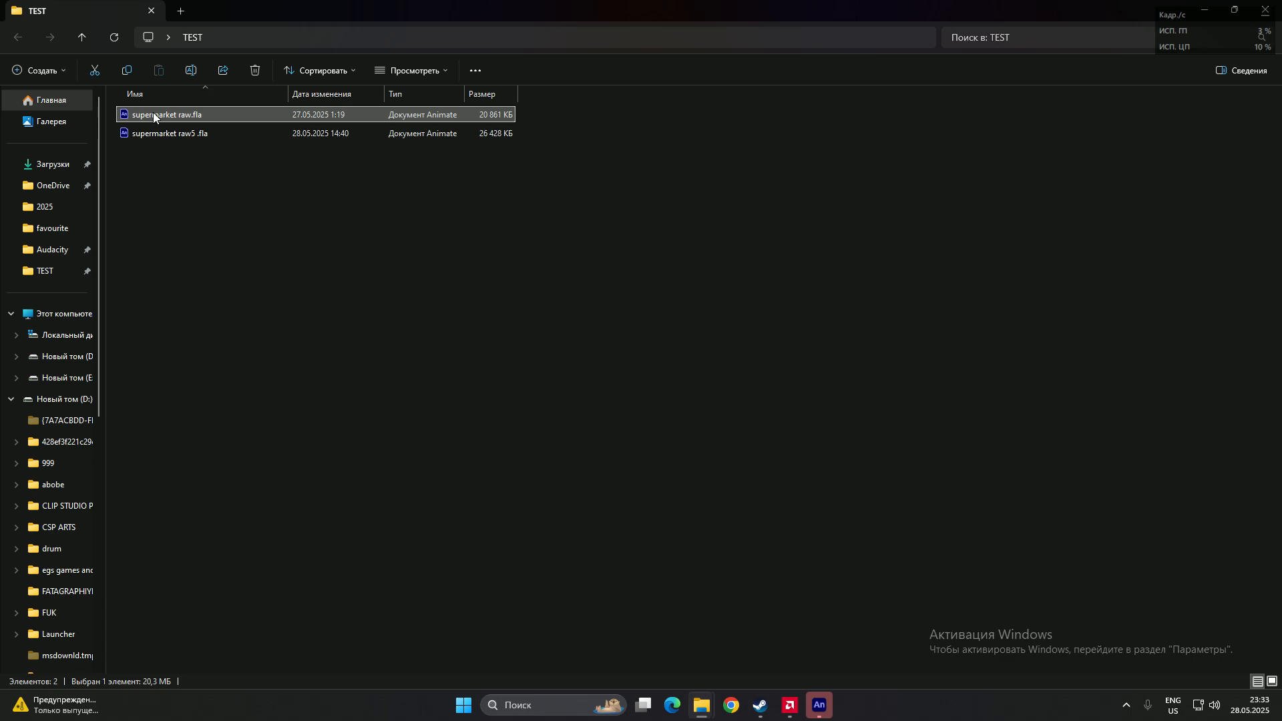
pyautogui.click(166, 114)
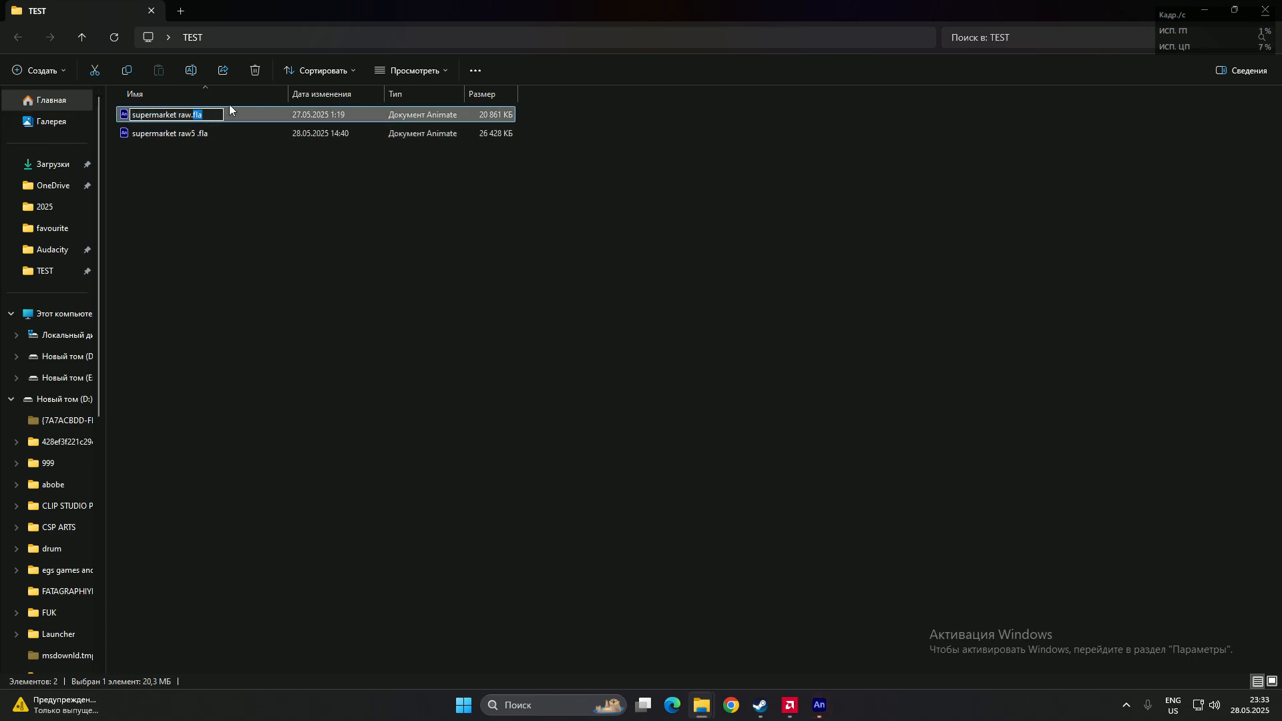
pyautogui.moveTo(169, 128)
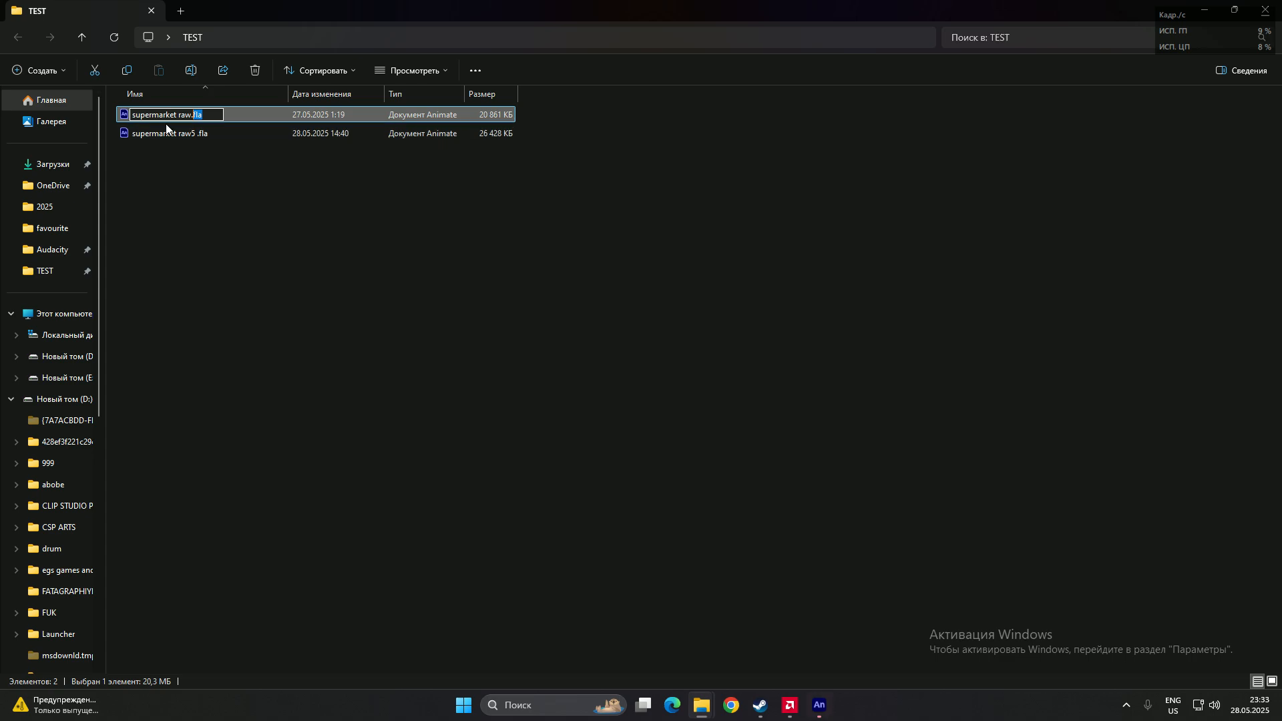
pyautogui.write('R')
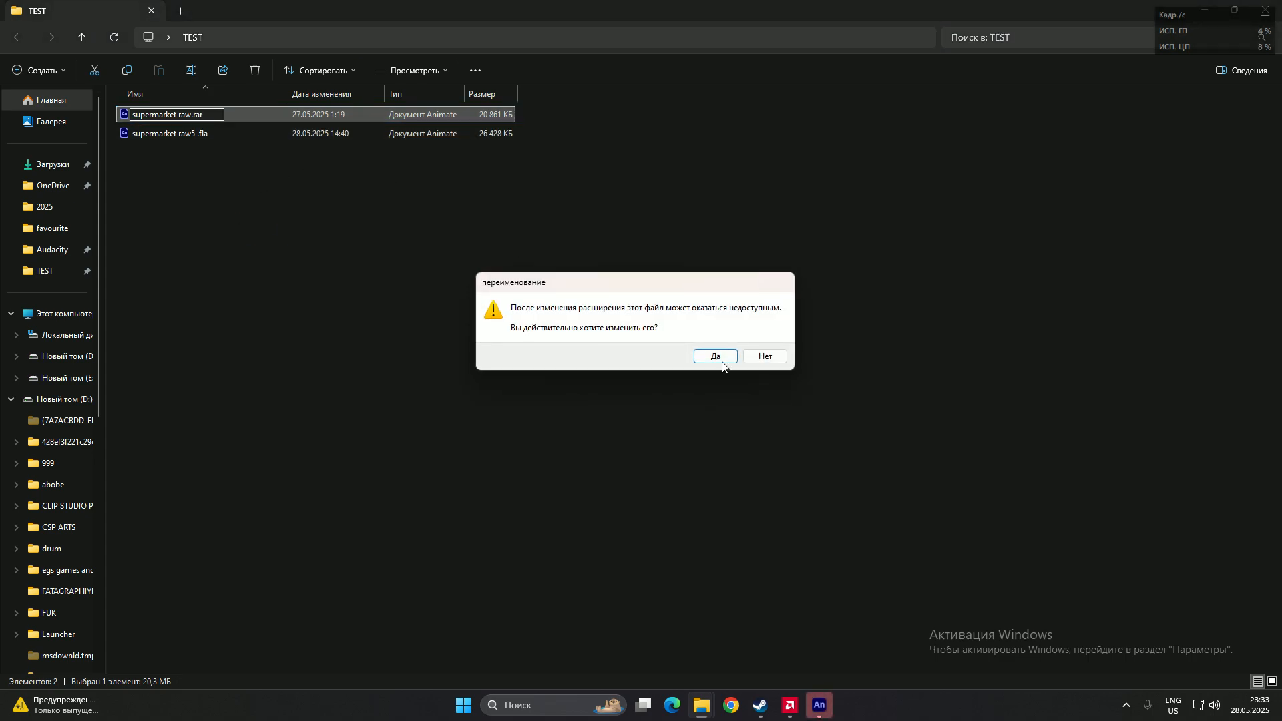
pyautogui.click(714, 355)
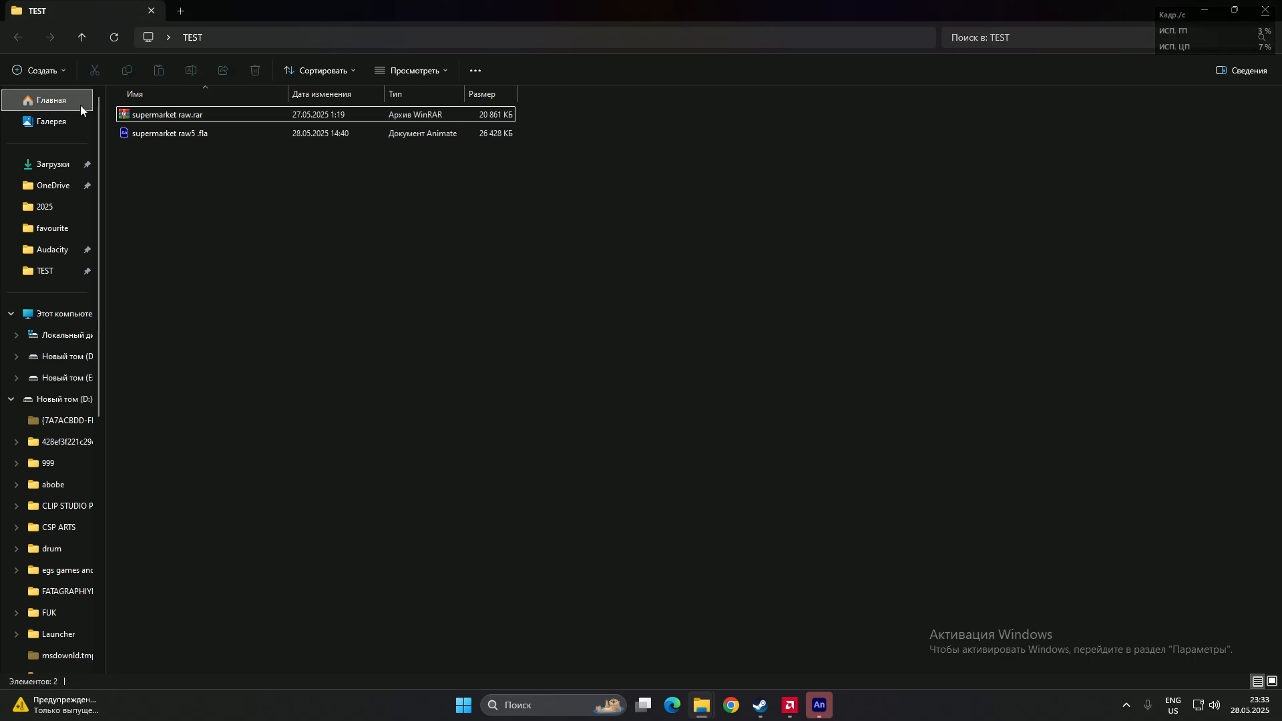
# Open supermarket raw.rar in WinRAR and close the unexpected-end-of-archive report.
pyautogui.doubleClick(164, 115)
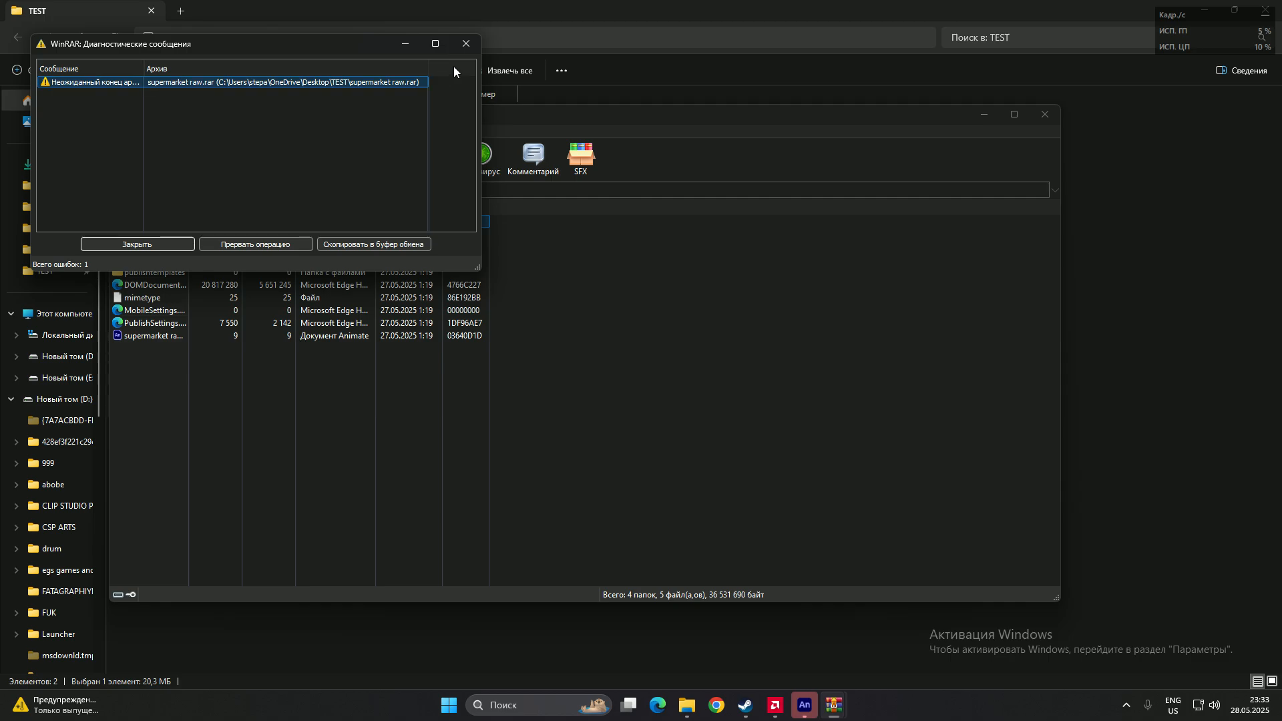
pyautogui.click(136, 243)
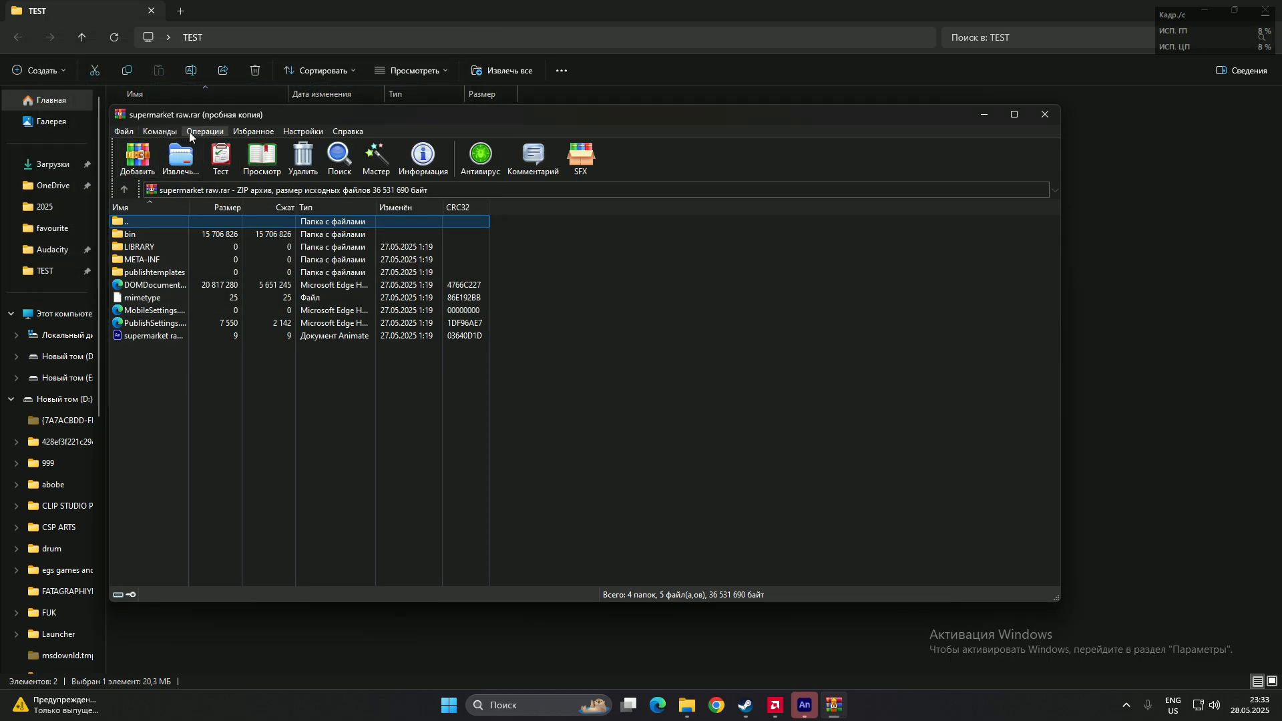
pyautogui.click(206, 130)
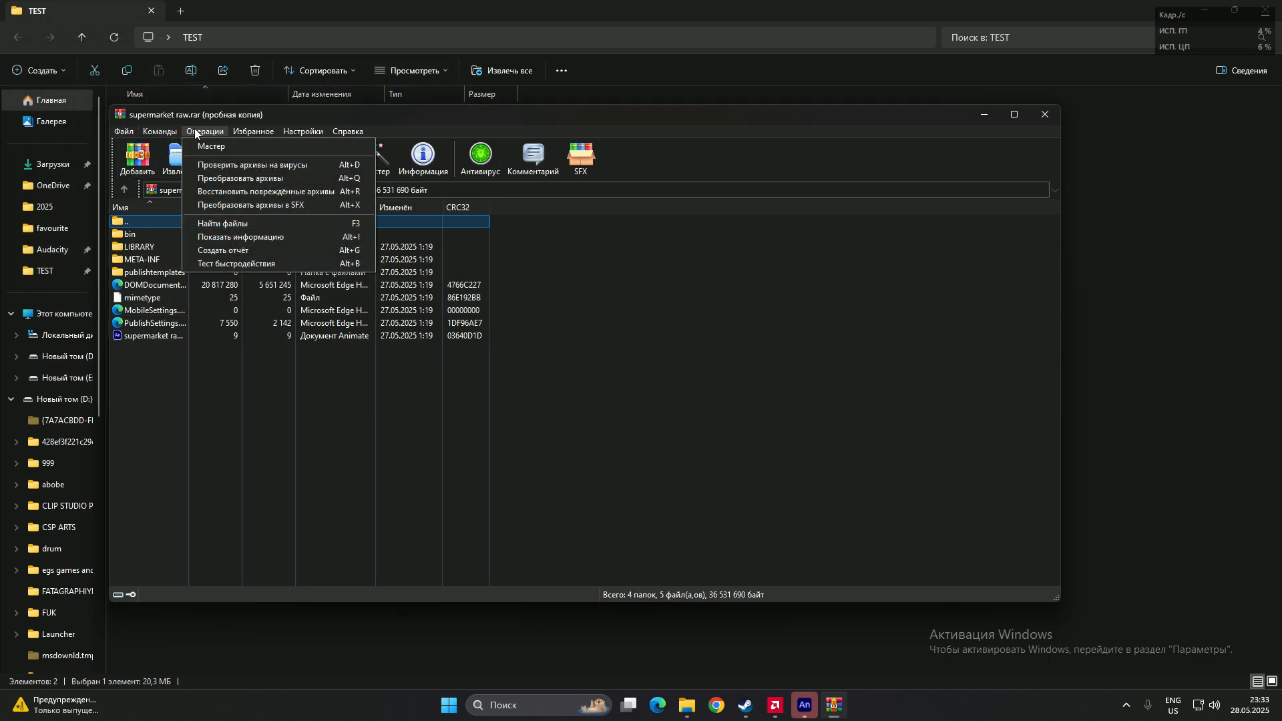
pyautogui.moveTo(262, 190)
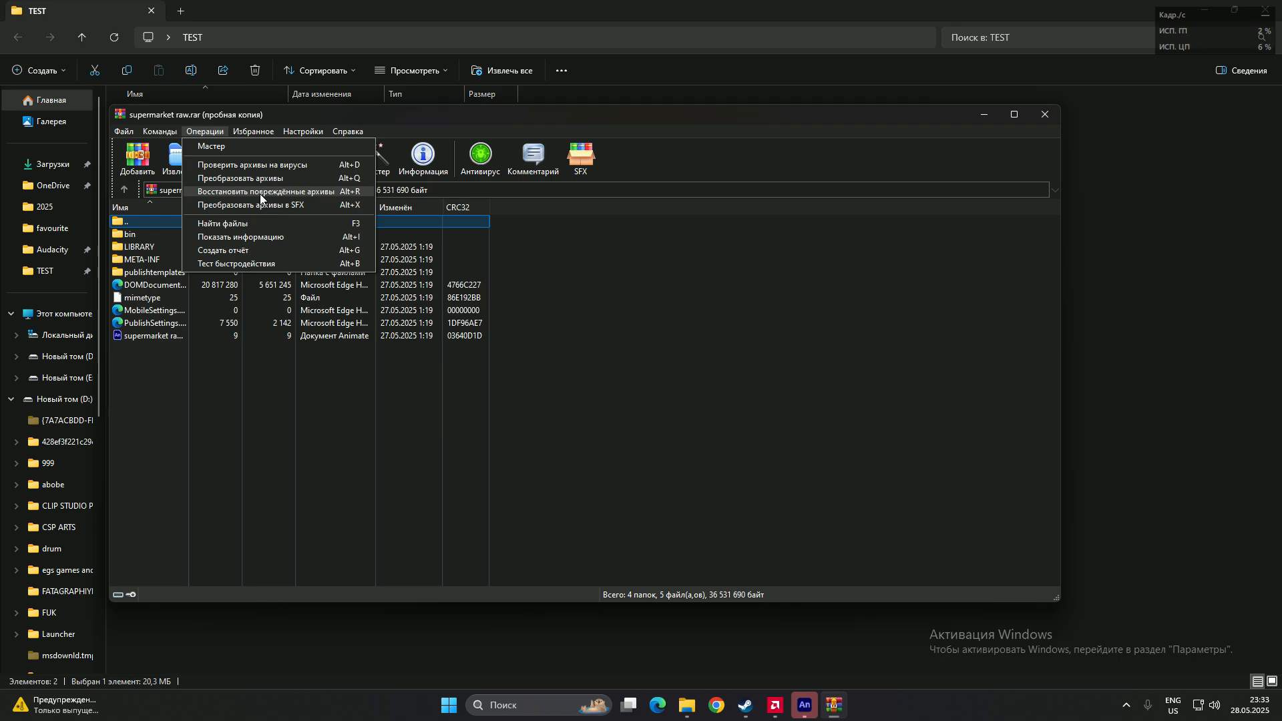
pyautogui.moveTo(526, 211)
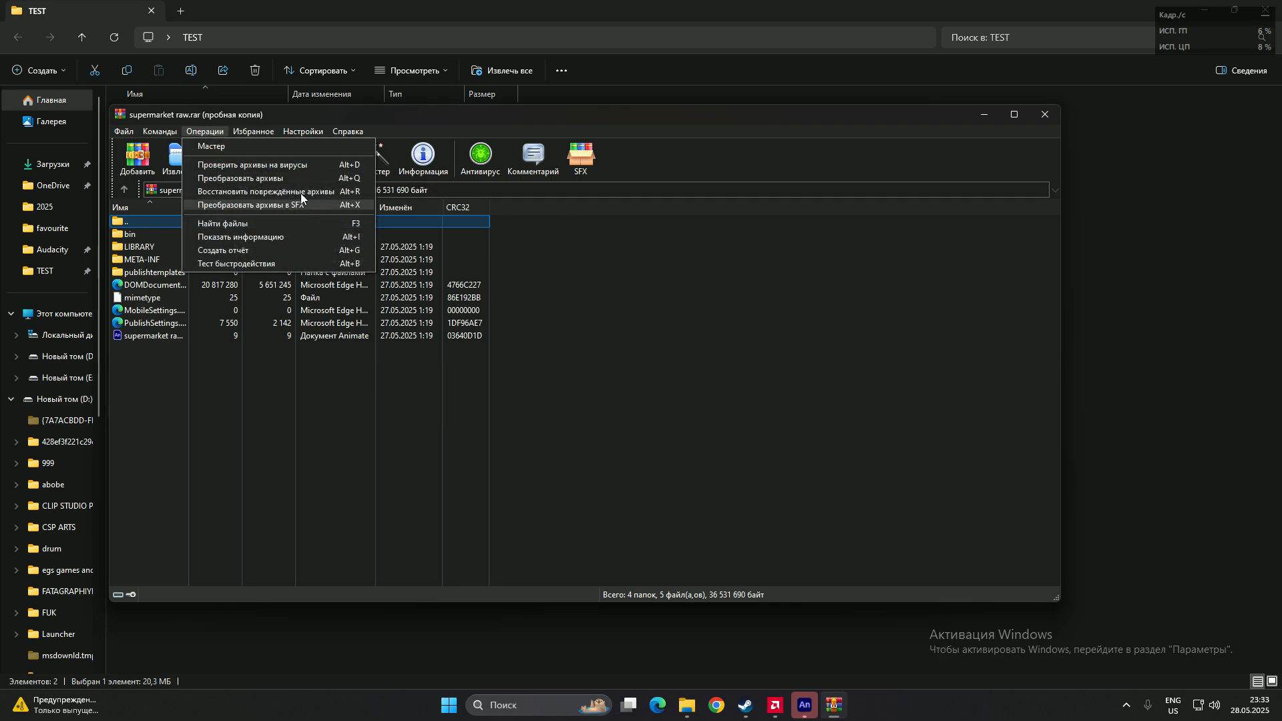
# Repair the damaged archive as ZIP, producing rebuilt.supermarket raw.rar, and close the report.
pyautogui.click(250, 191)
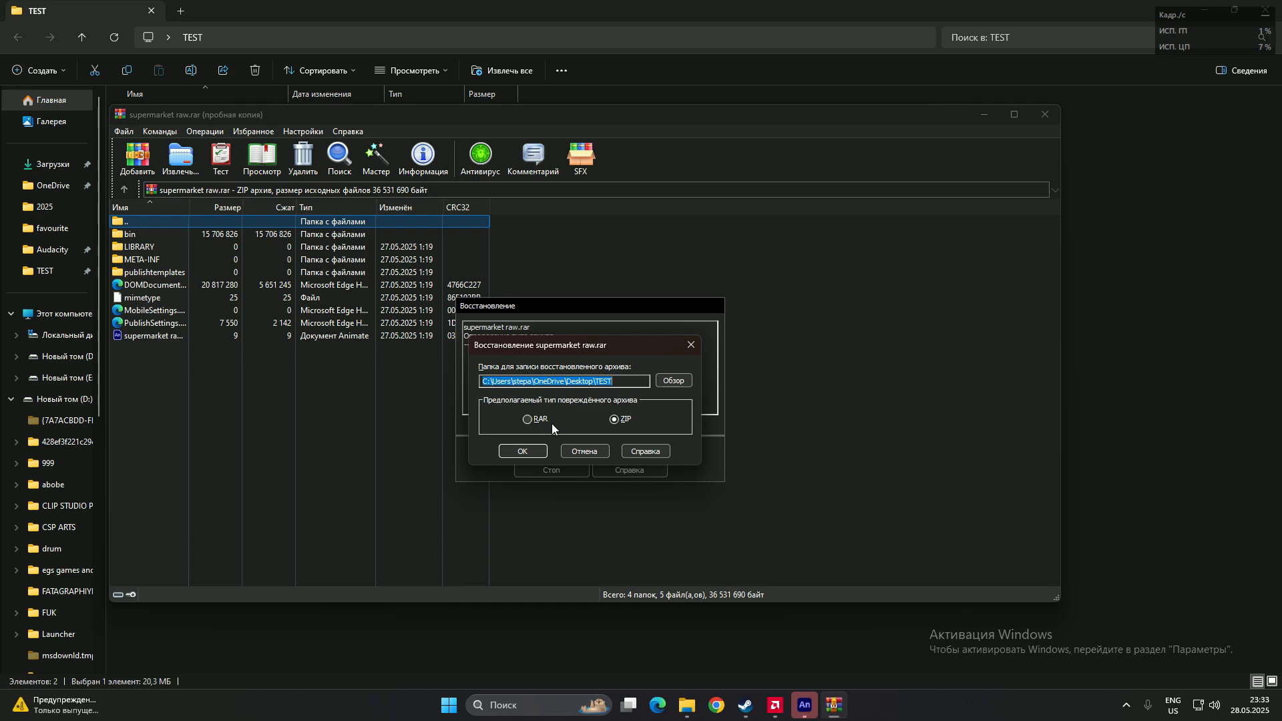
pyautogui.click(522, 450)
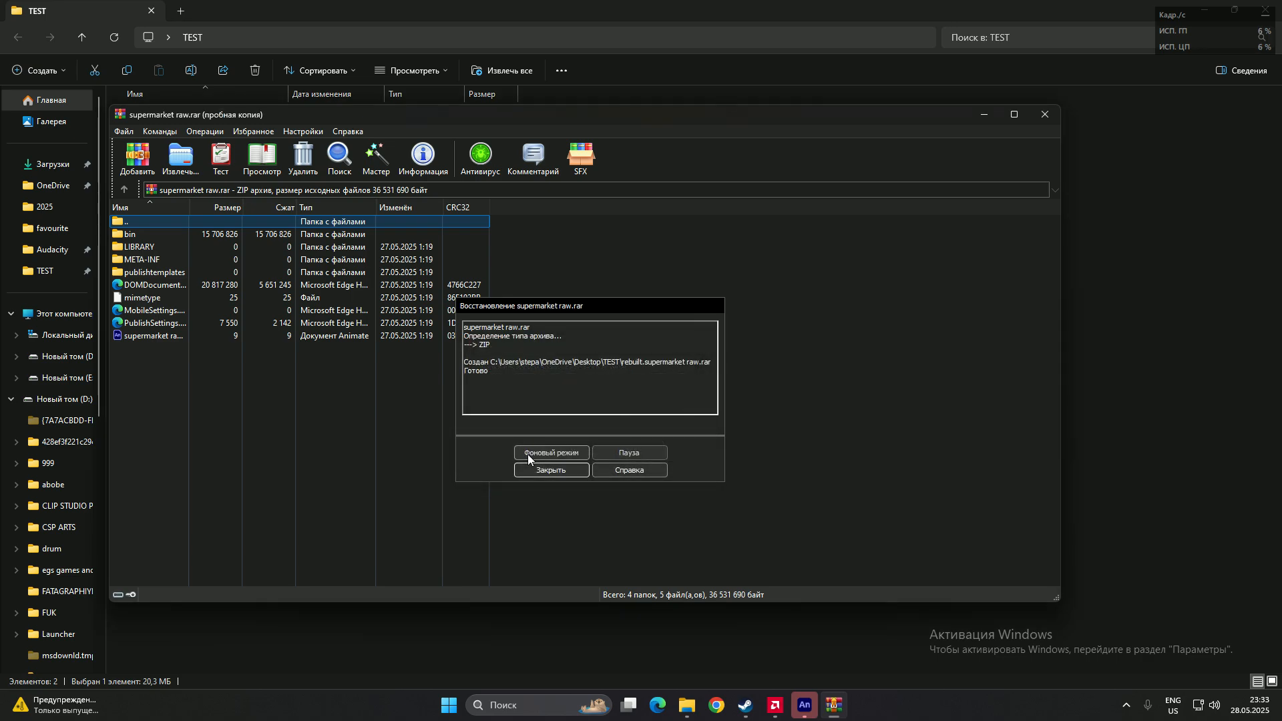
pyautogui.doubleClick(476, 370)
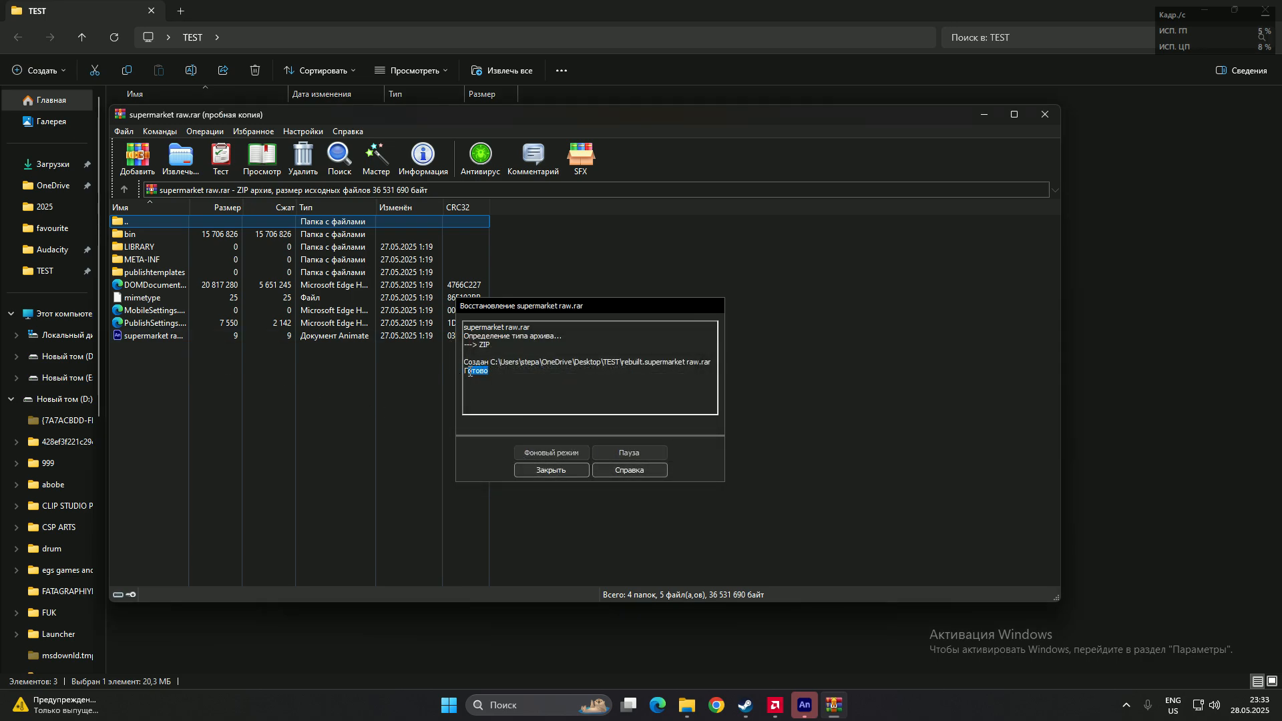
pyautogui.click(550, 468)
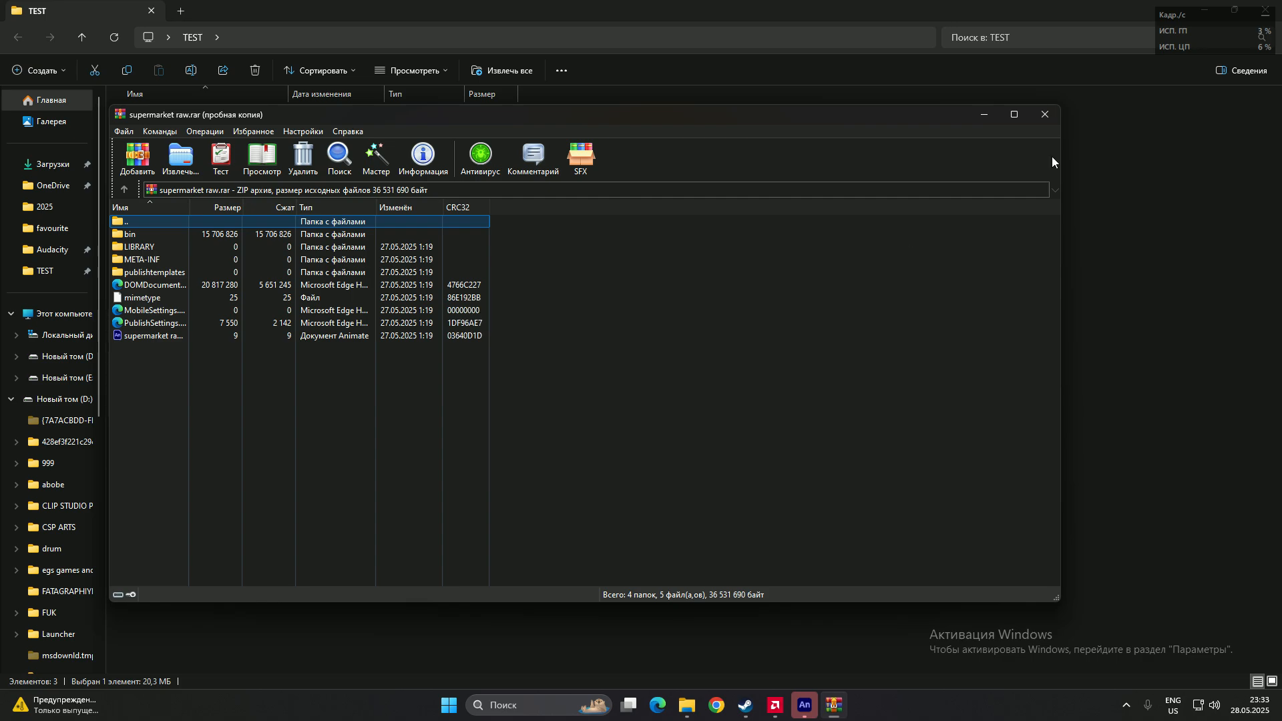
# Rename rebuilt.supermarket raw.rar to rebuilt.supermarket raw.fla in the TEST folder.
pyautogui.click(1044, 113)
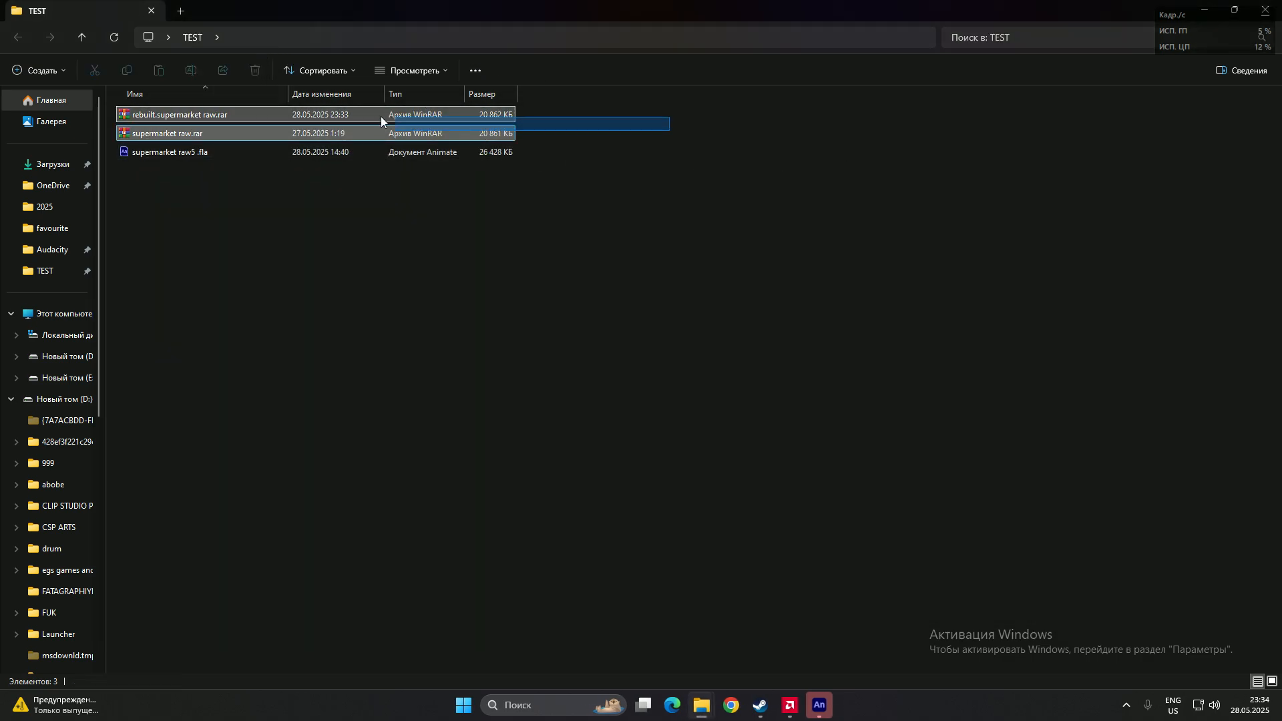
pyautogui.click(177, 114)
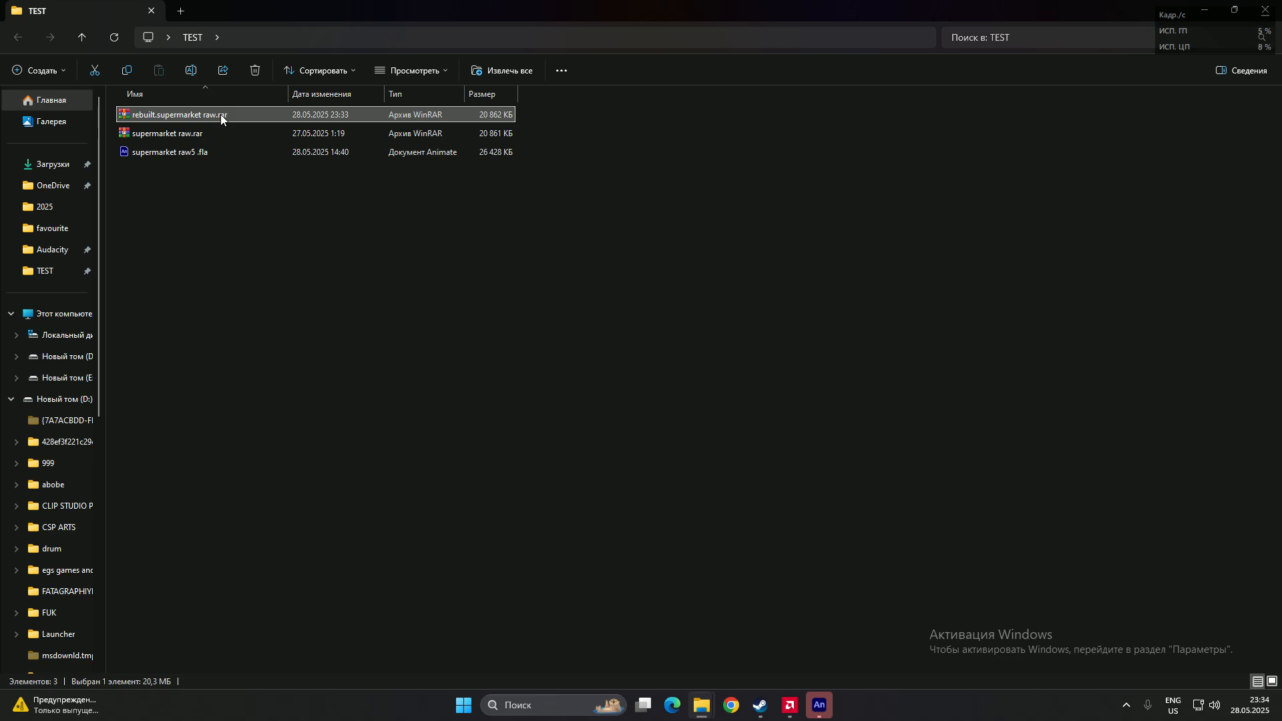
pyautogui.click(178, 113)
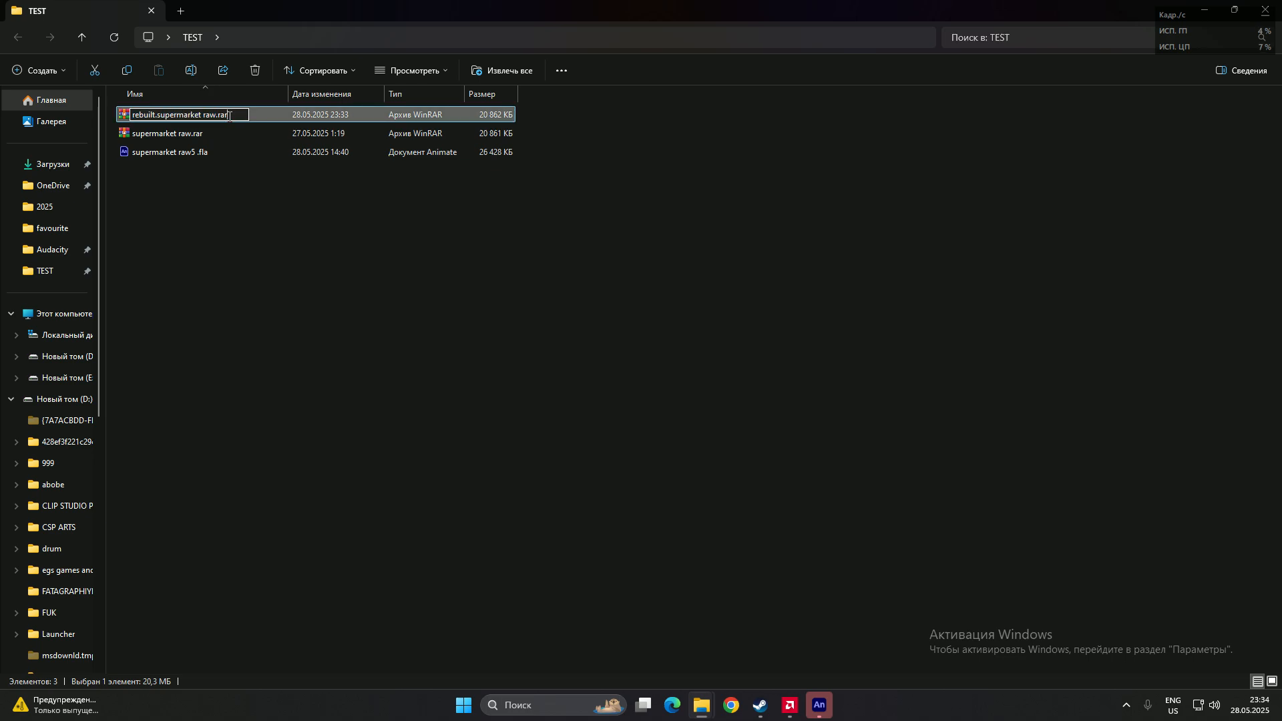
pyautogui.write('.fla')
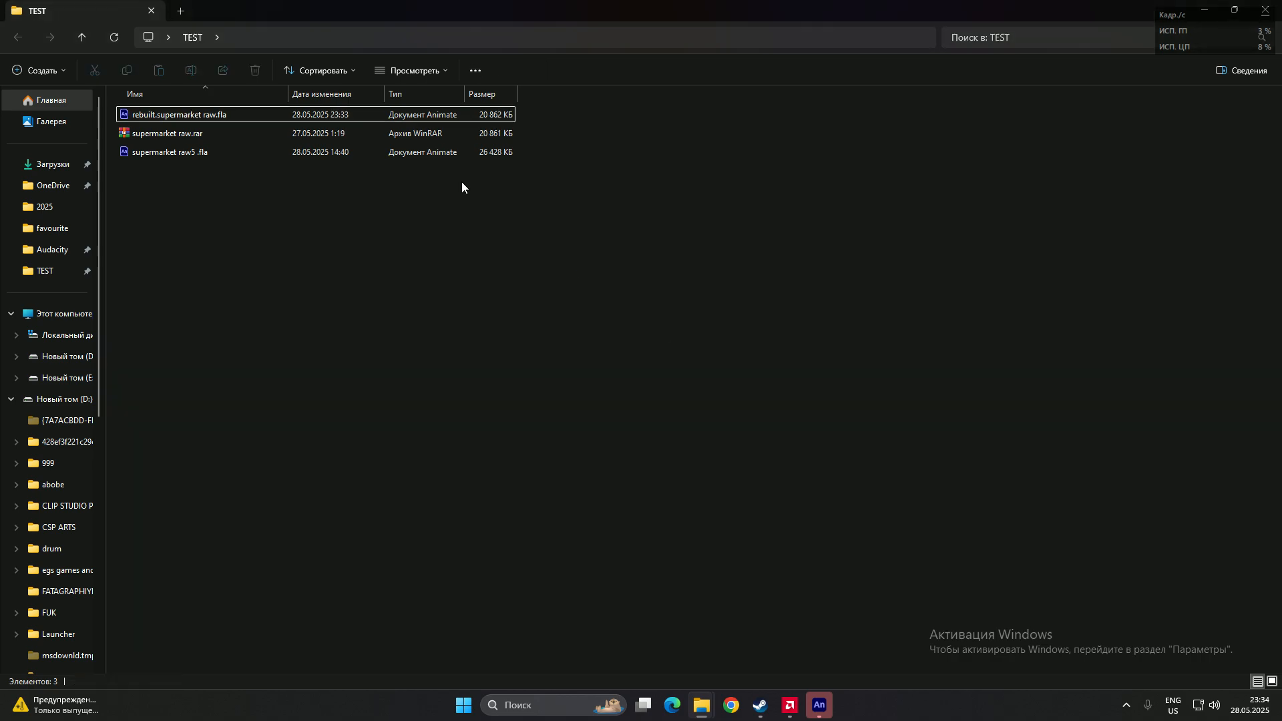
pyautogui.click(818, 705)
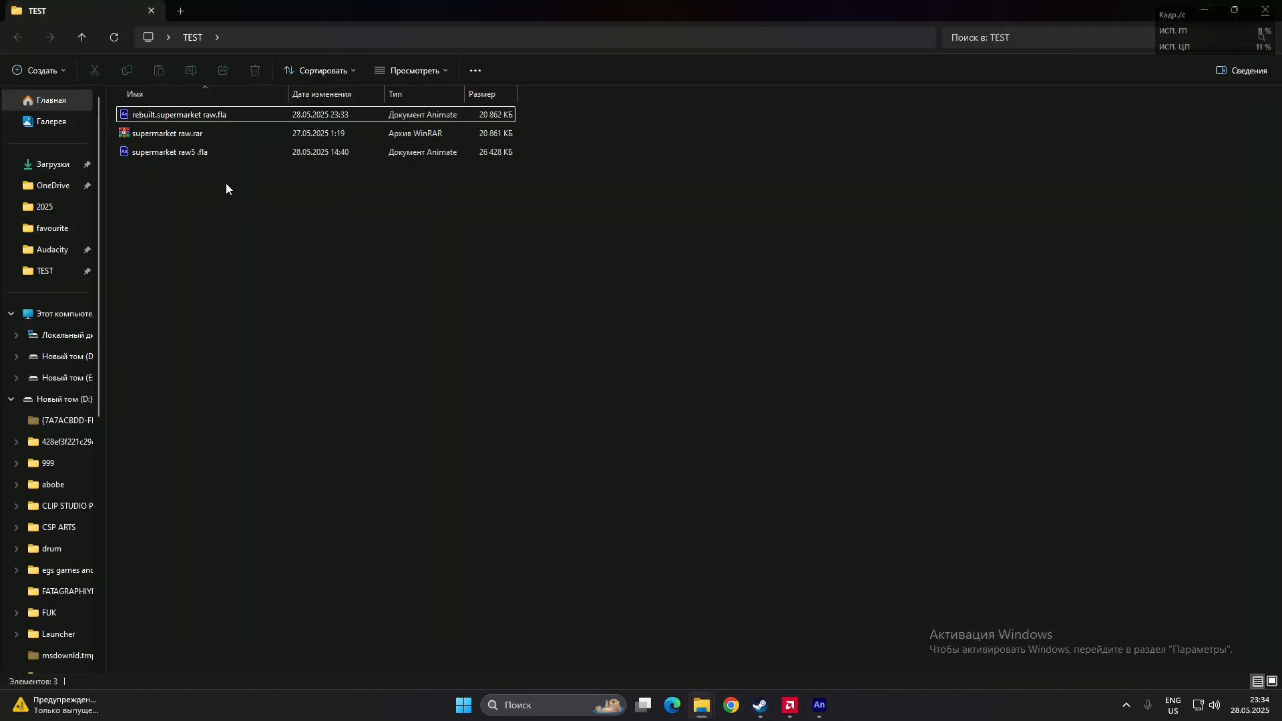
# Open rebuilt.supermarket raw.fla in Animate and preview Растровое изображение 5.png from its recovered library.
pyautogui.doubleClick(179, 114)
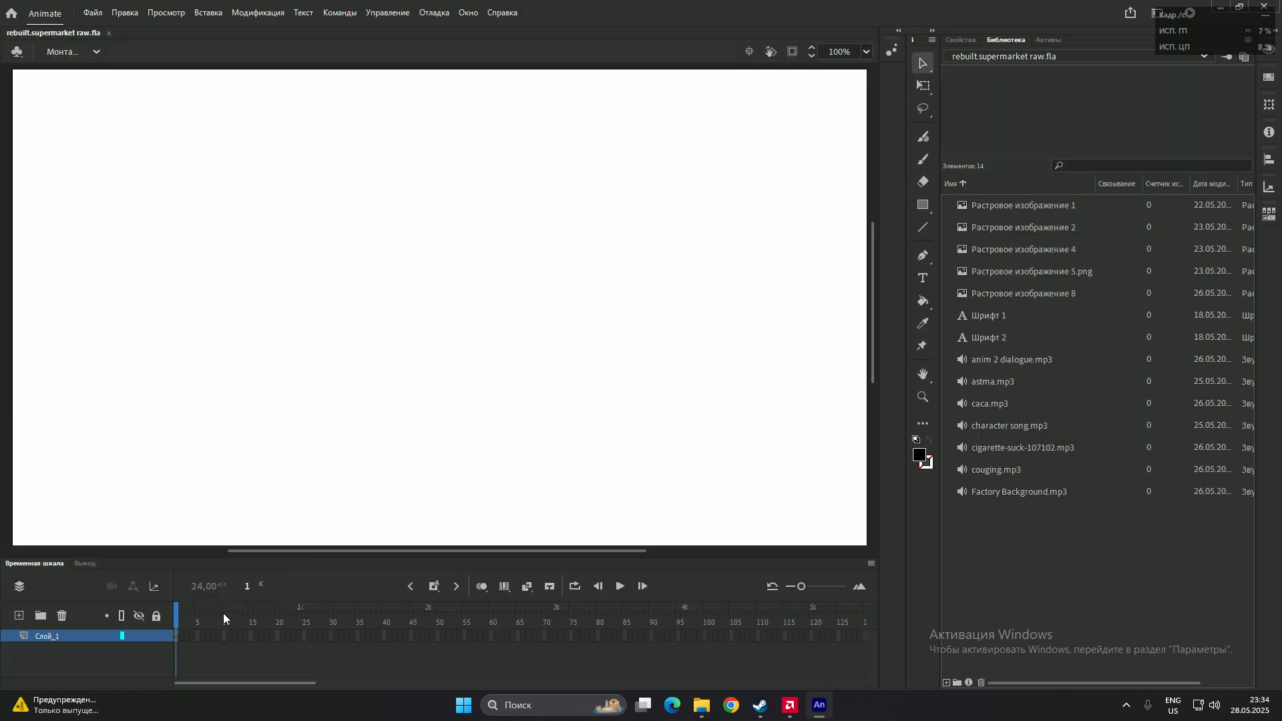
pyautogui.click(1024, 206)
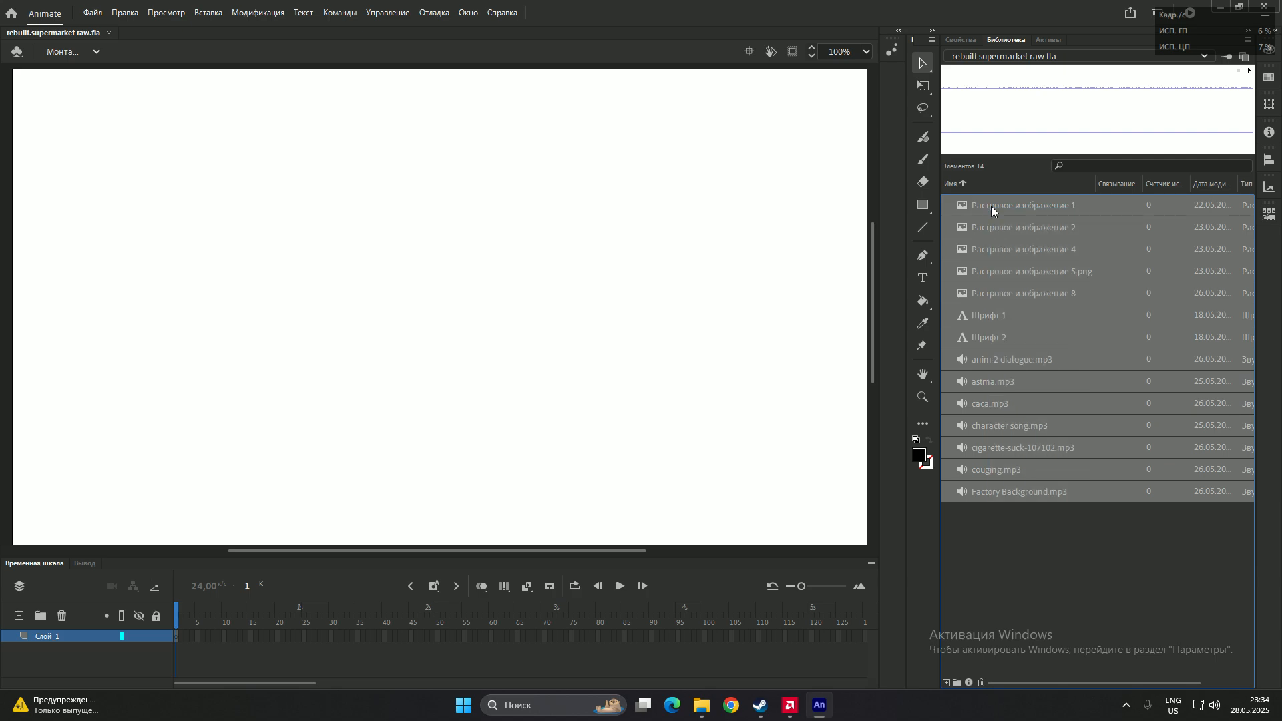
pyautogui.click(1032, 271)
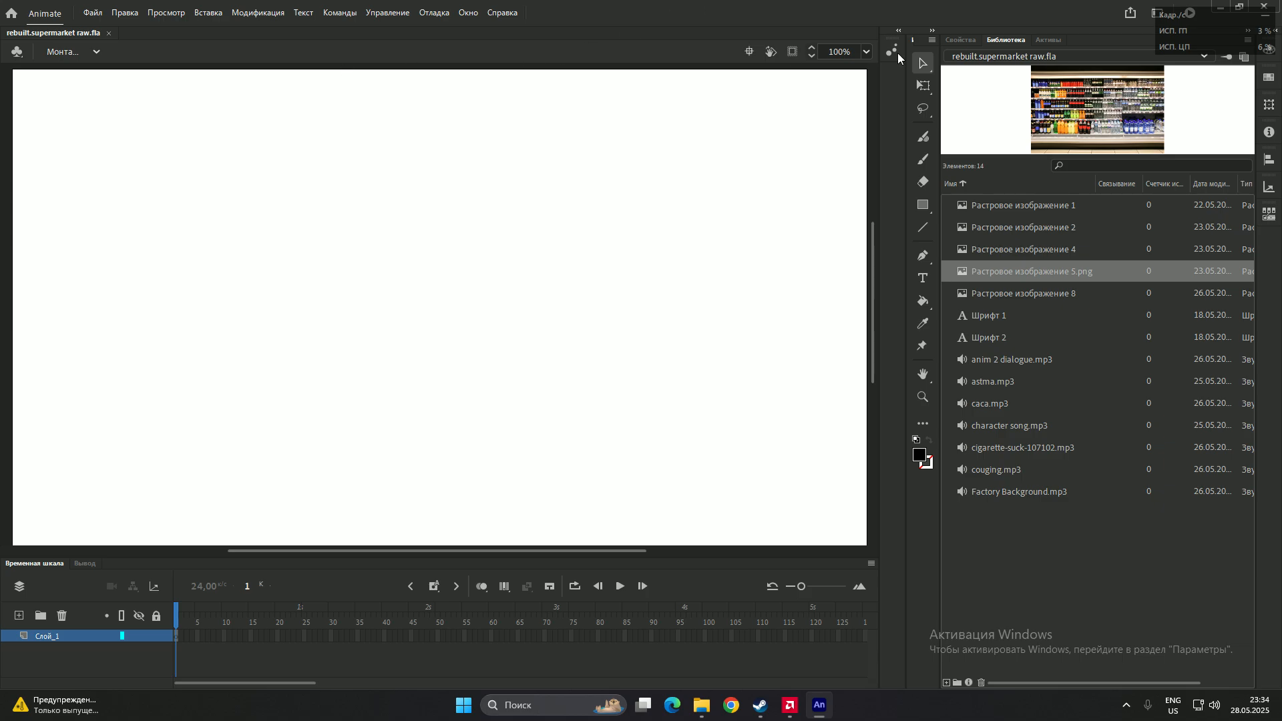
pyautogui.moveTo(111, 9)
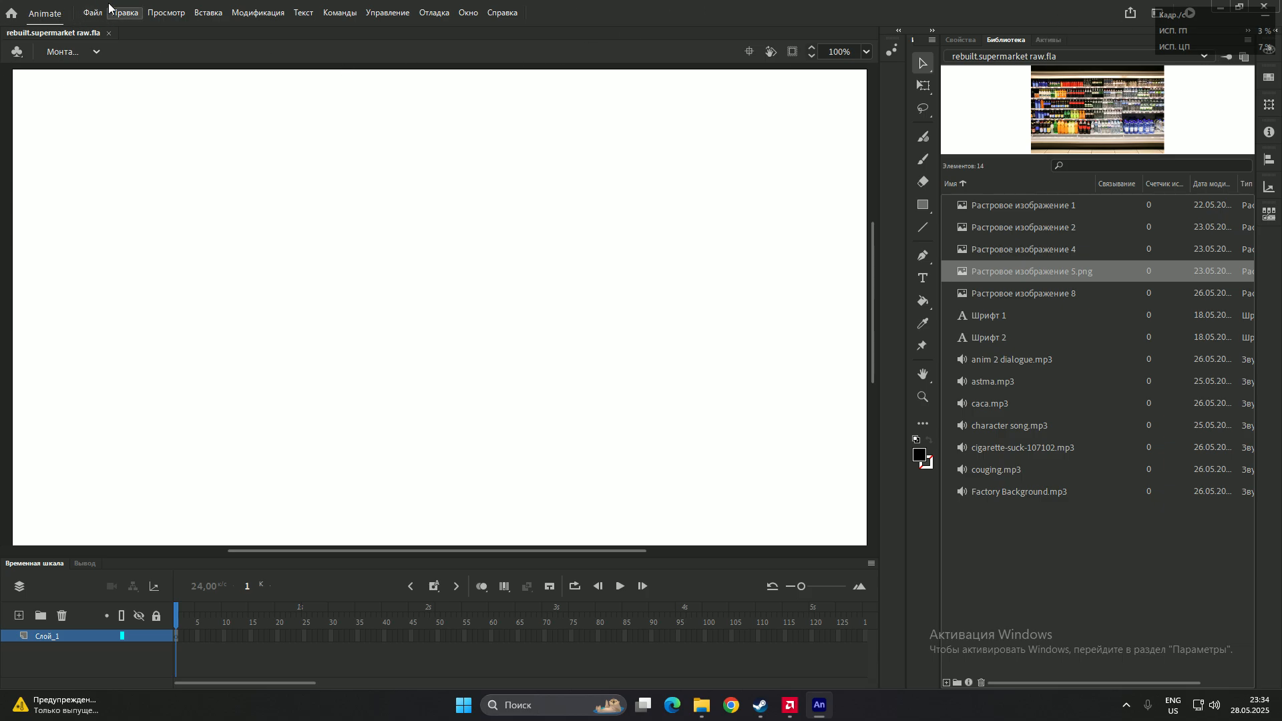
pyautogui.moveTo(722, 72)
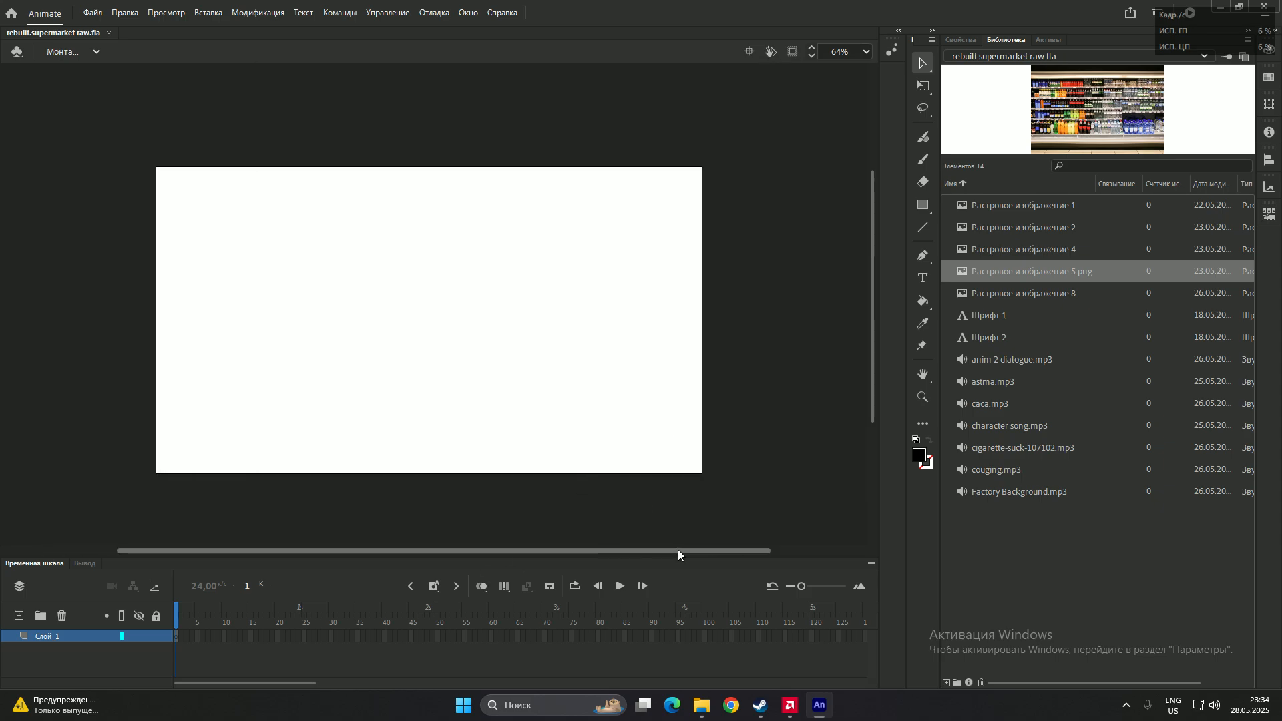
pyautogui.moveTo(1229, 29)
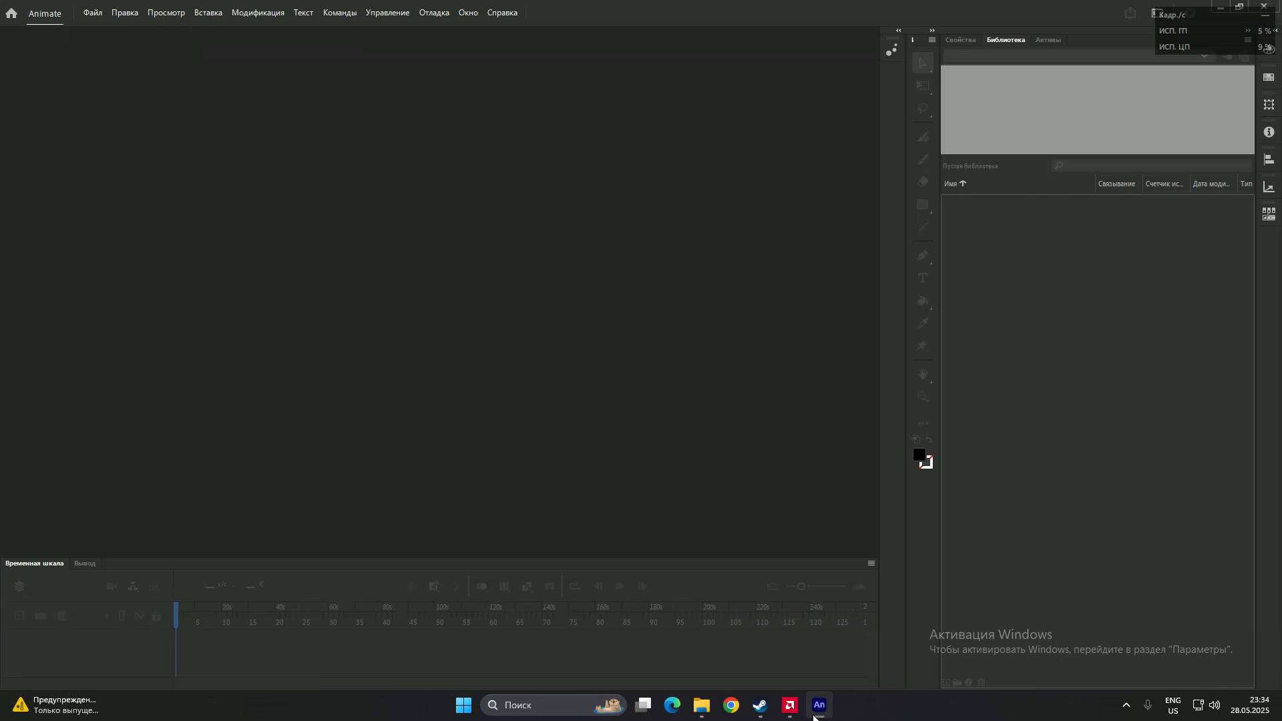
# From the TEST folder, open rebuilt.supermarket raw.fla with Adobe Flash CS6 via Open with.
pyautogui.click(716, 705)
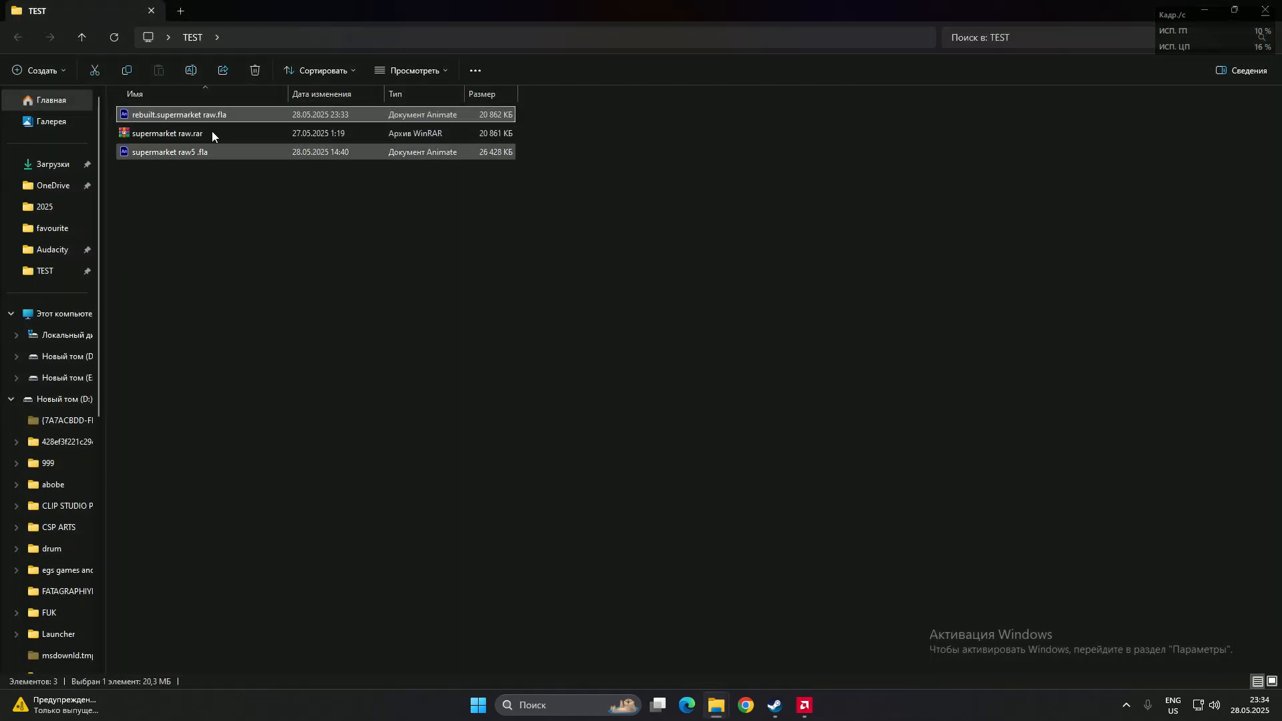
pyautogui.rightClick(178, 115)
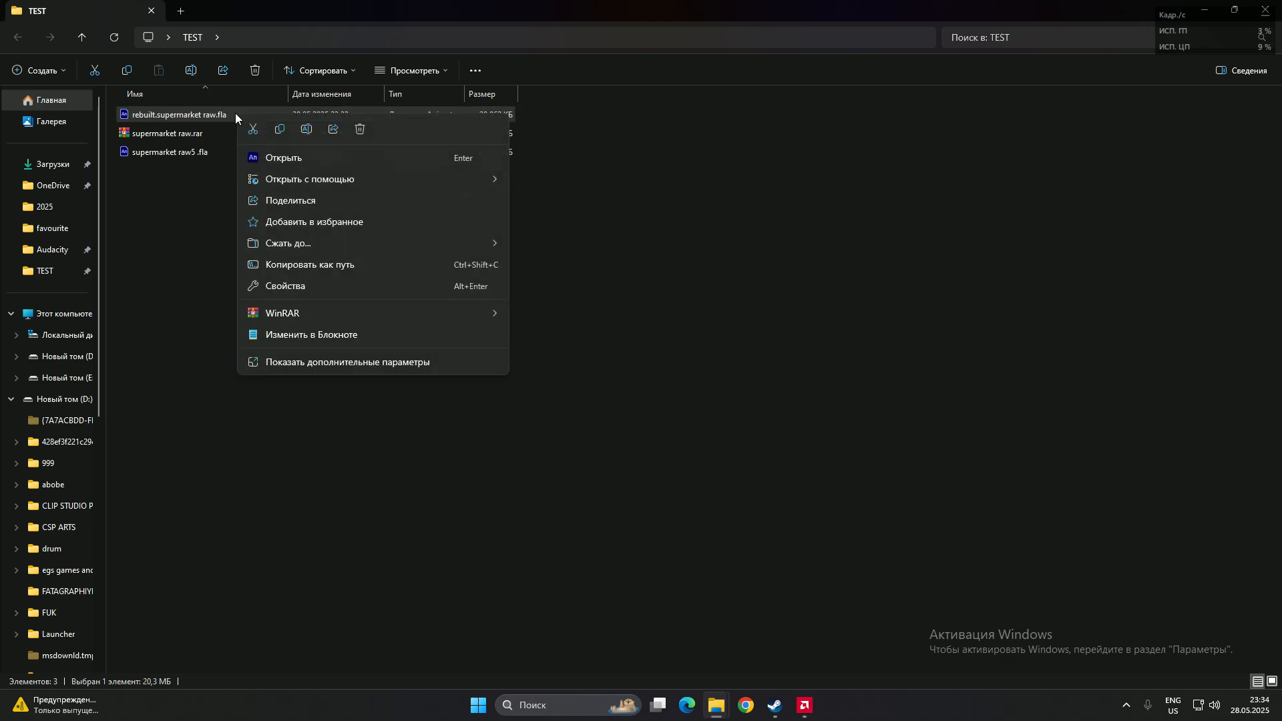
pyautogui.moveTo(310, 179)
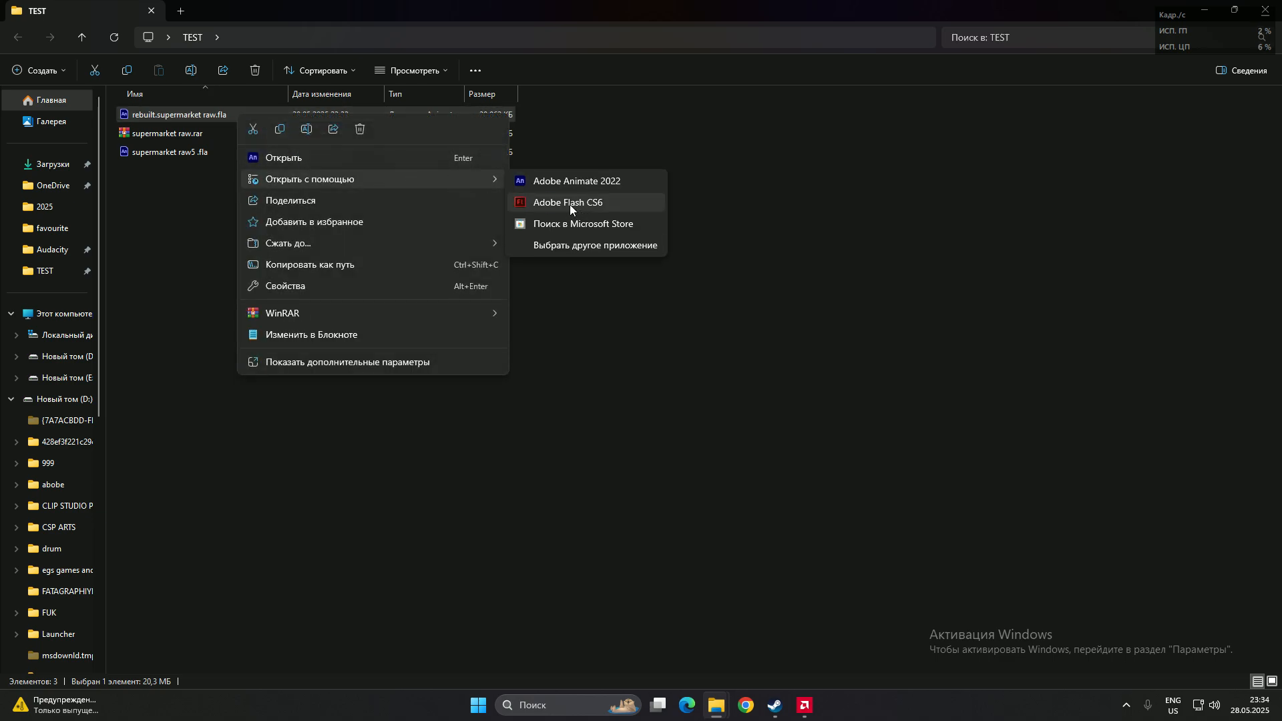
pyautogui.moveTo(602, 209)
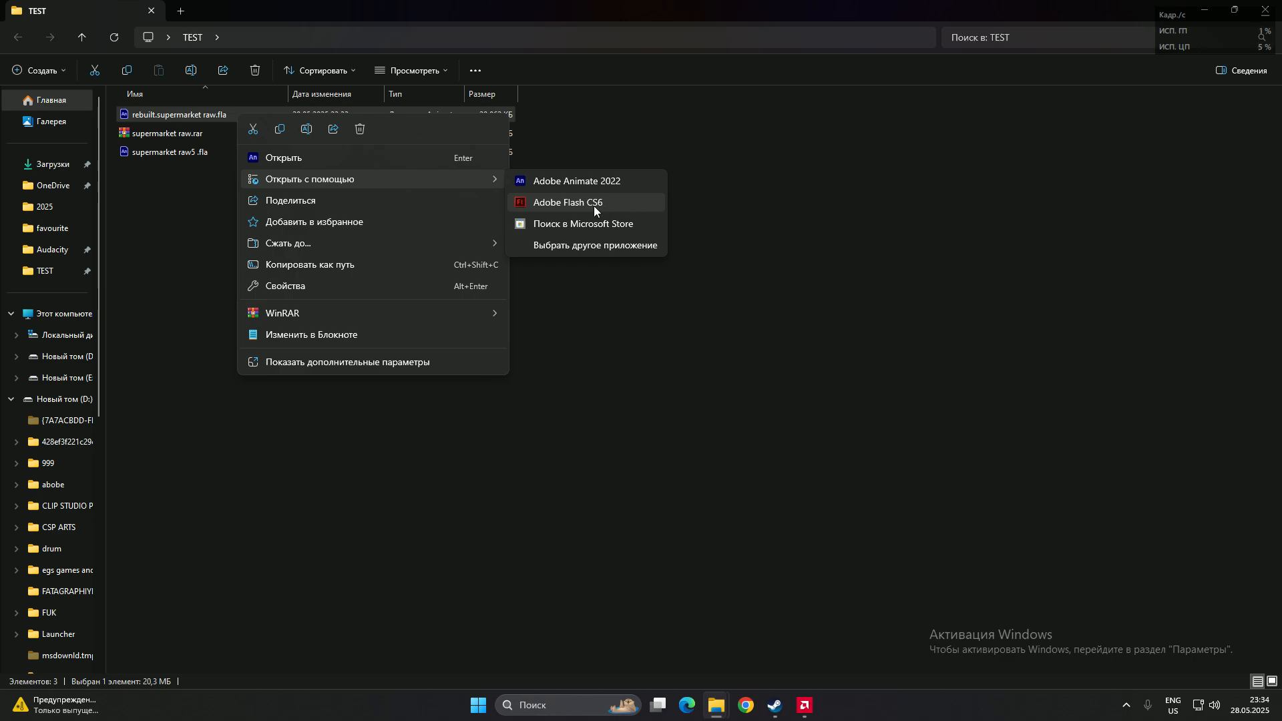
pyautogui.moveTo(555, 207)
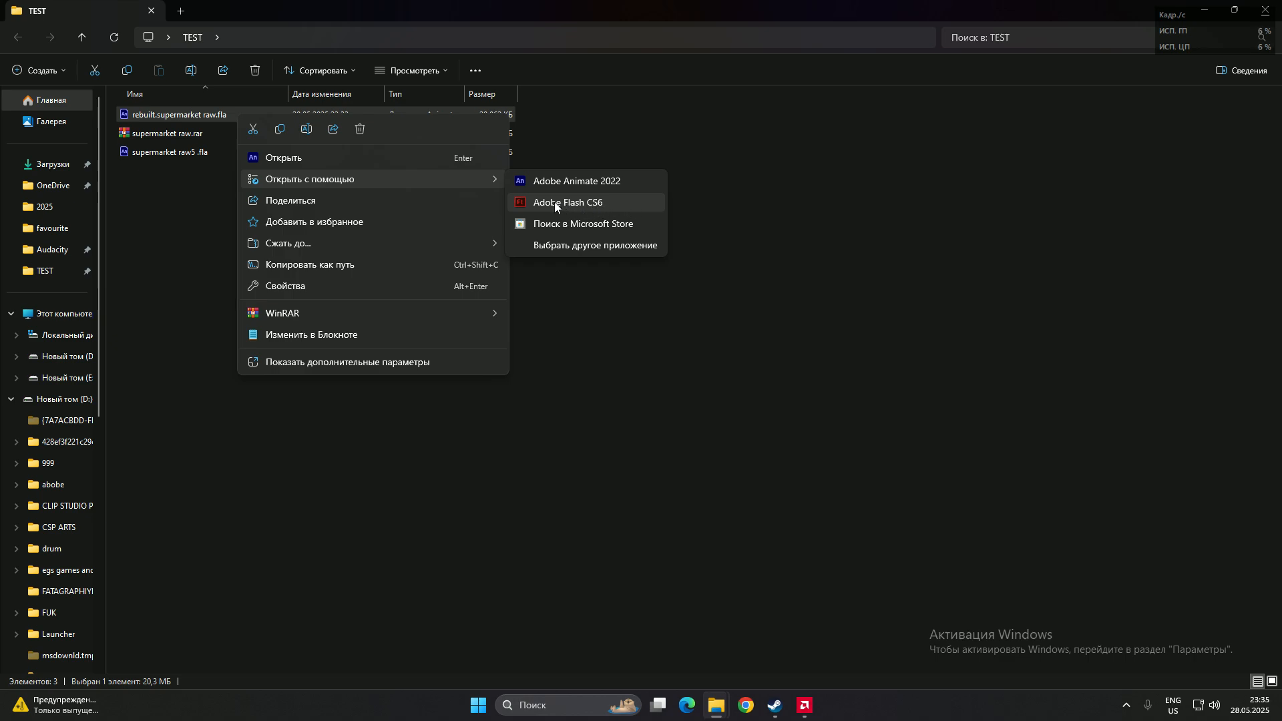
pyautogui.click(566, 202)
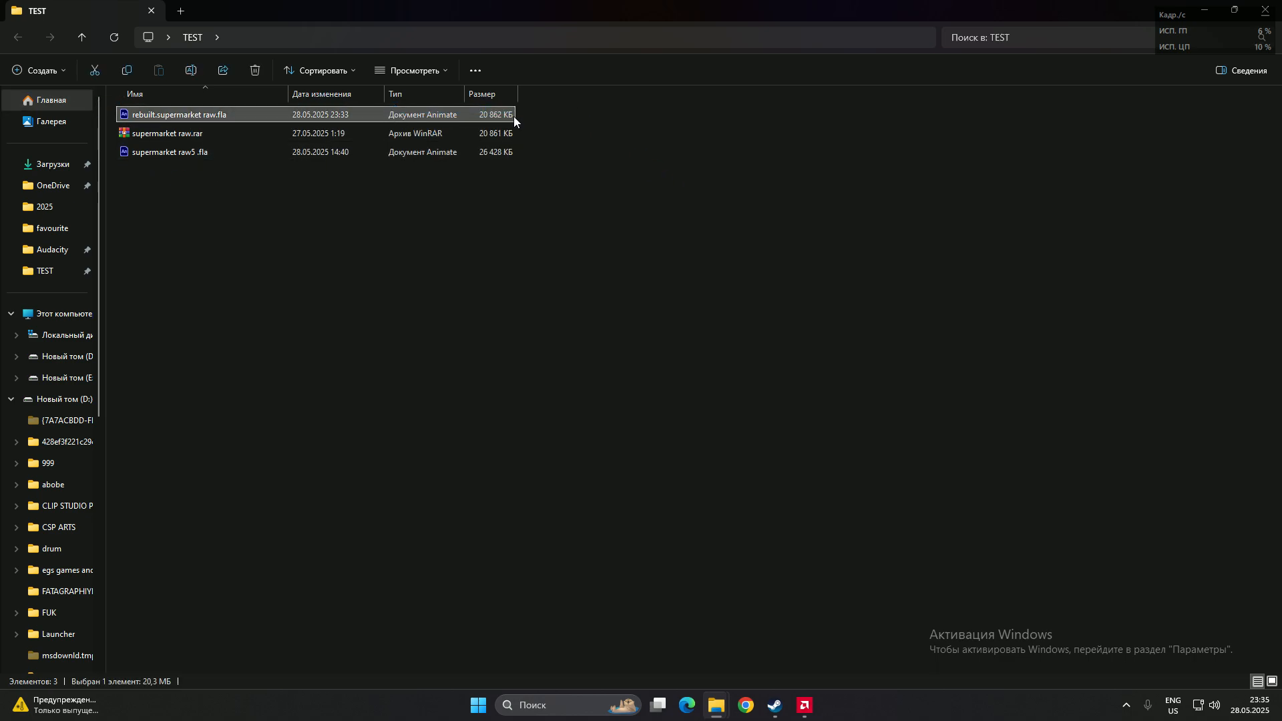
# Bring the launching Flash CS6 window forward until the Animate compatibility warning appears.
pyautogui.click(169, 152)
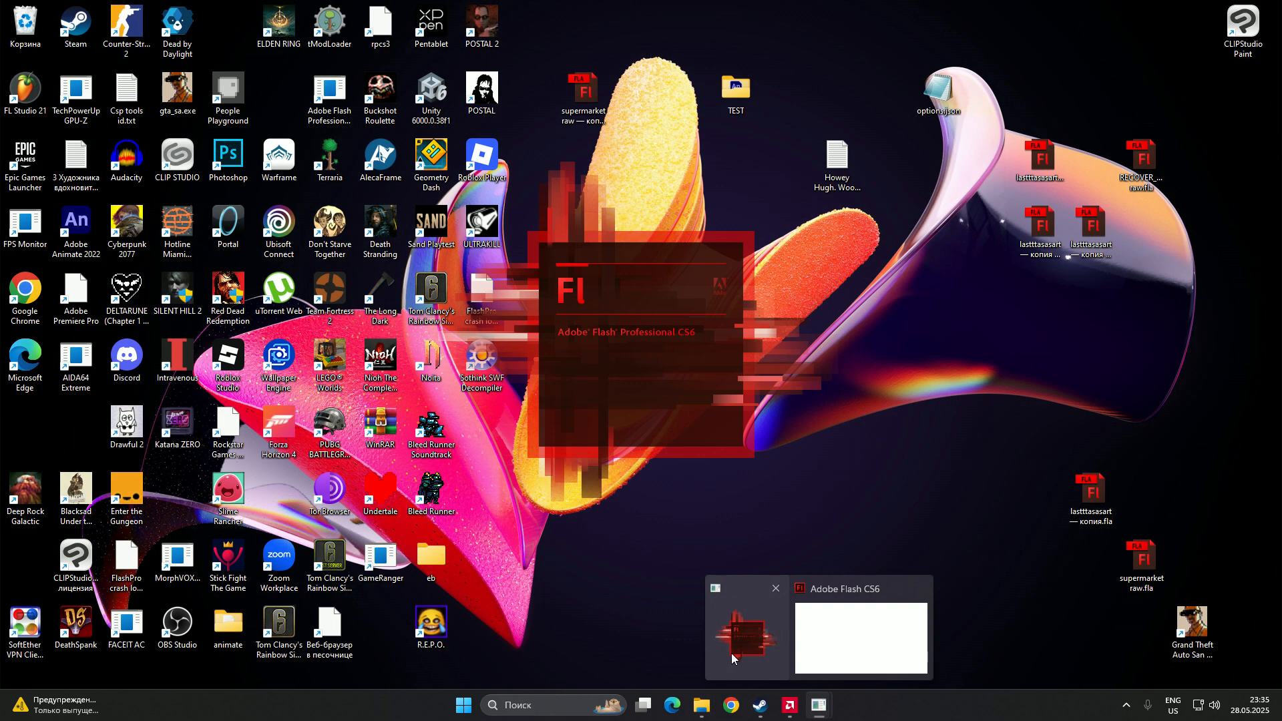
pyautogui.click(859, 639)
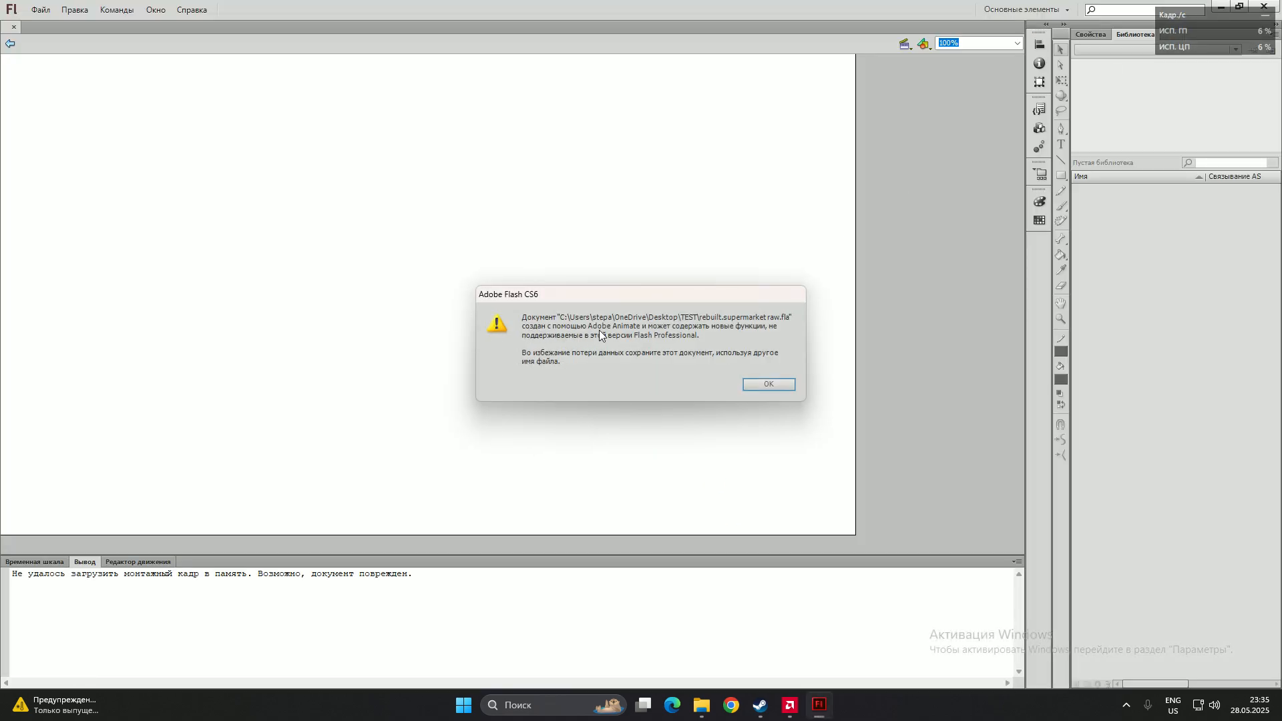
pyautogui.moveTo(527, 367)
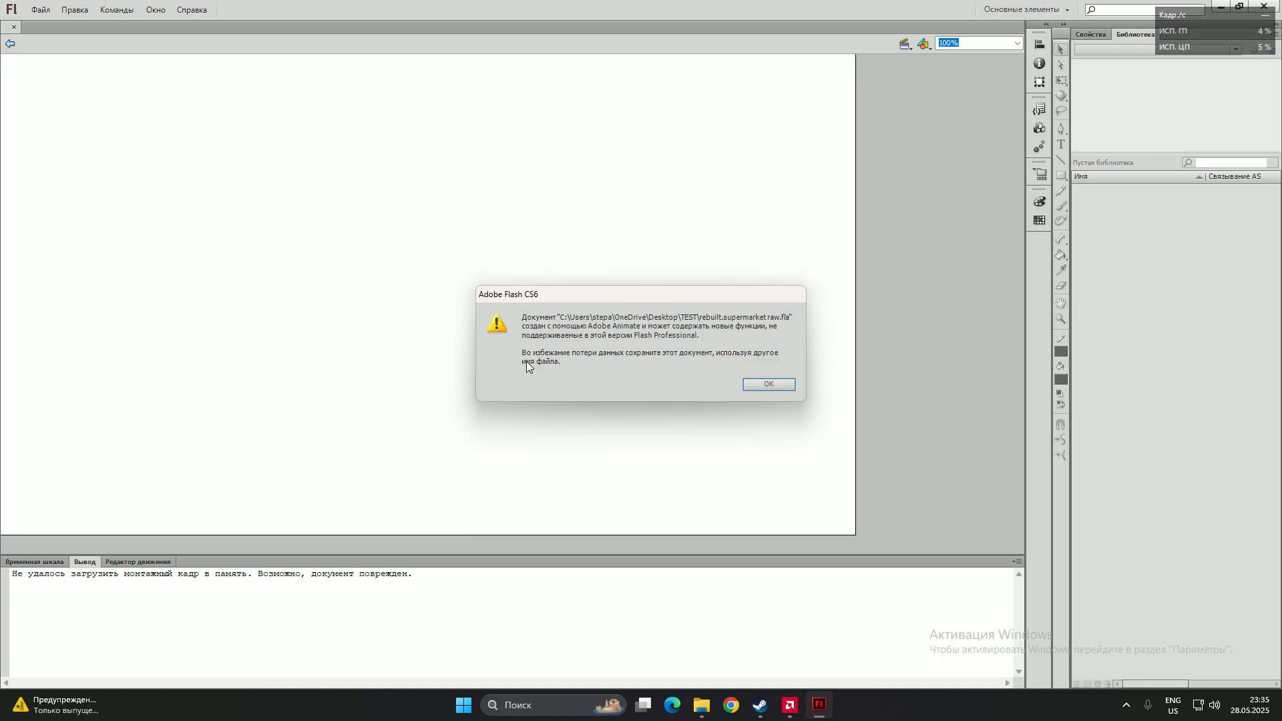
pyautogui.moveTo(669, 362)
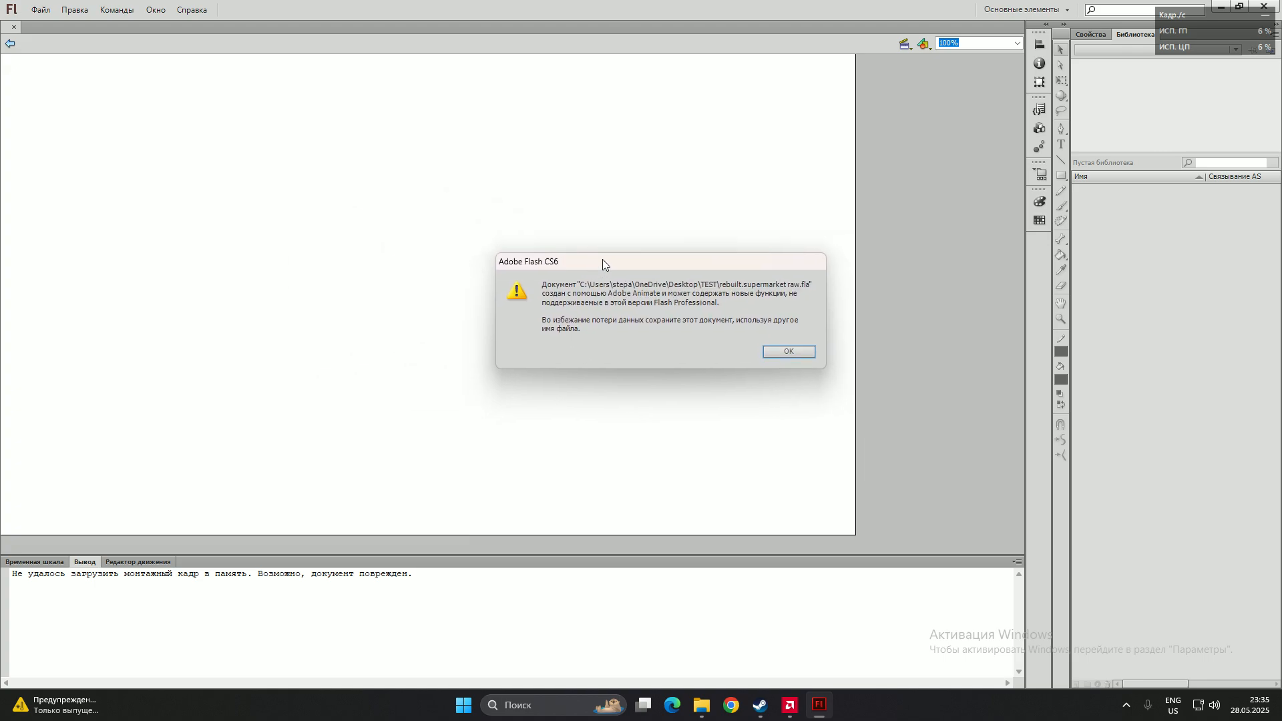
pyautogui.moveTo(574, 333)
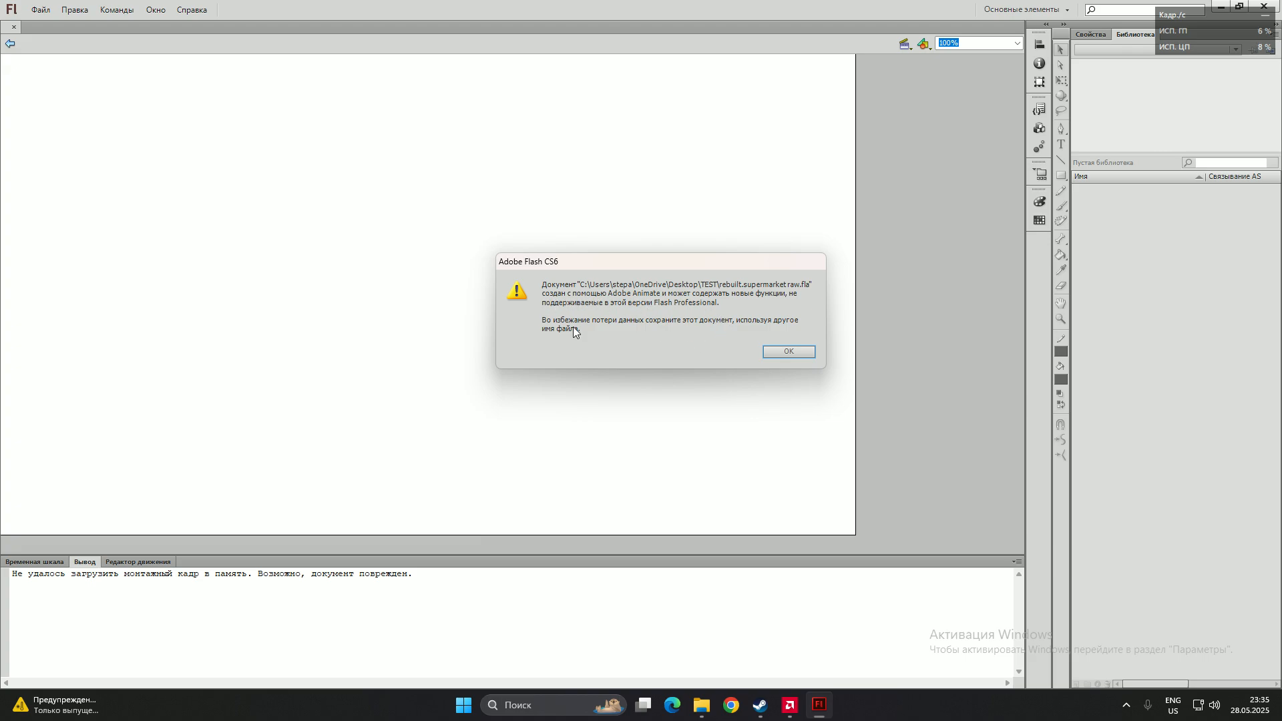
pyautogui.moveTo(758, 294)
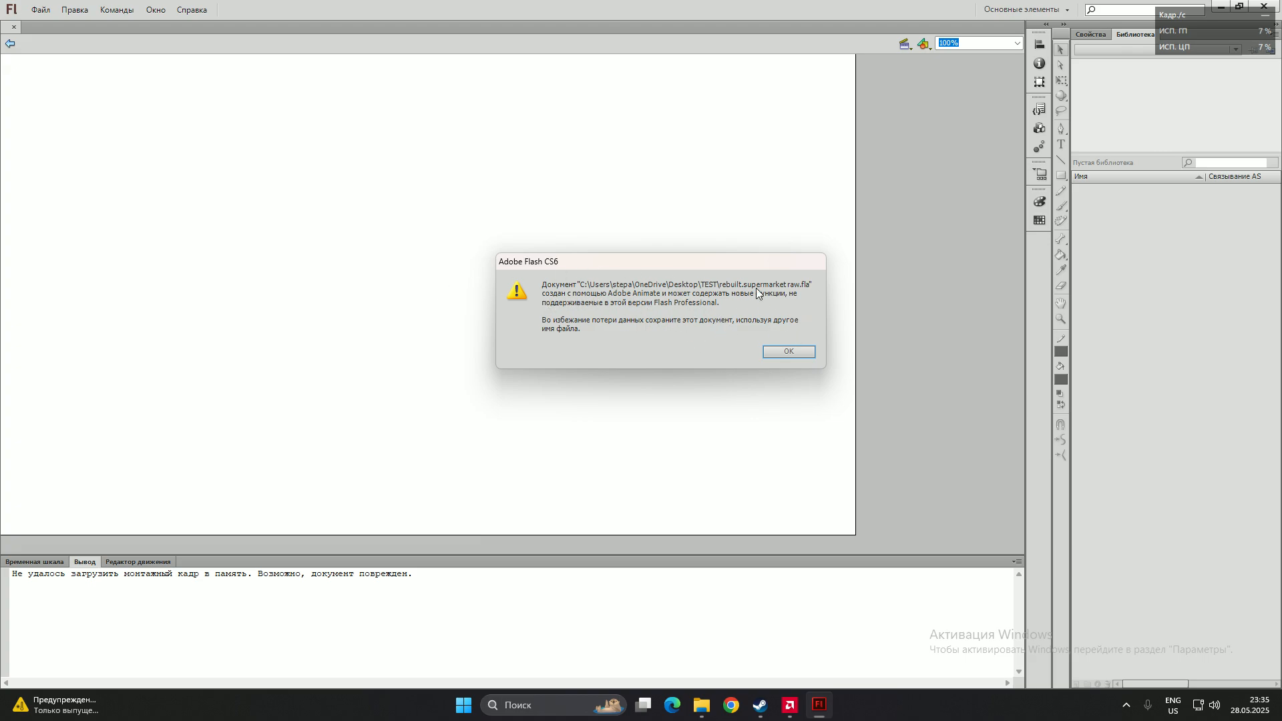
pyautogui.moveTo(769, 296)
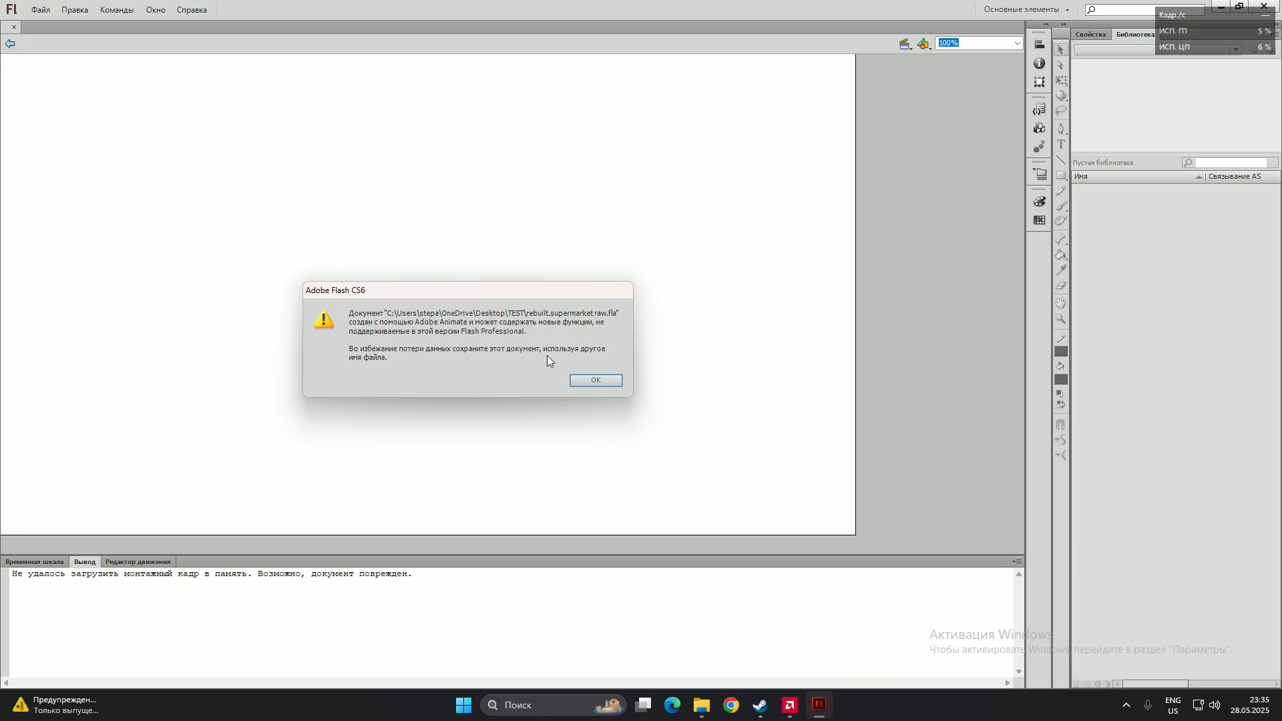
pyautogui.moveTo(344, 341)
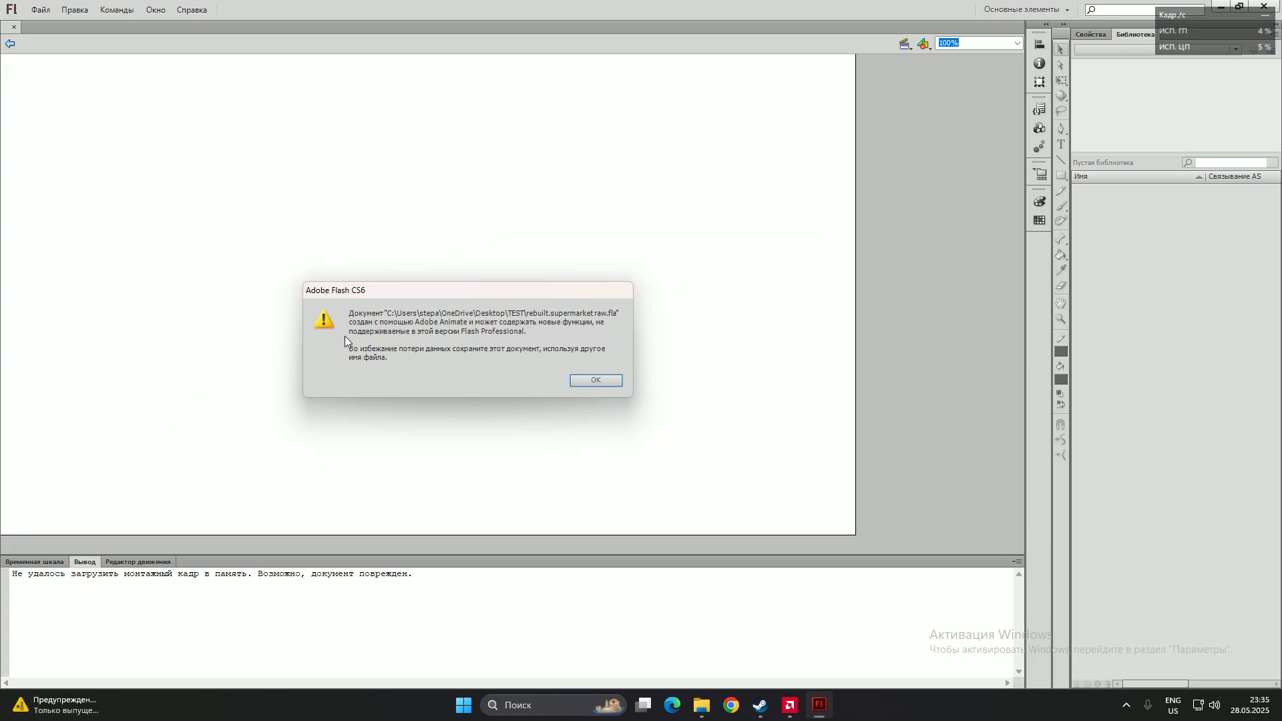
pyautogui.moveTo(488, 346)
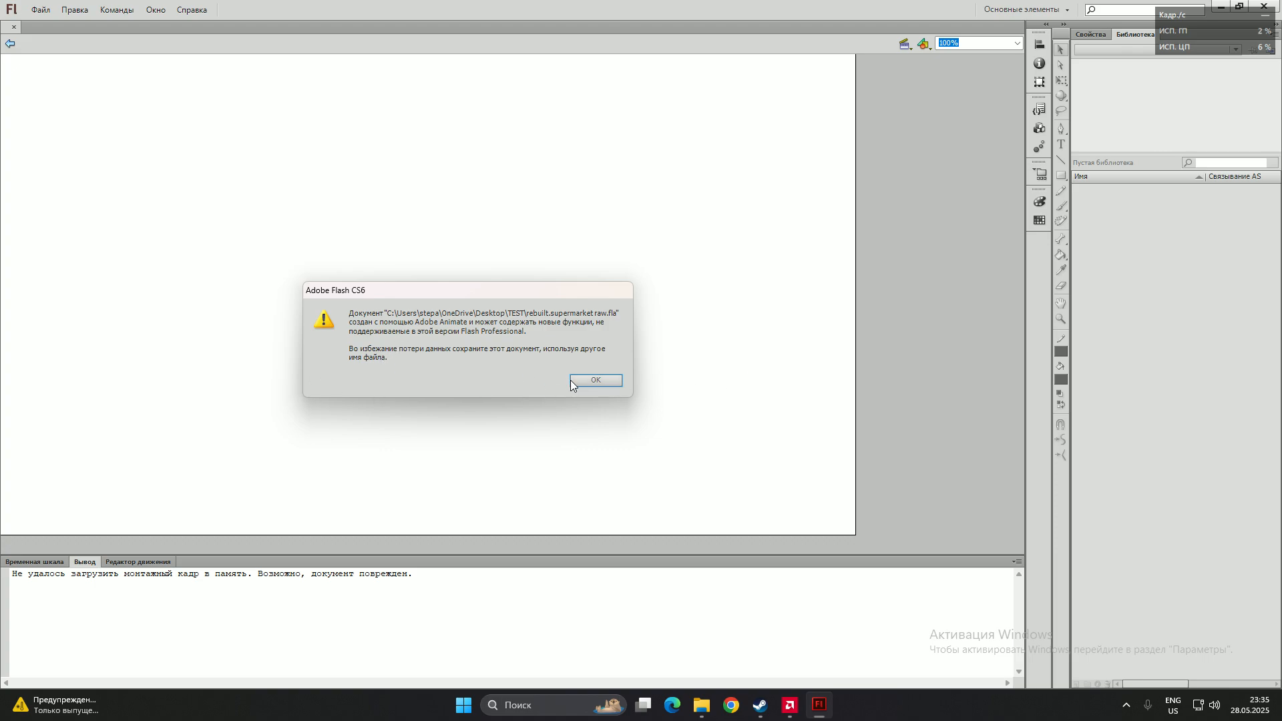
# Dismiss the warning, show the scene's layer timeline and select Символ 1 through Символ 9.
pyautogui.click(596, 381)
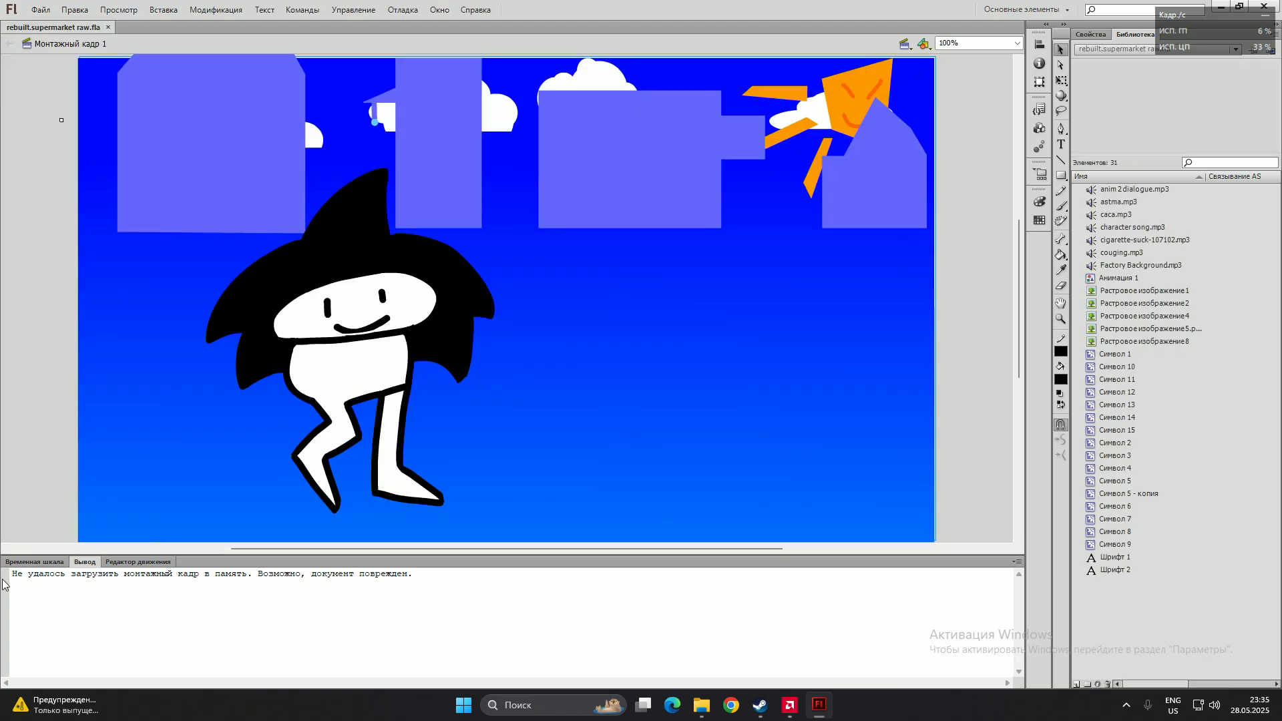
pyautogui.click(35, 562)
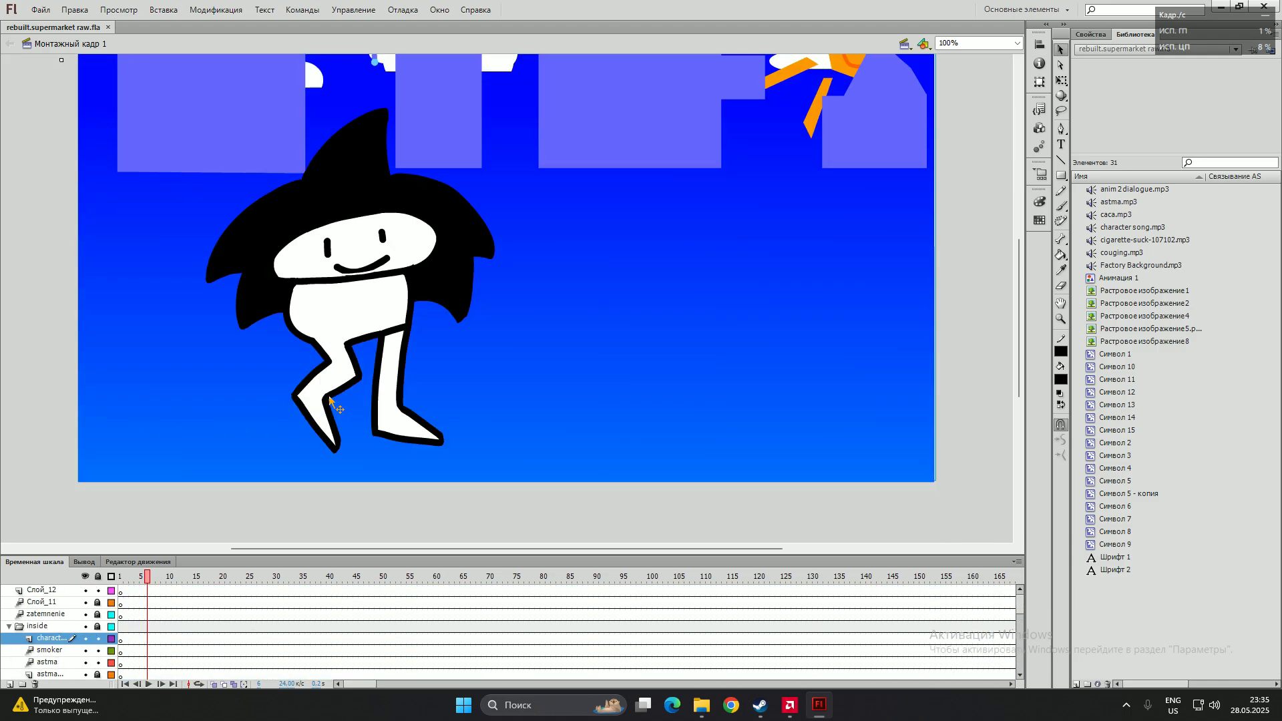
pyautogui.click(119, 577)
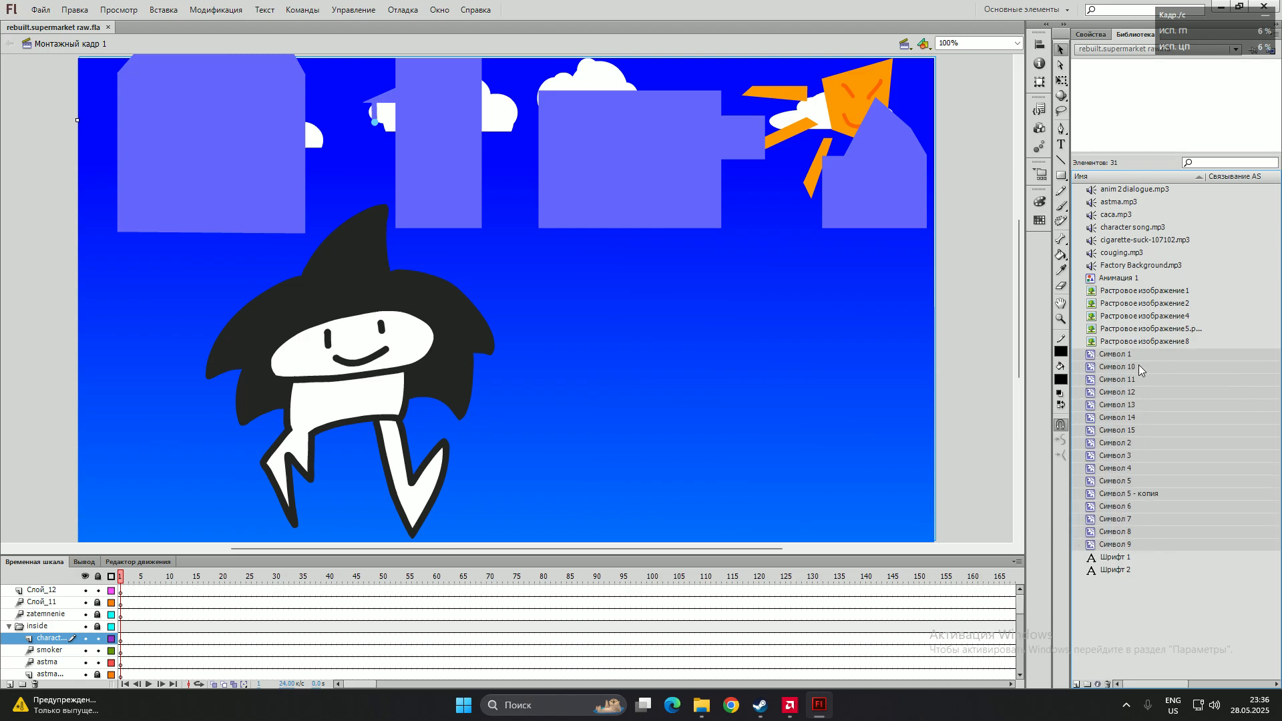
pyautogui.moveTo(1149, 406)
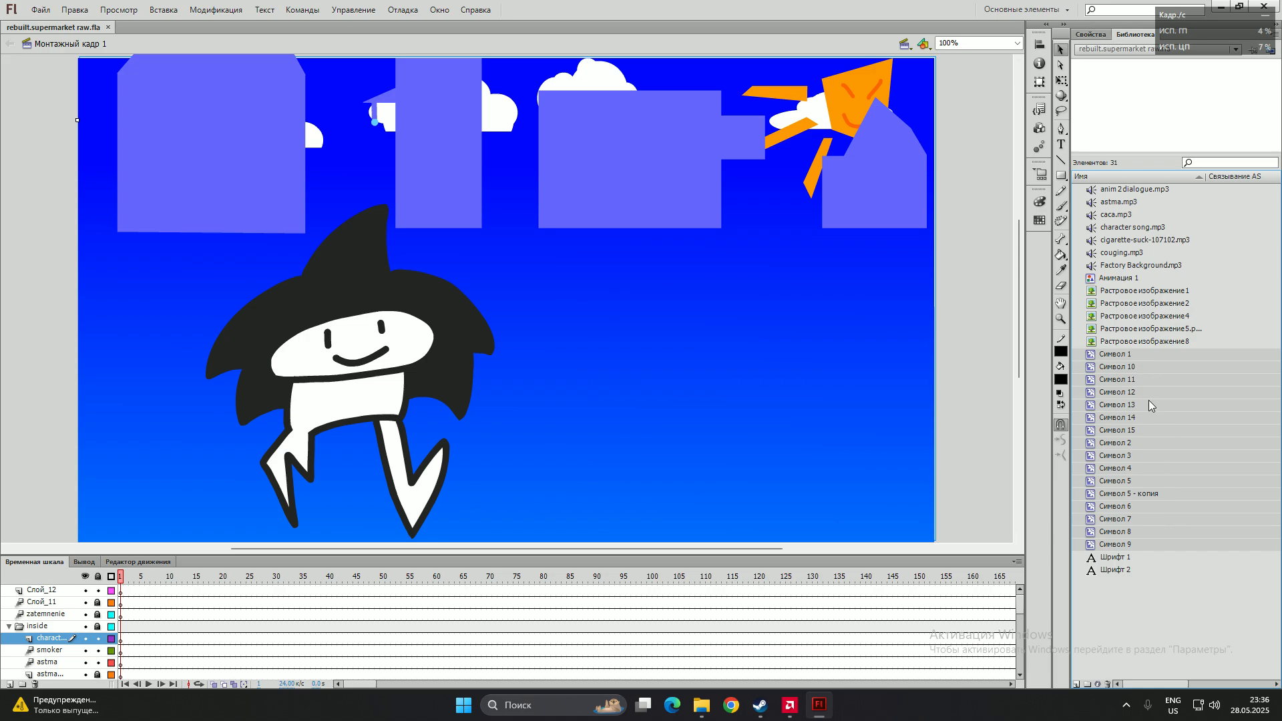
# Move the numbered symbols into new folder безымянная папка 1 and expand it to check.
pyautogui.rightClick(1150, 406)
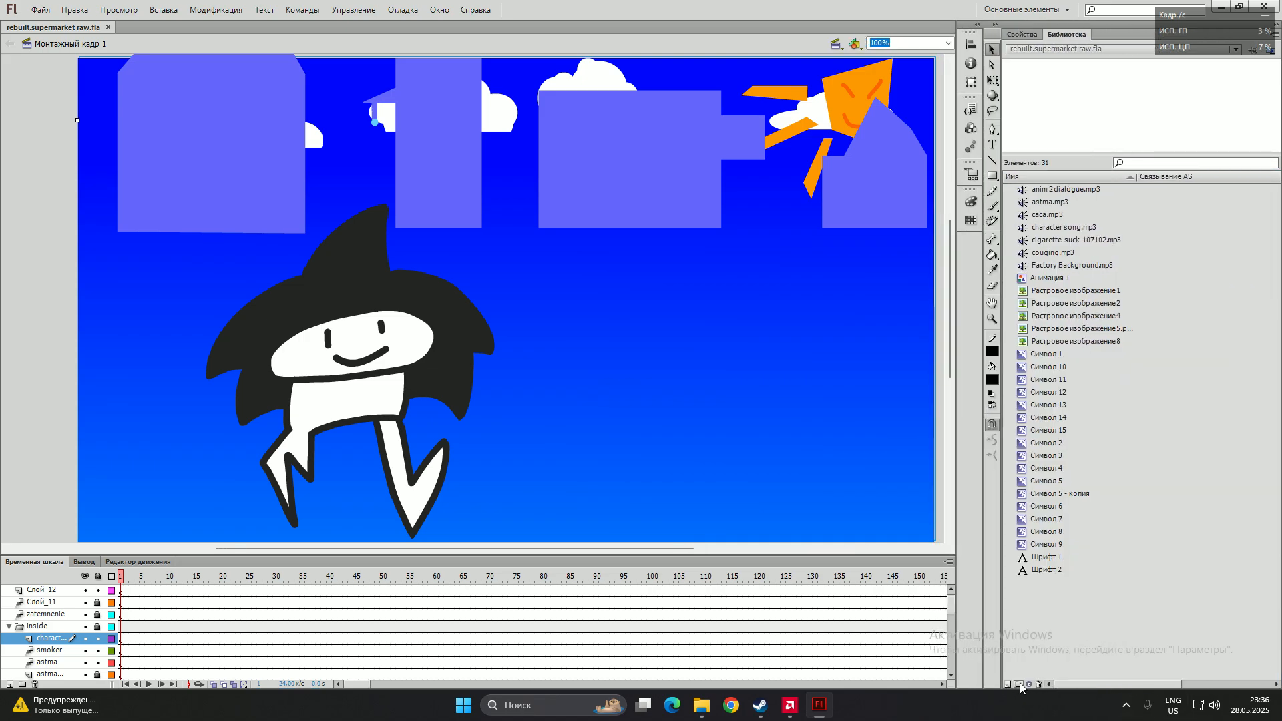
pyautogui.click(1020, 684)
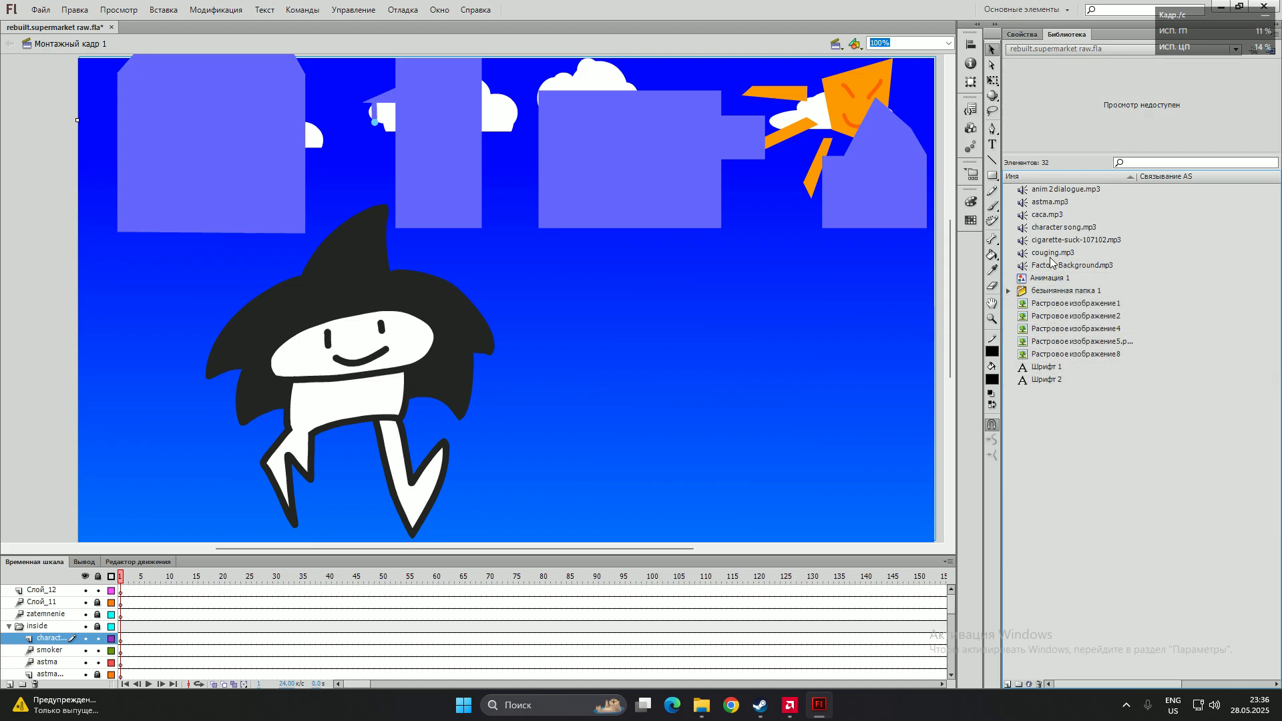
pyautogui.click(1007, 290)
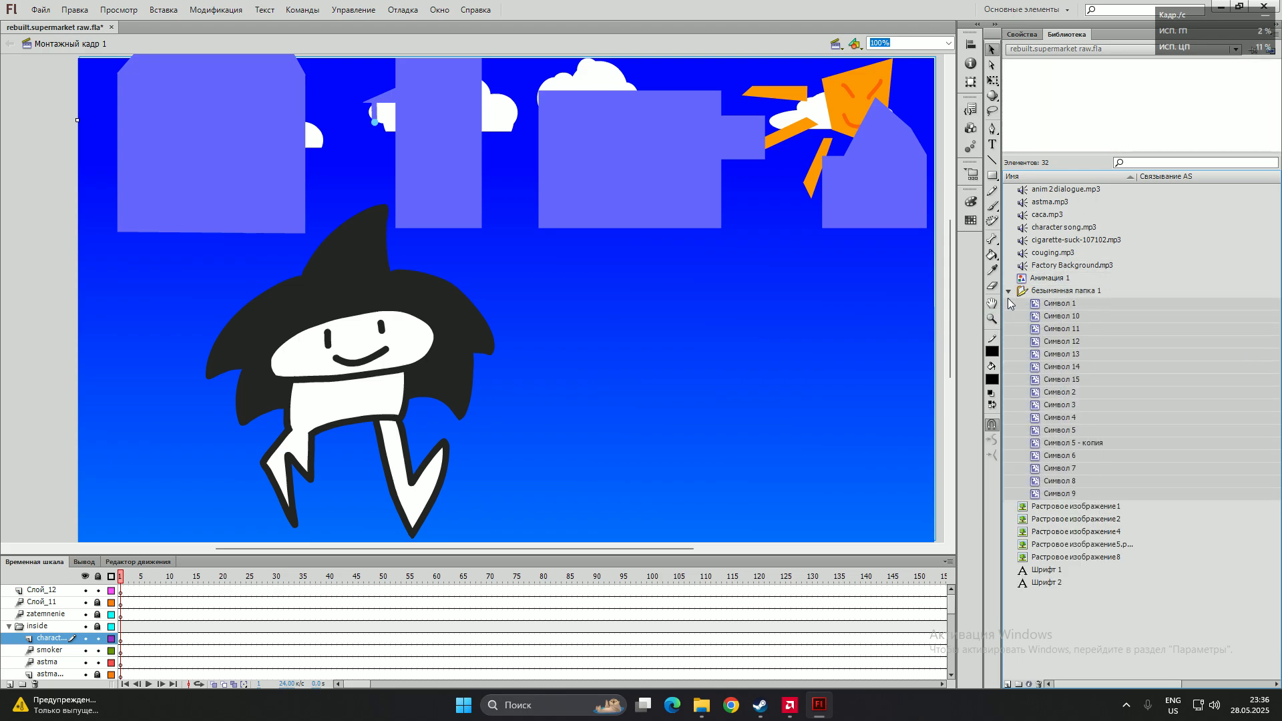
pyautogui.click(1007, 290)
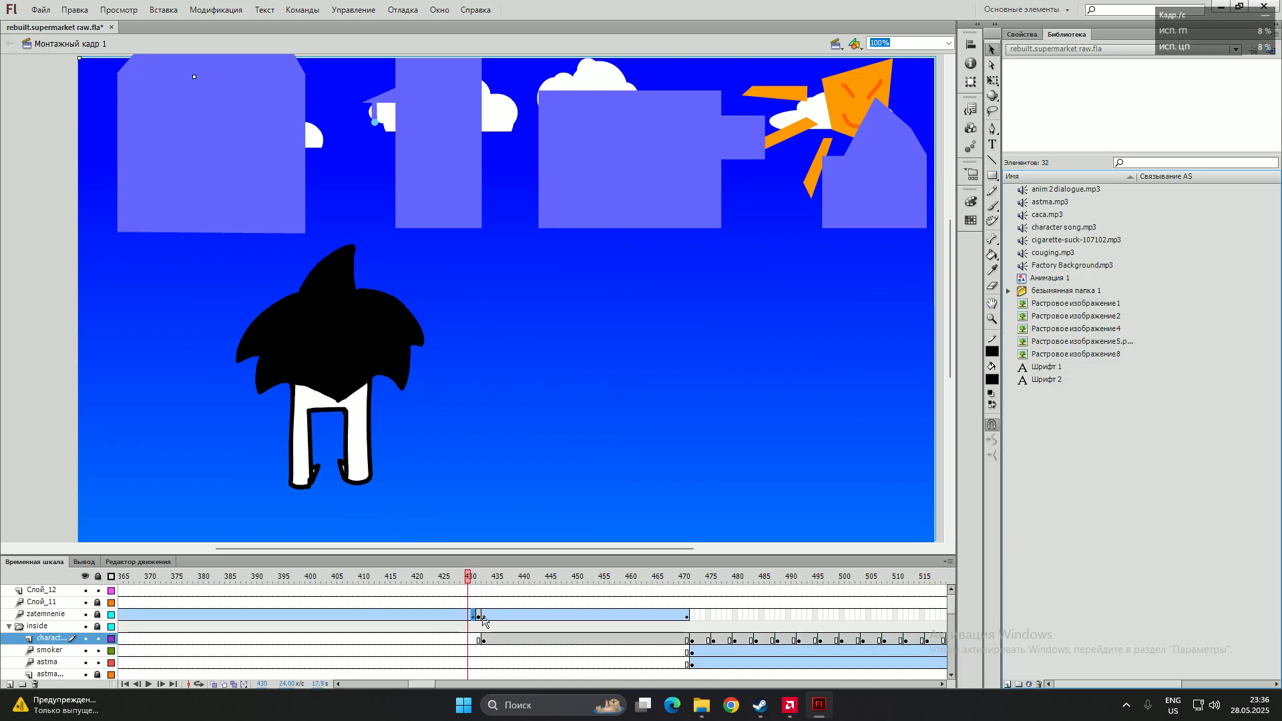
pyautogui.click(45, 614)
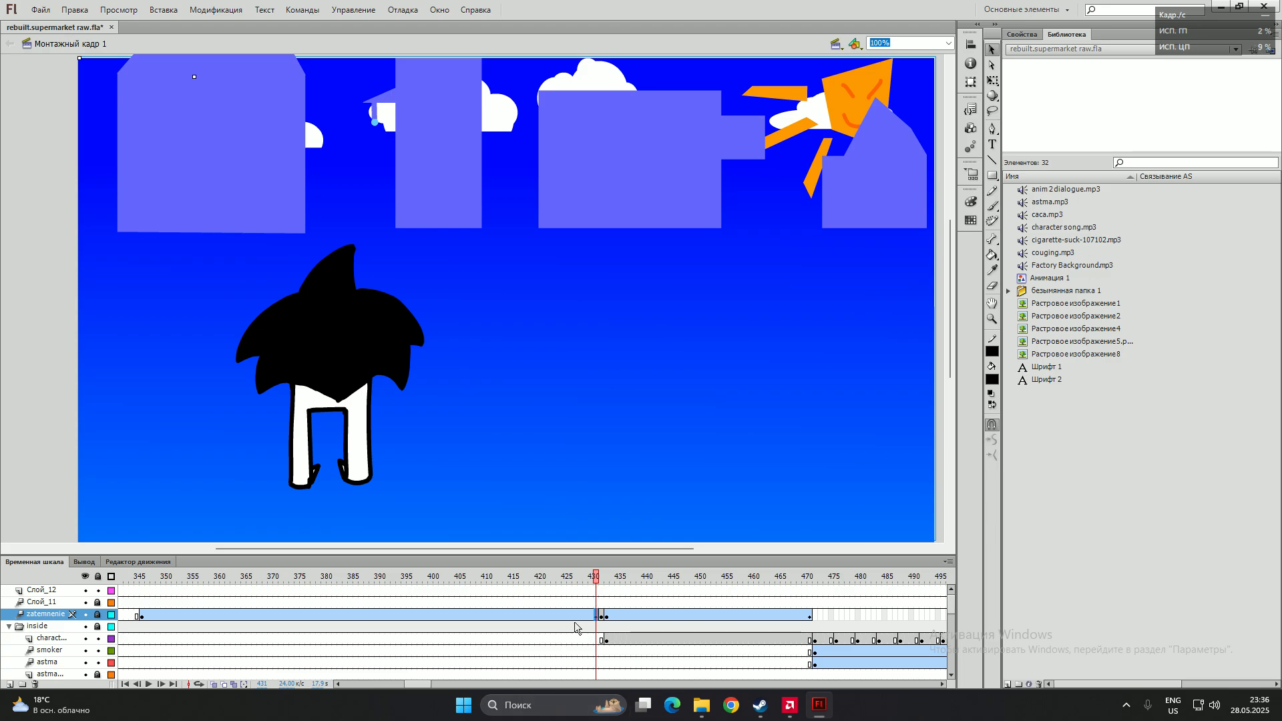
pyautogui.click(558, 575)
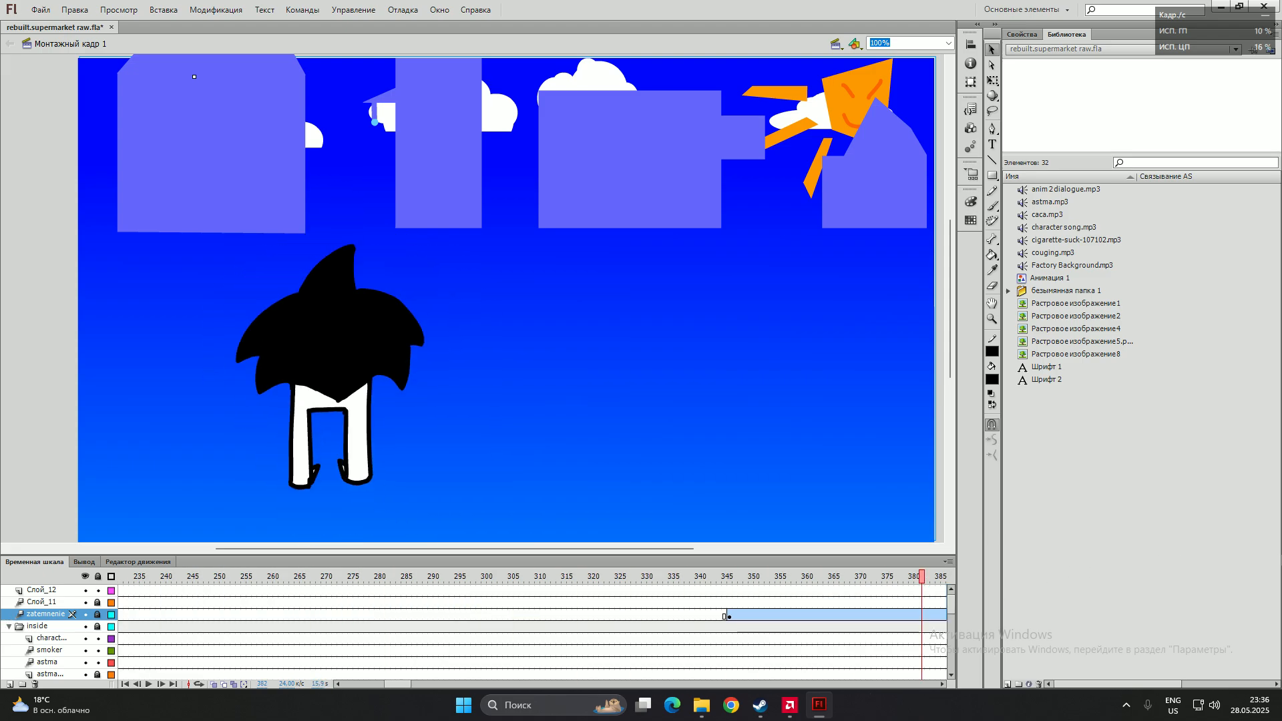
pyautogui.click(673, 575)
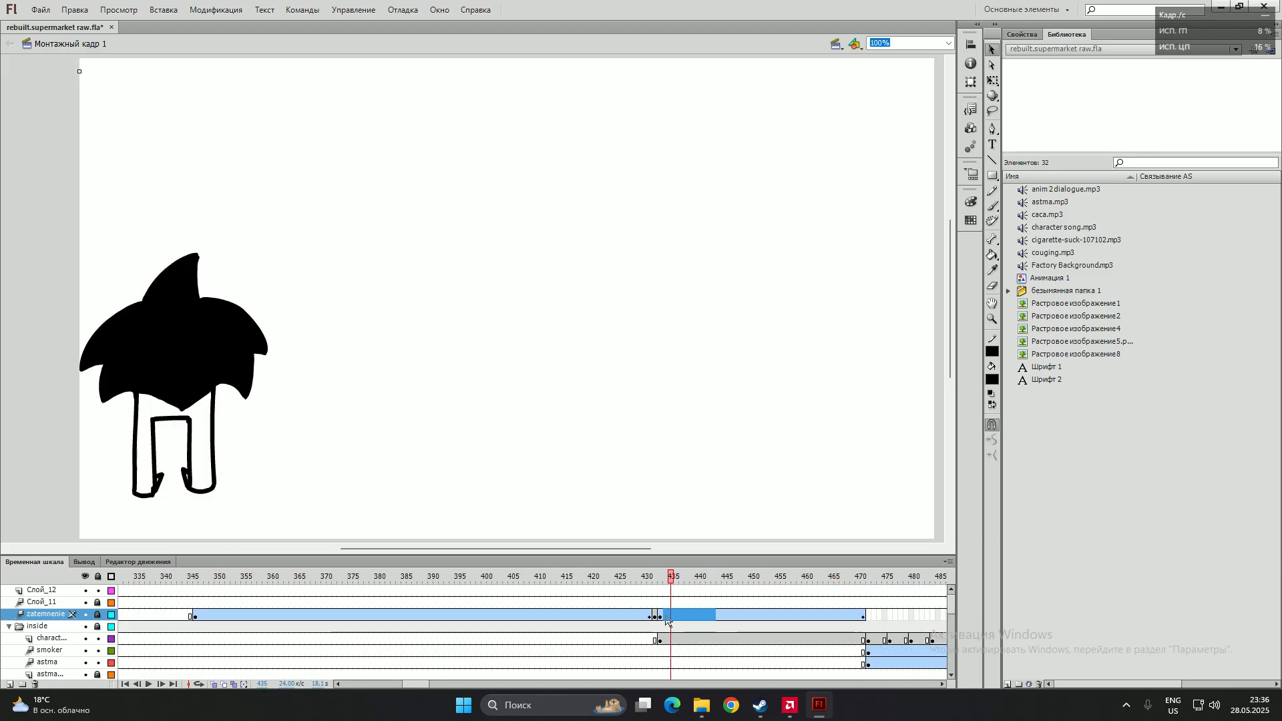
pyautogui.click(916, 575)
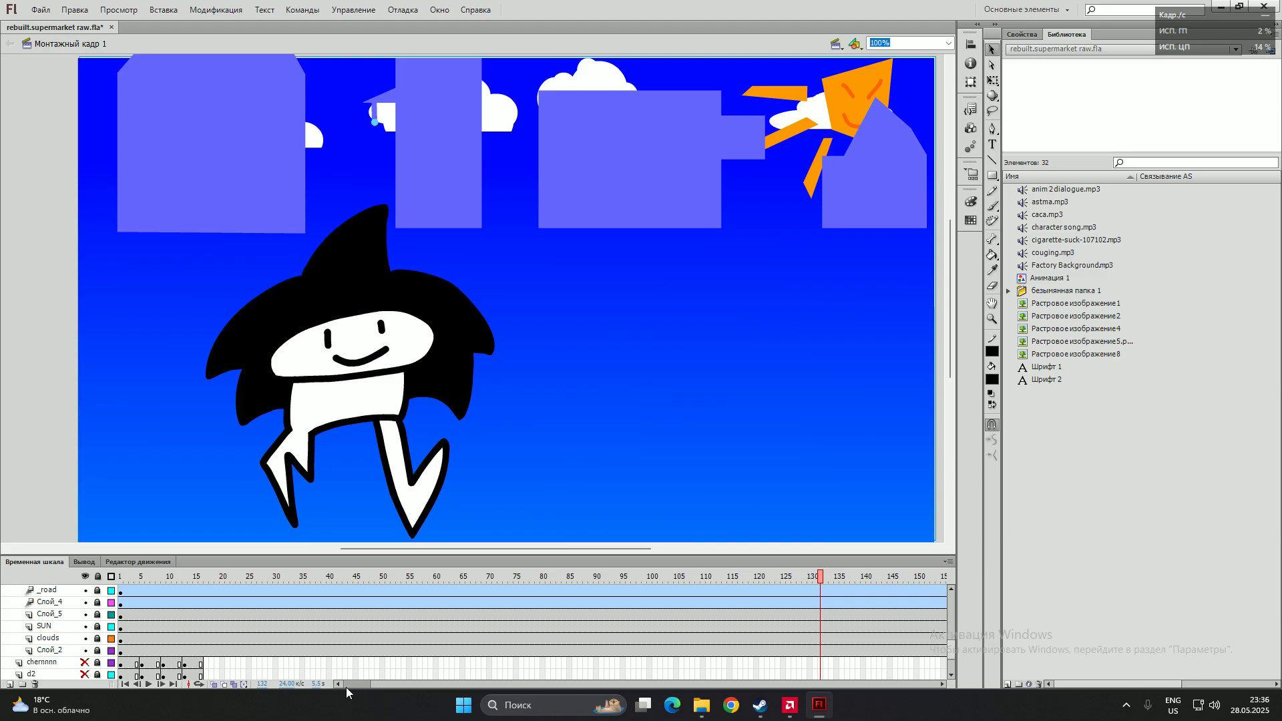
# Scrub the playhead through the rebuilt scene's frames (around 475, 175) and back to frame 1.
pyautogui.hscroll(3)
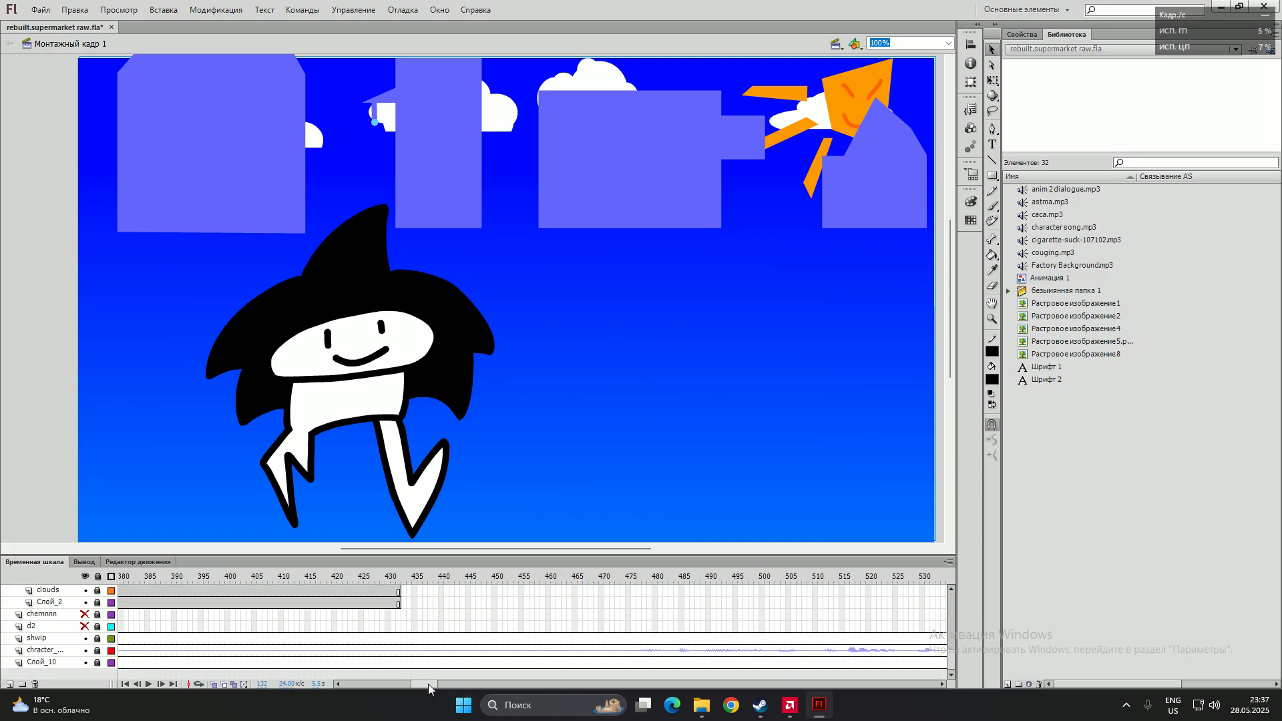
pyautogui.click(448, 575)
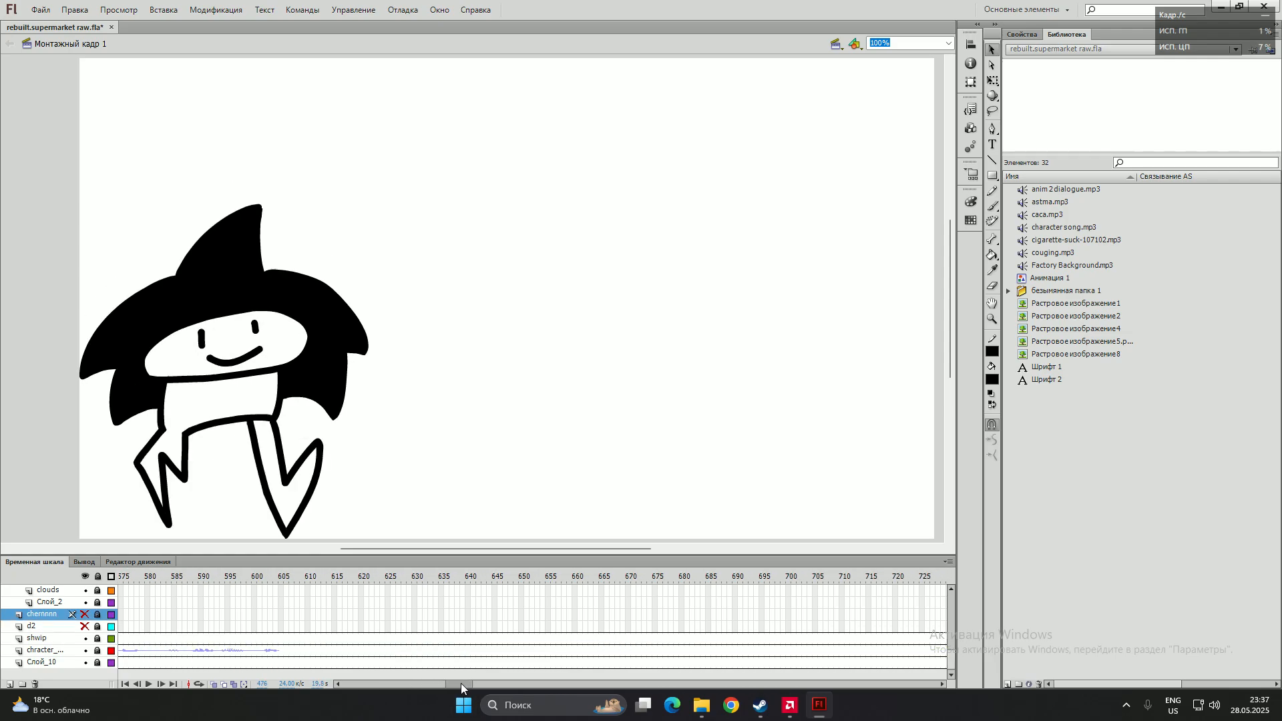
pyautogui.hscroll(3)
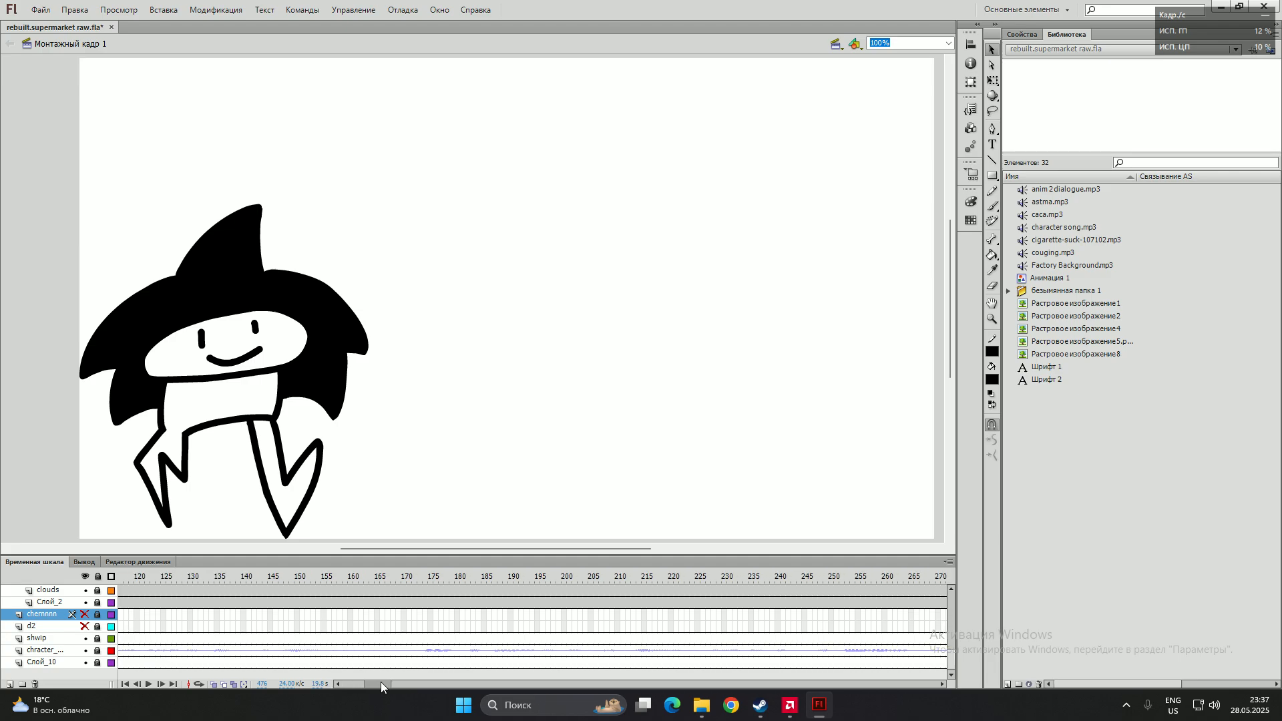
pyautogui.hscroll(3)
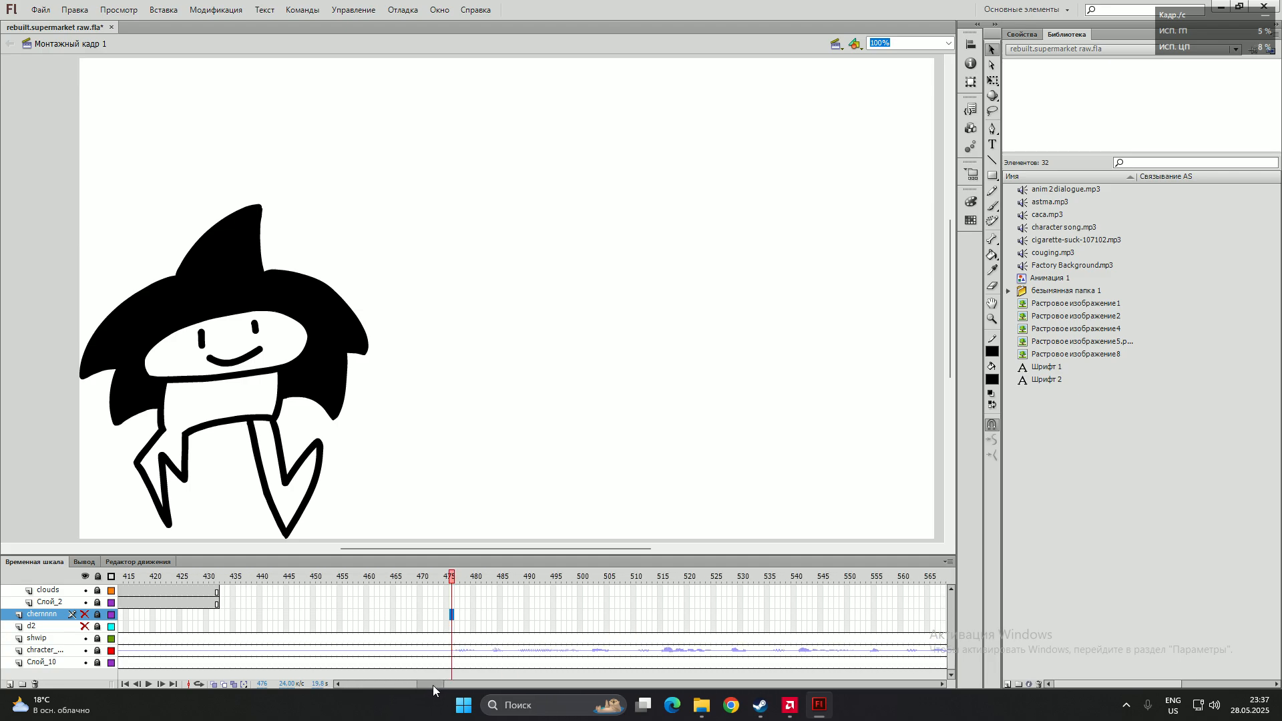
pyautogui.hscroll(-3)
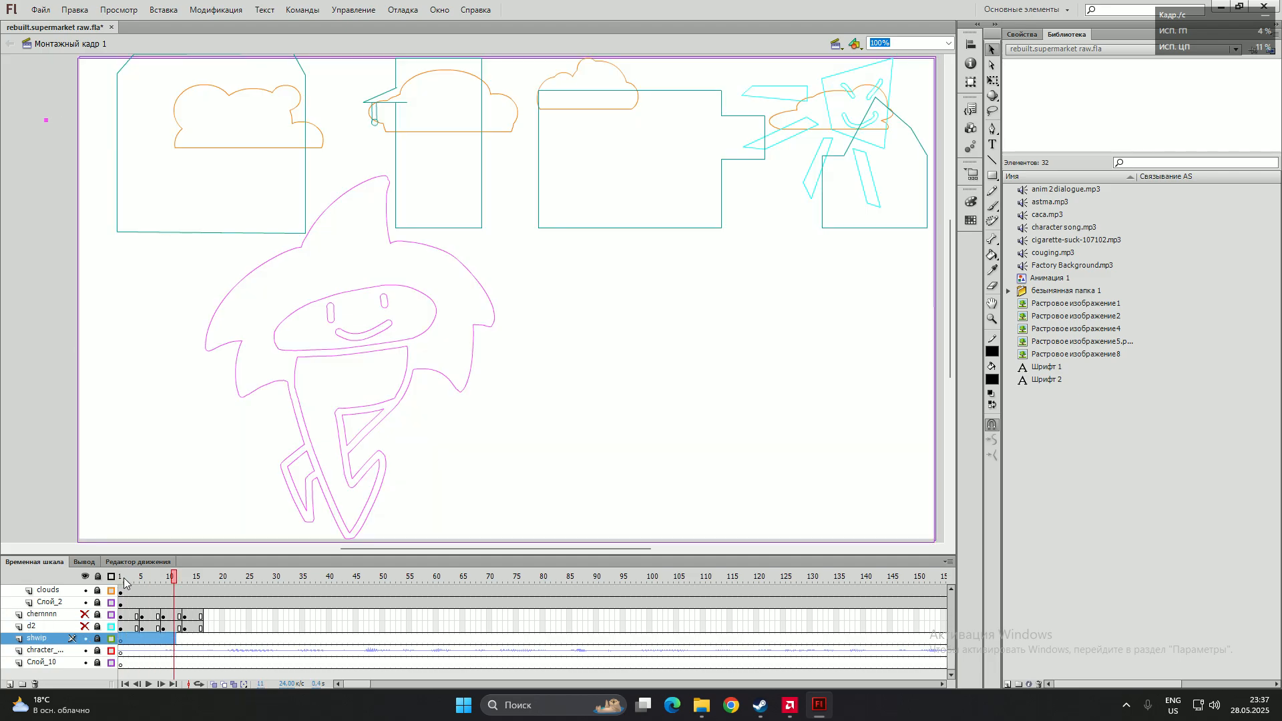
pyautogui.moveTo(146, 583)
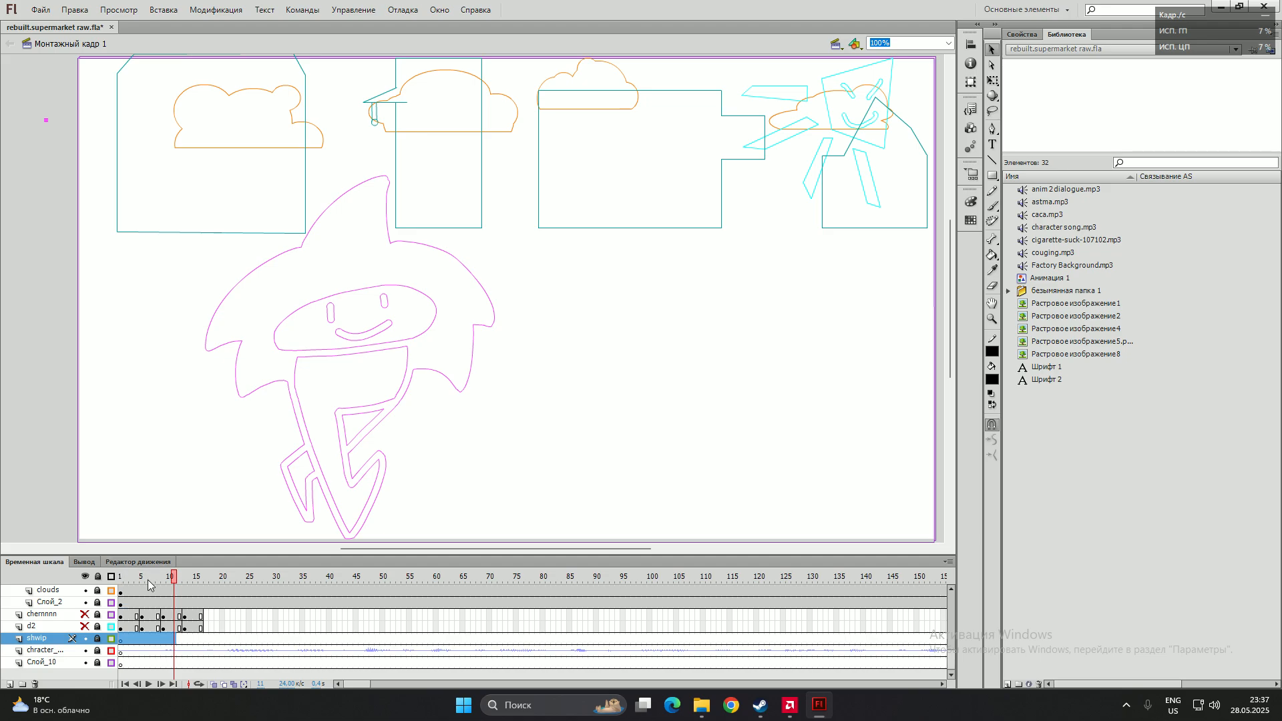
pyautogui.moveTo(144, 590)
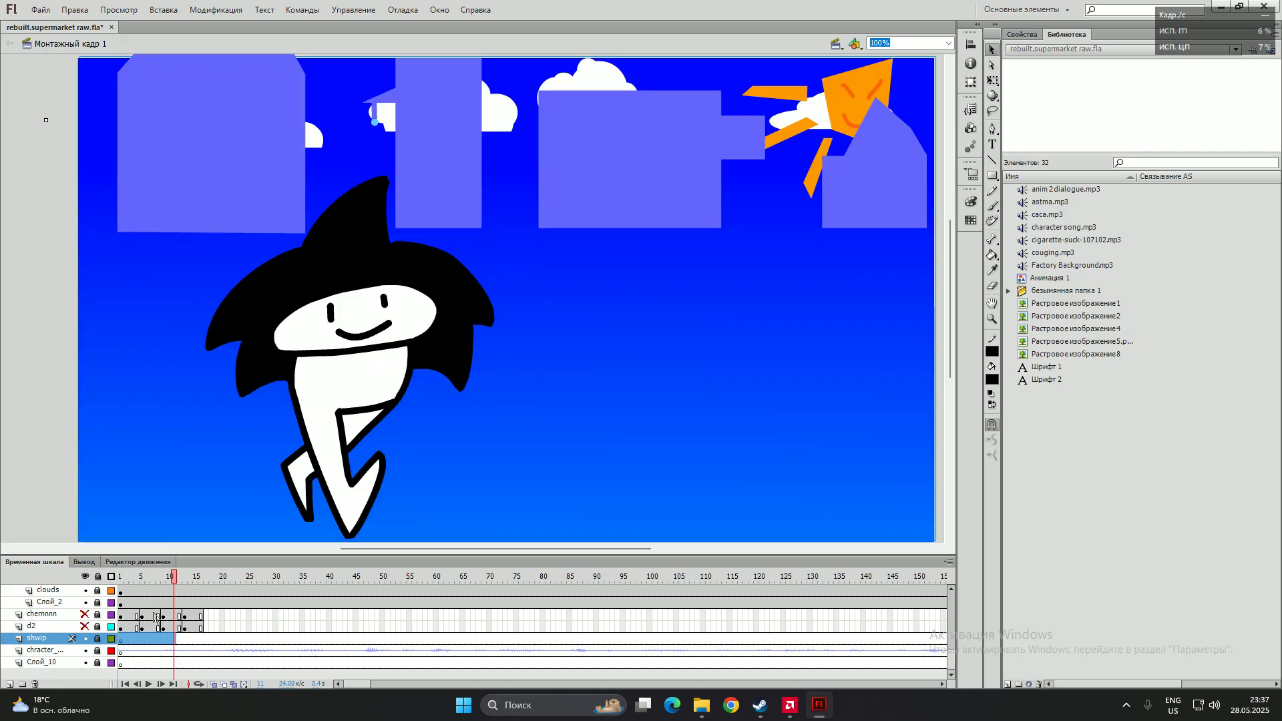
pyautogui.click(519, 577)
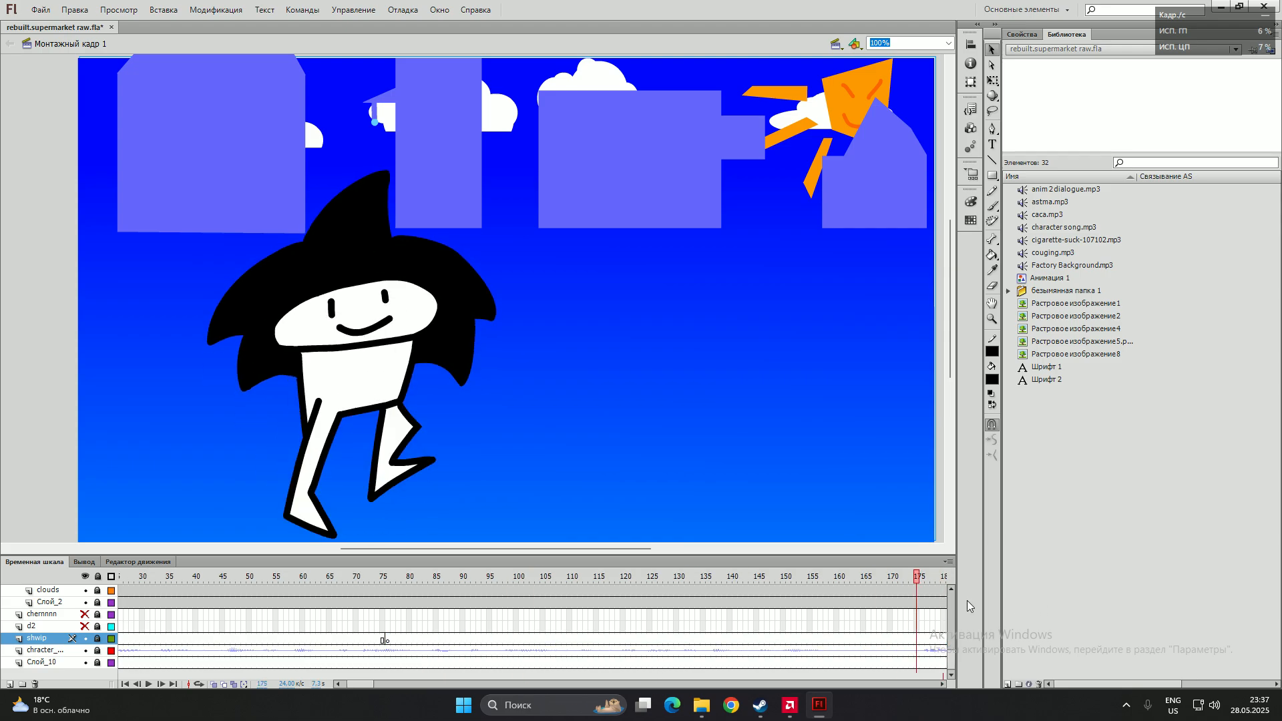
pyautogui.click(391, 576)
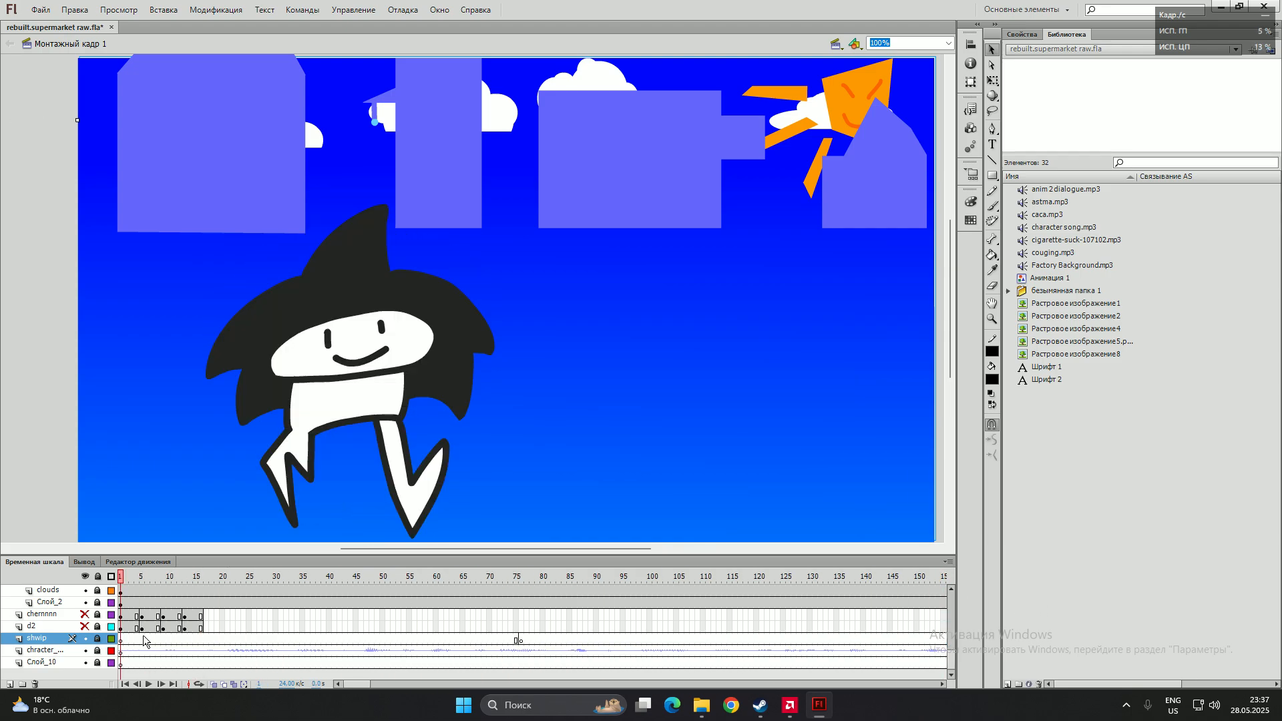
# Select the shnip layer's frames up to frame 80 and bring up their context options.
pyautogui.click(537, 576)
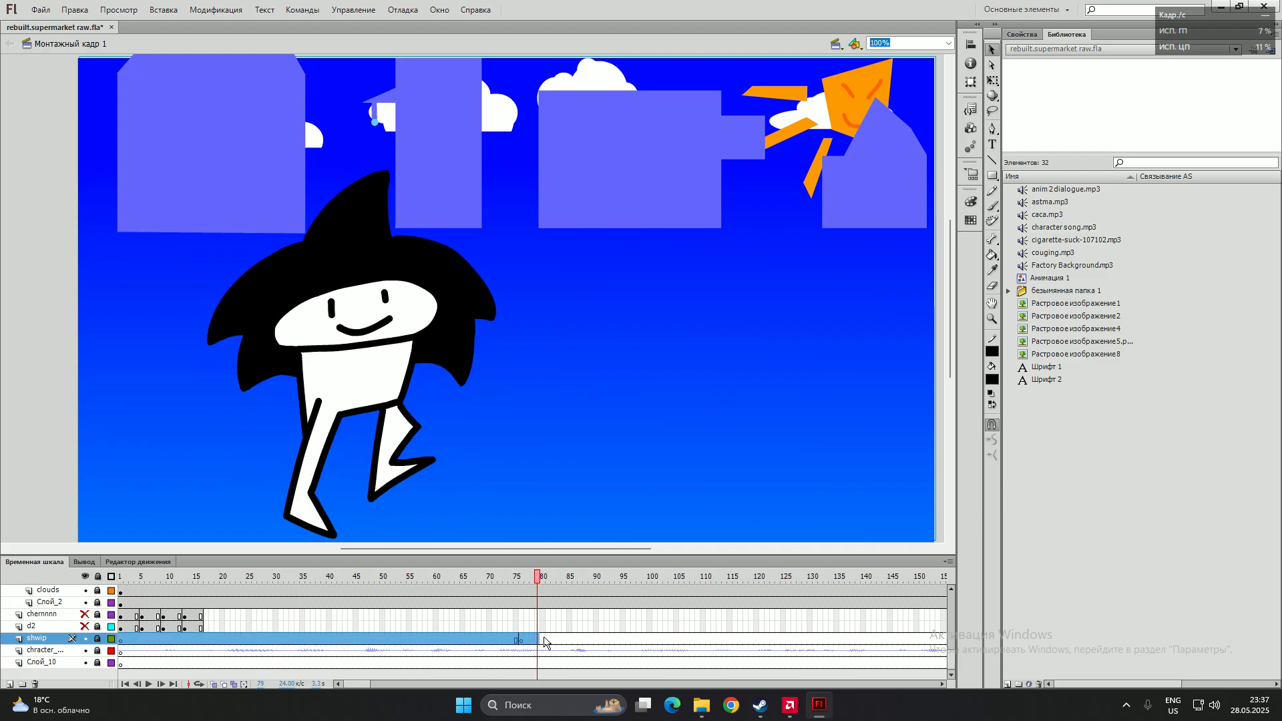
pyautogui.rightClick(518, 639)
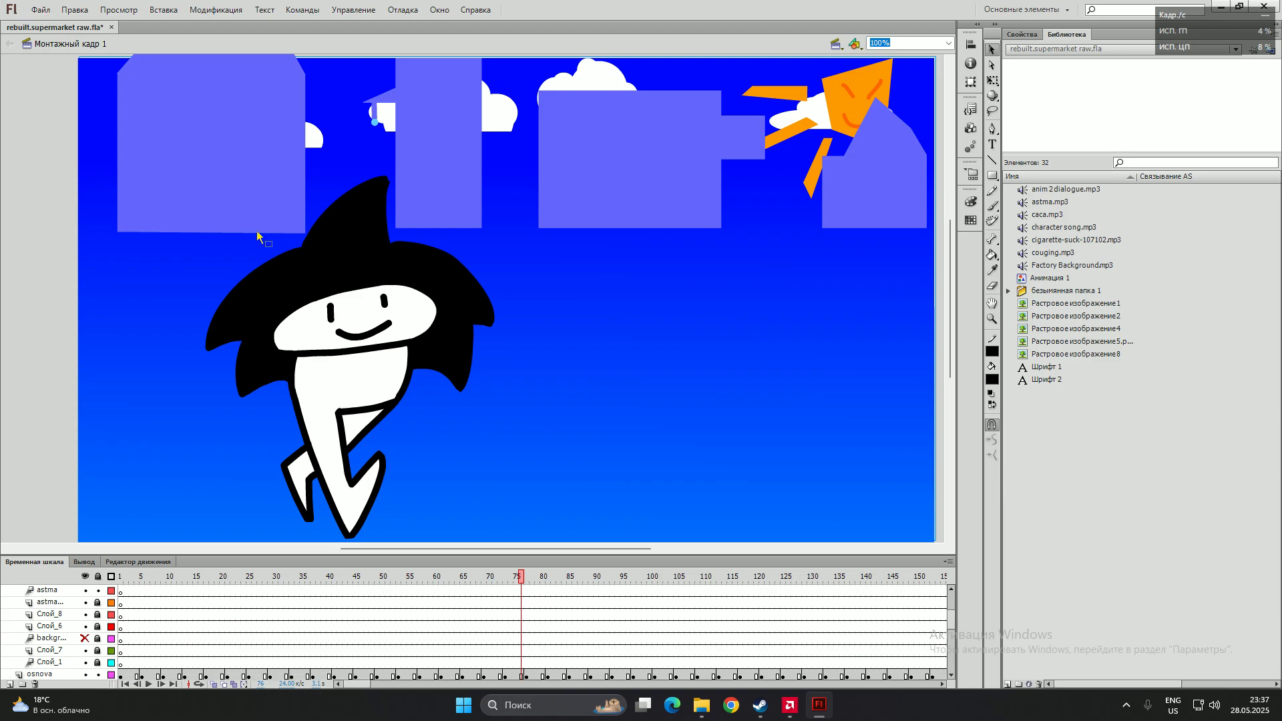
# Save rebuilt.supermarket raw.fla, confirming despite the version-compatibility warning.
pyautogui.click(40, 9)
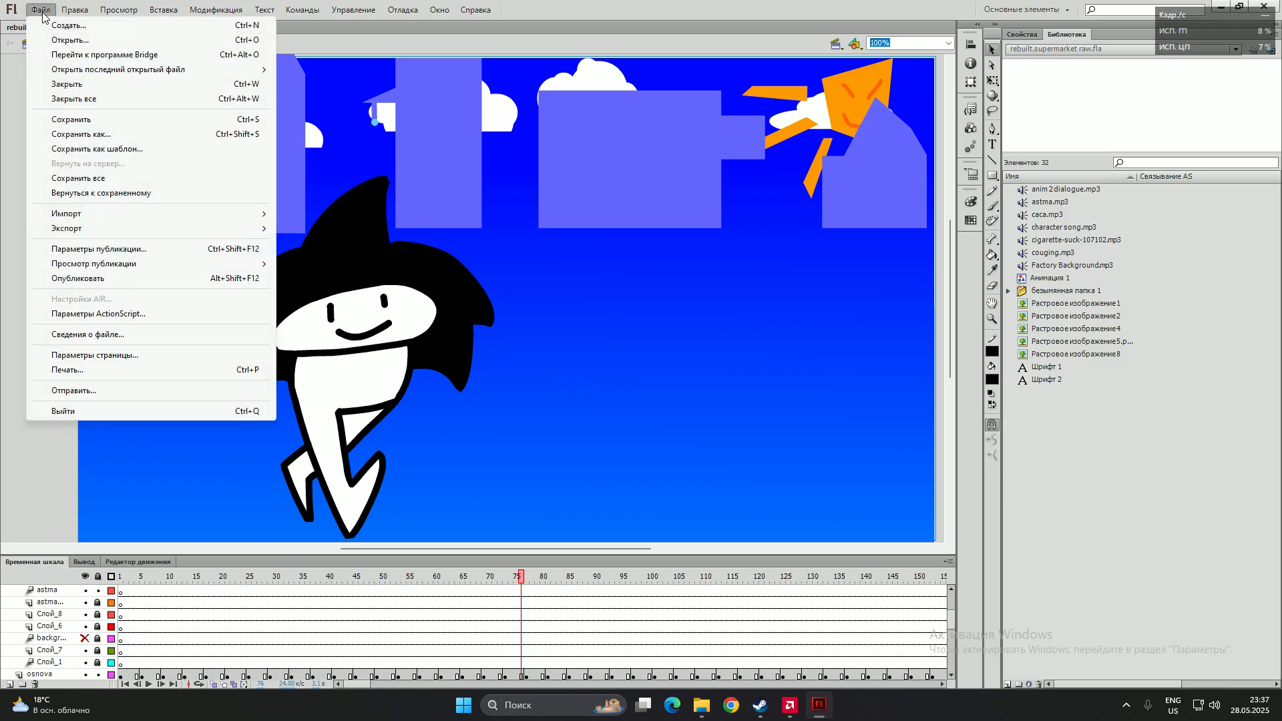
pyautogui.moveTo(85, 135)
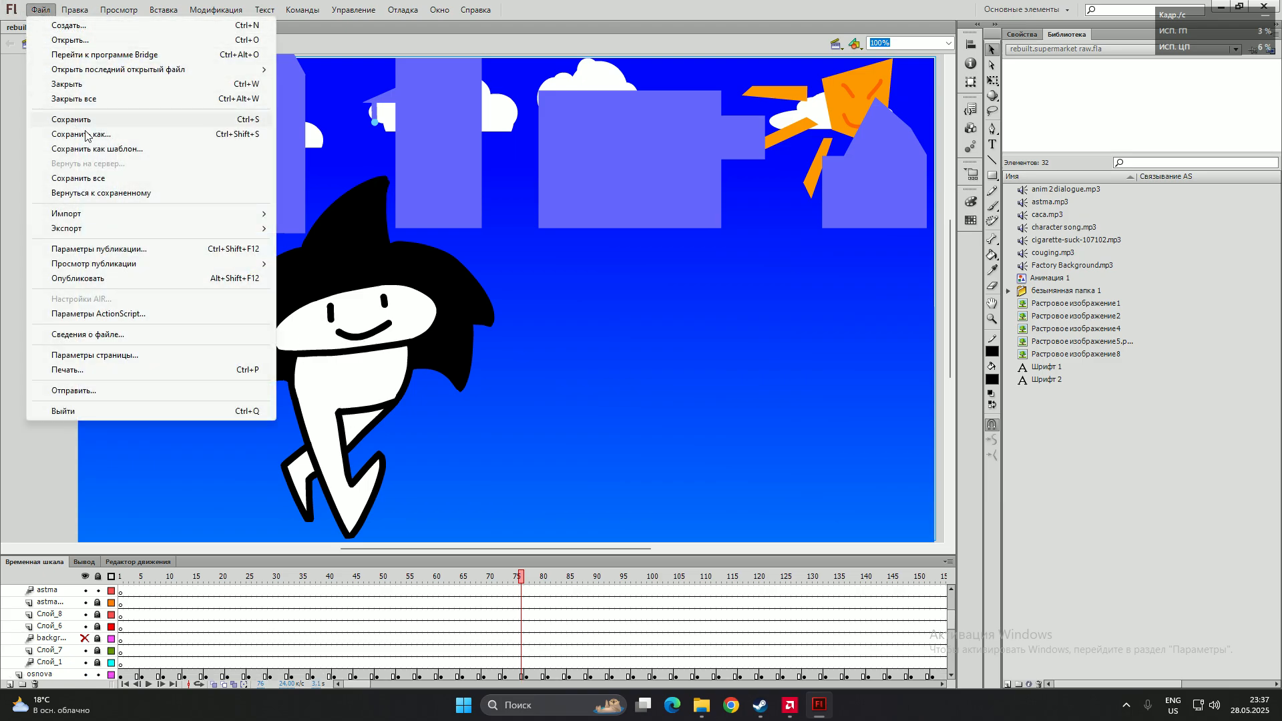
pyautogui.moveTo(93, 122)
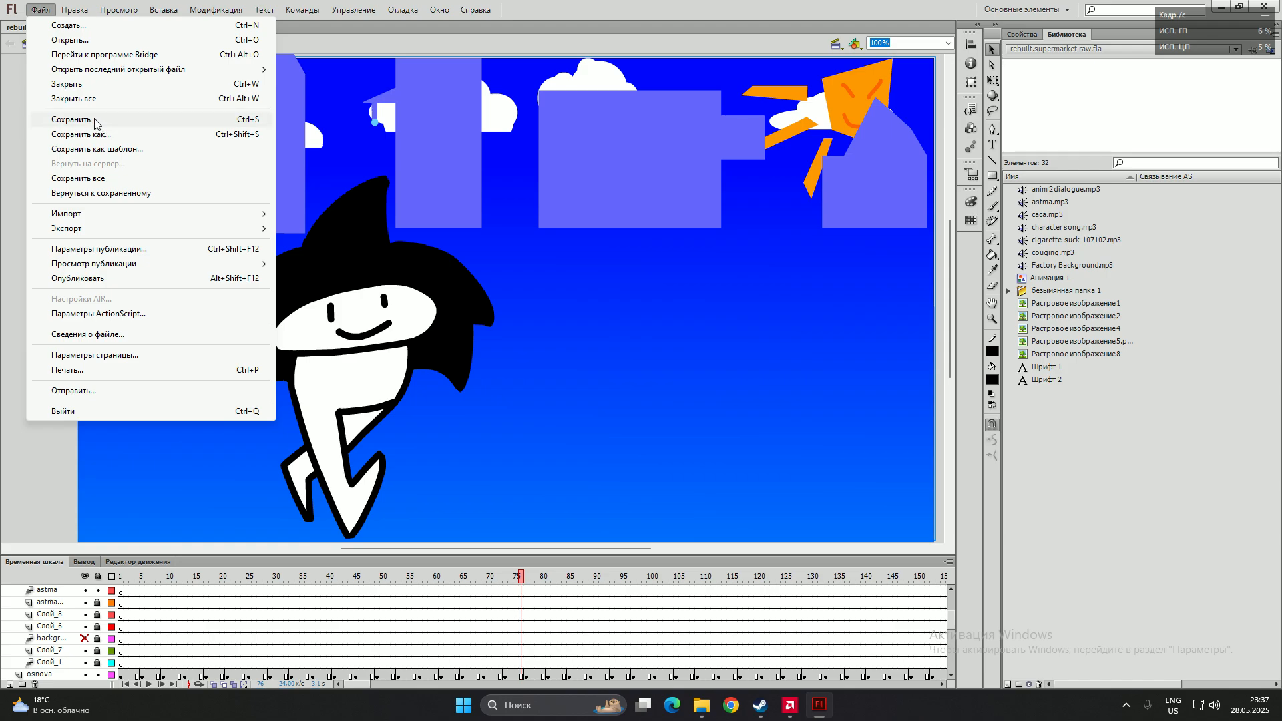
pyautogui.click(69, 118)
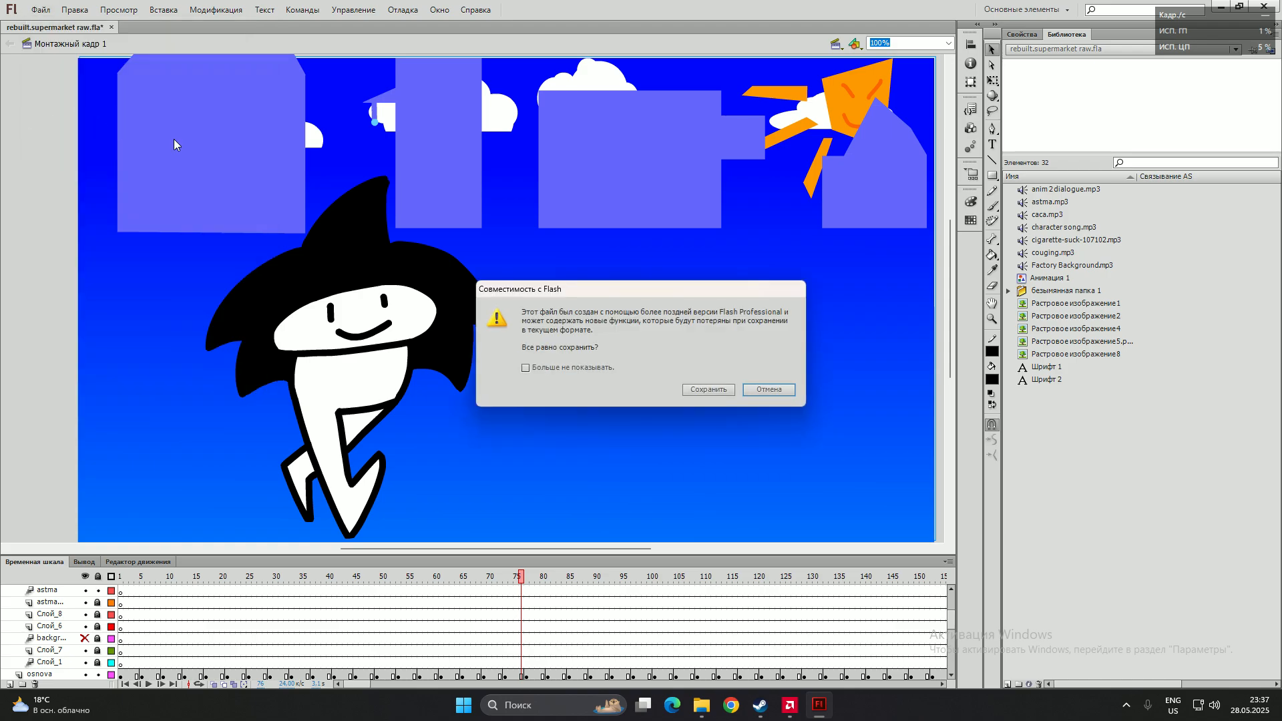
pyautogui.moveTo(529, 319)
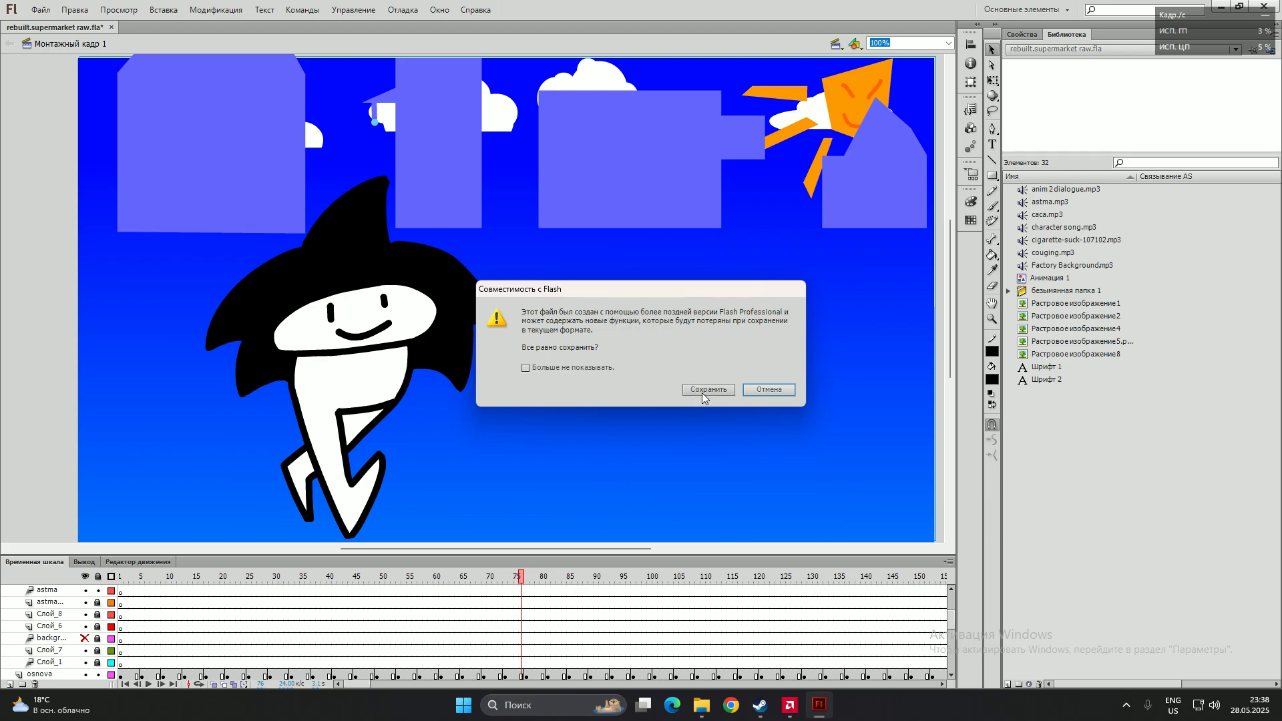
pyautogui.click(706, 389)
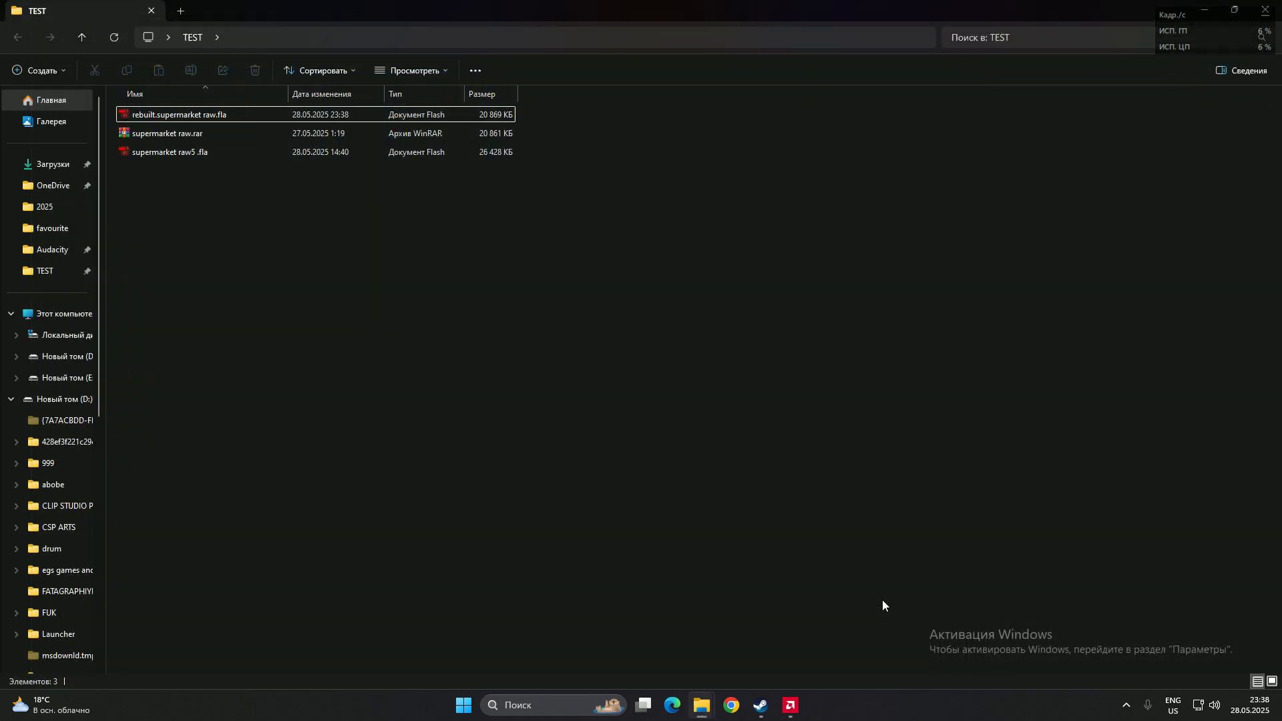
# Open rebuilt.supermarket raw.fla from the TEST folder with Adobe Animate.
pyautogui.click(180, 115)
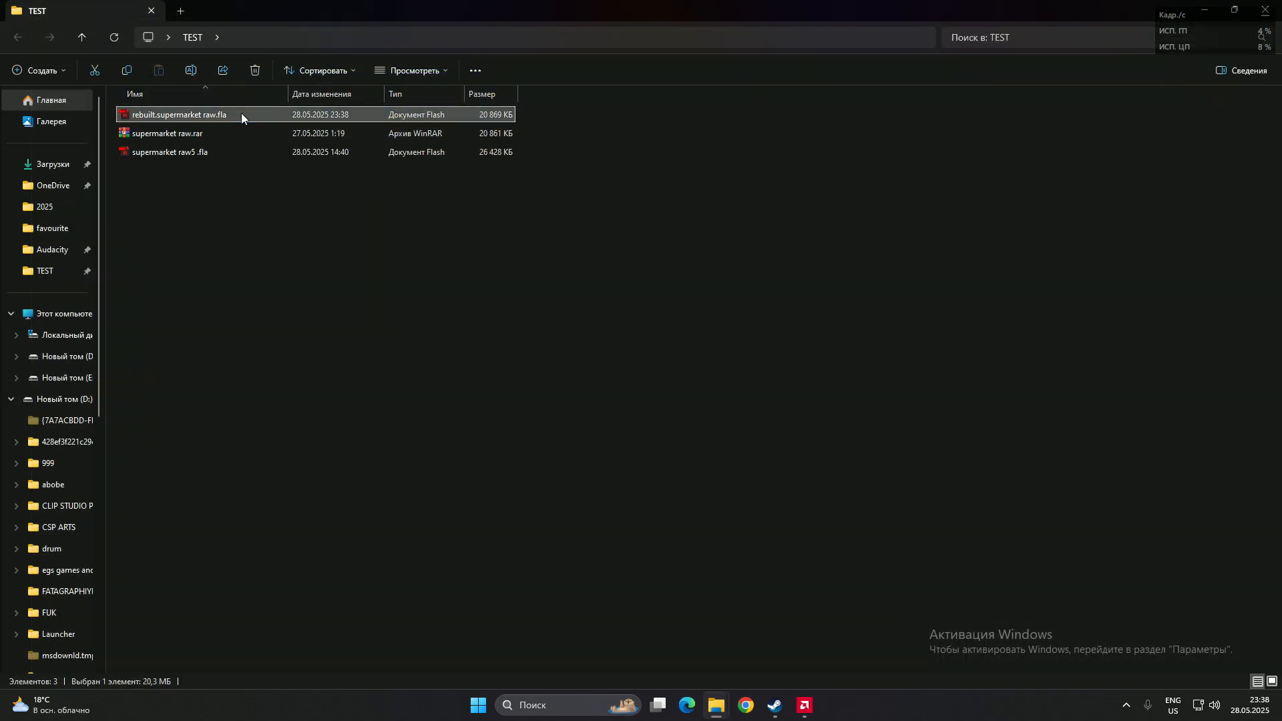
pyautogui.rightClick(177, 115)
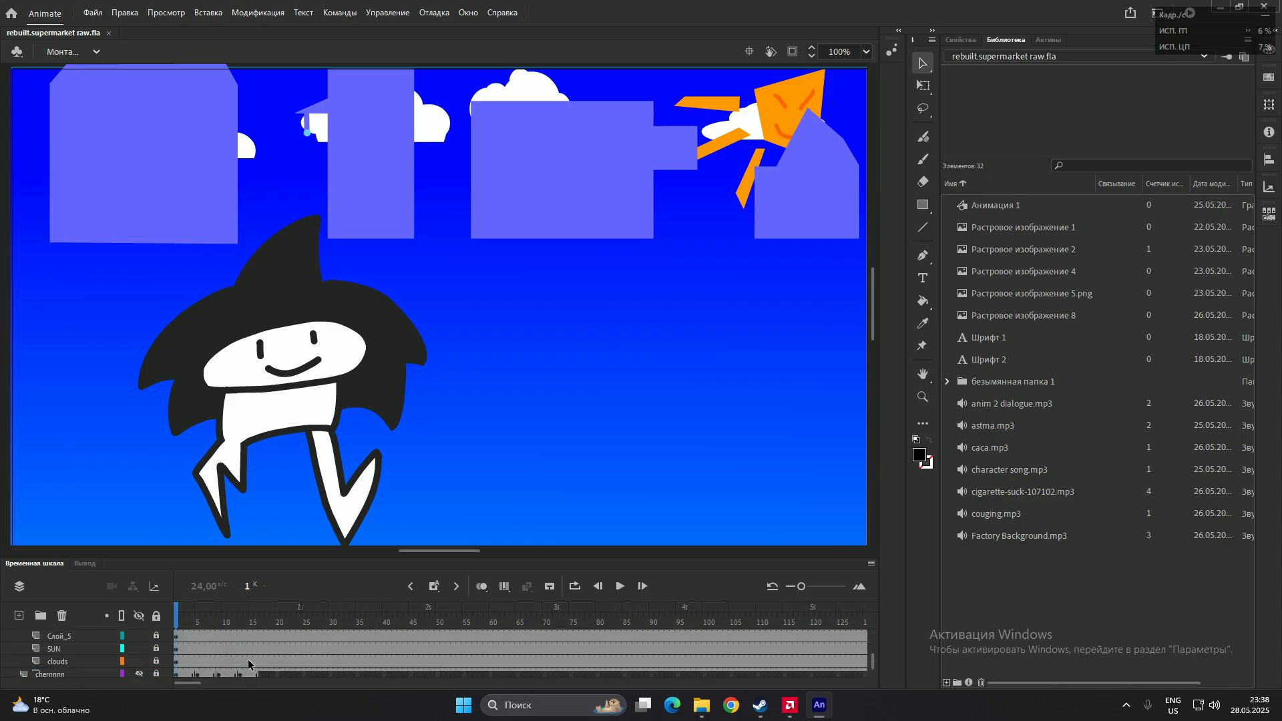
# Open the original supermarket raw5 .fla in a second Animate tab beside the rebuilt file.
pyautogui.click(93, 12)
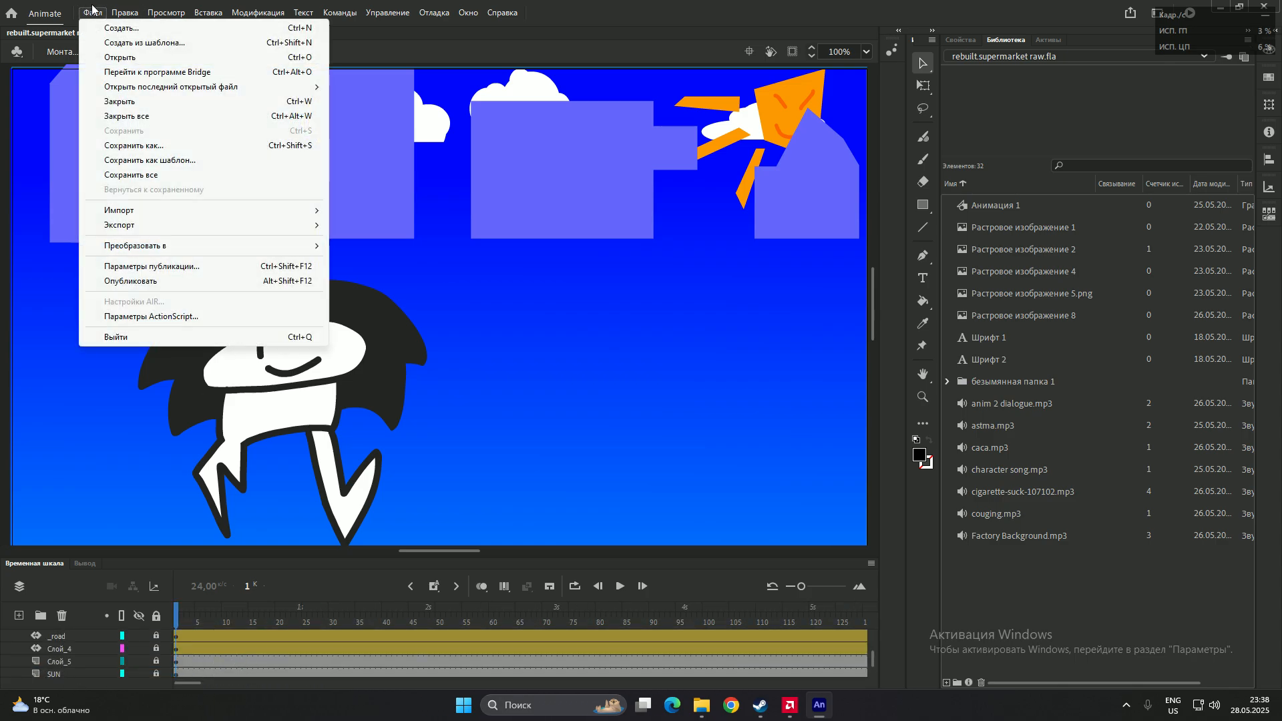
pyautogui.click(124, 12)
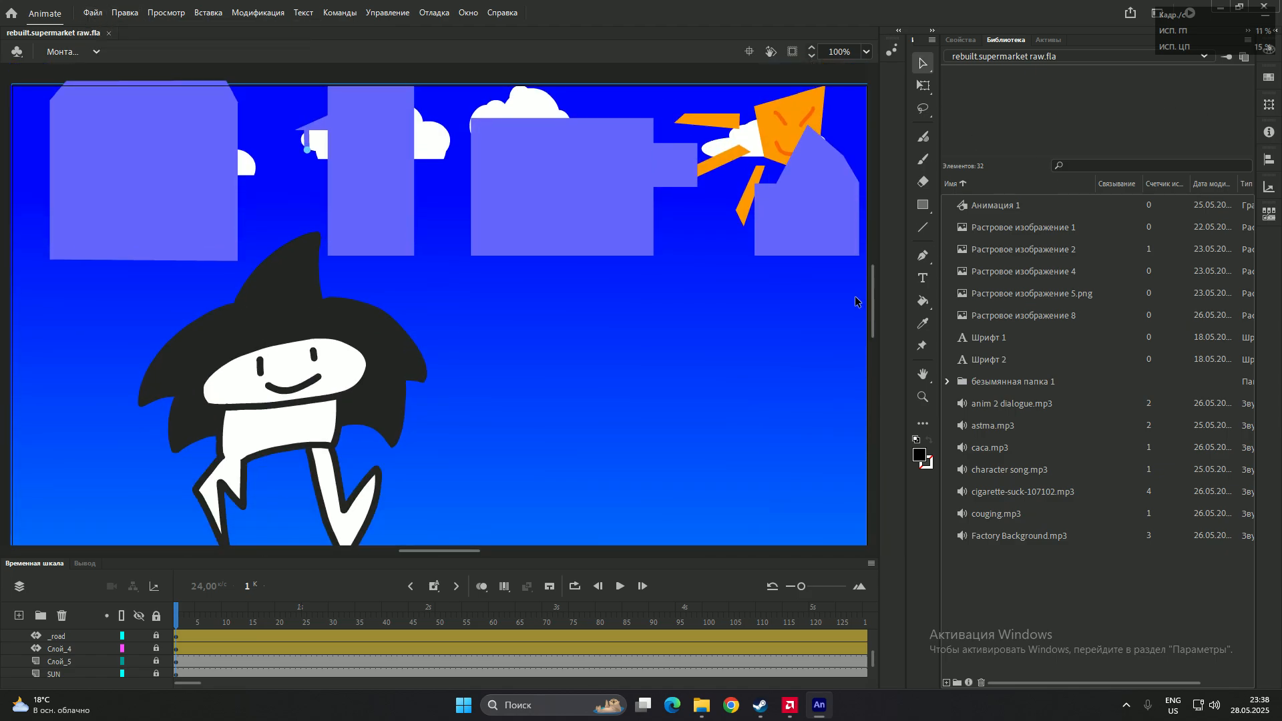
pyautogui.moveTo(1135, 409)
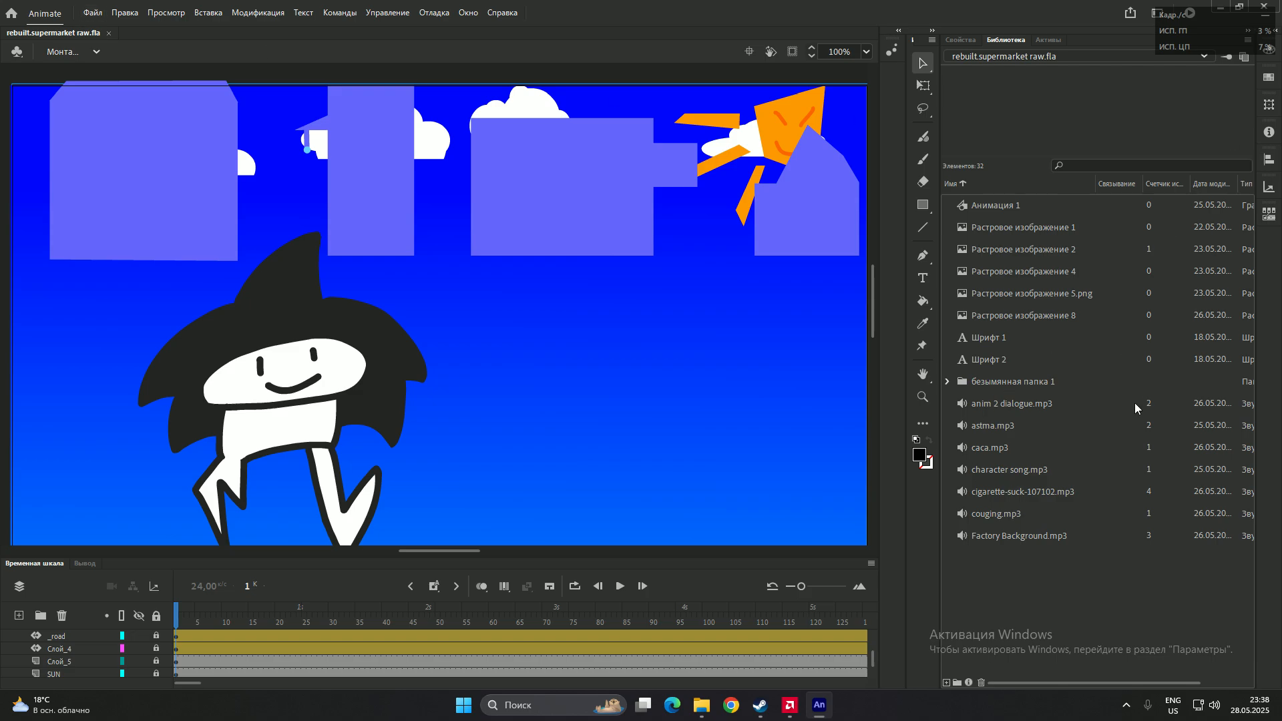
pyautogui.click(1013, 381)
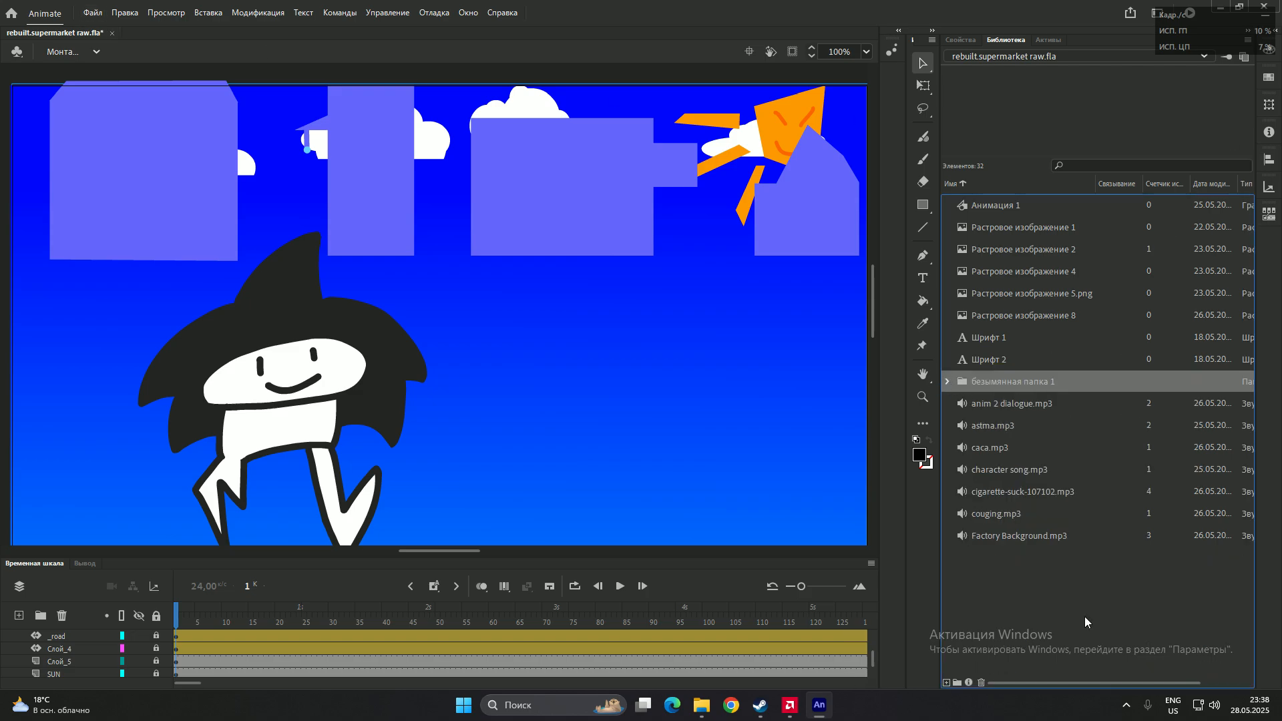
pyautogui.moveTo(804, 401)
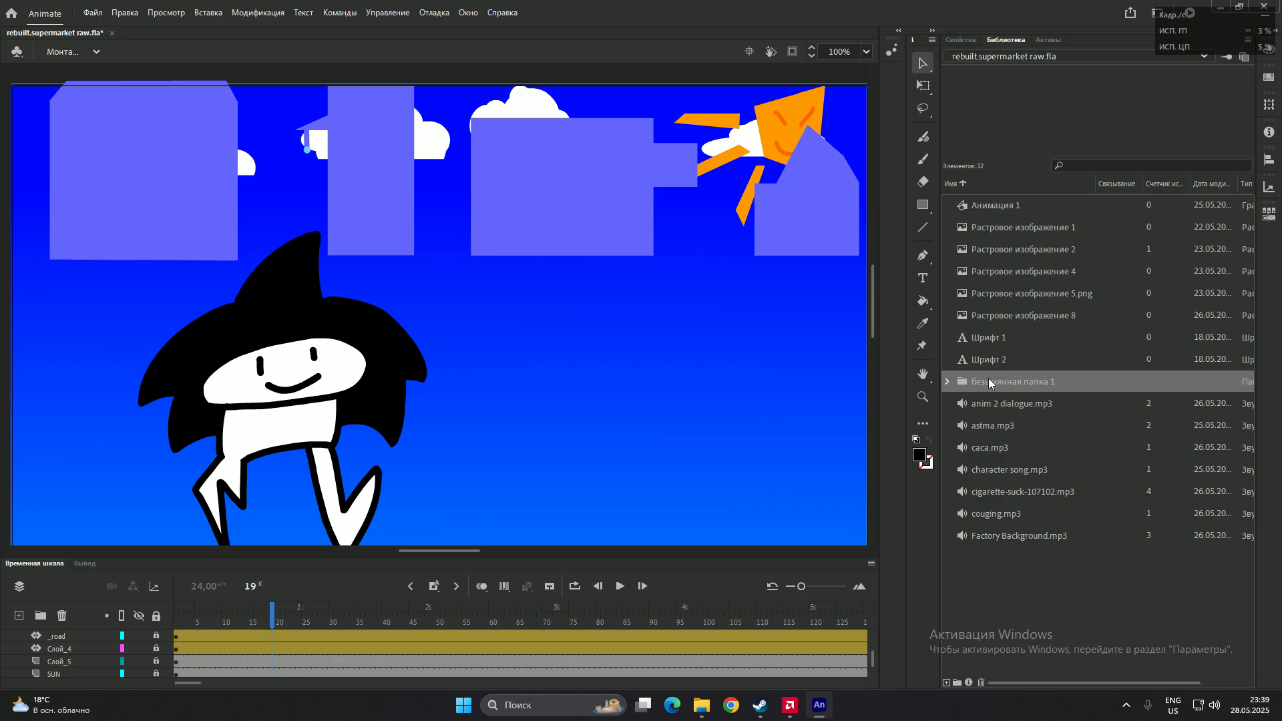
pyautogui.moveTo(1028, 390)
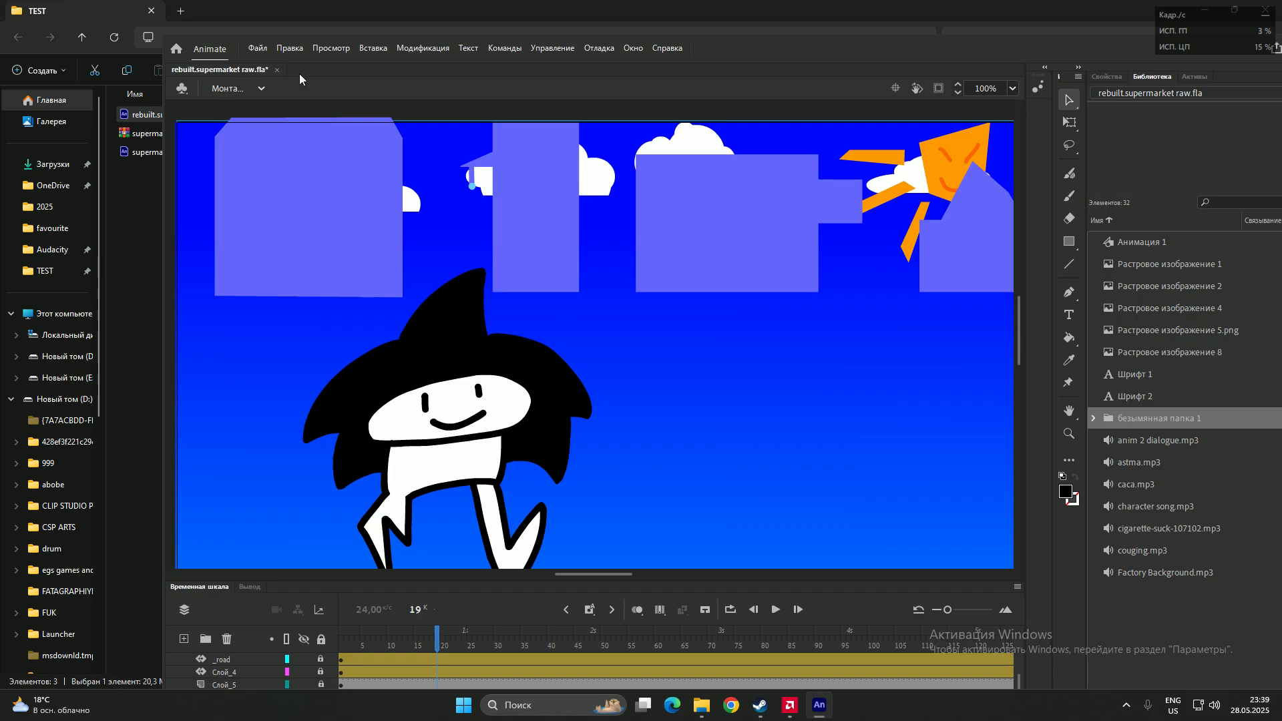
pyautogui.click(147, 153)
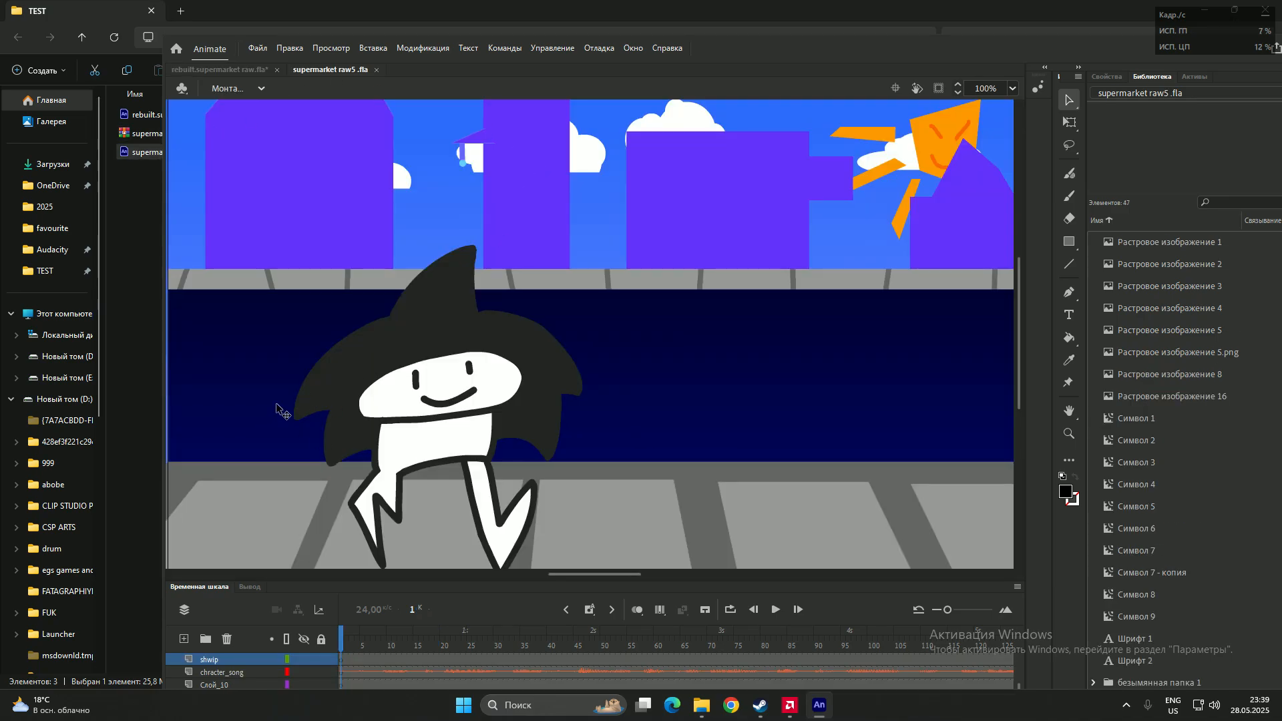
# Switch between the rebuilt and raw5 document tabs to compare the two scenes.
pyautogui.click(219, 70)
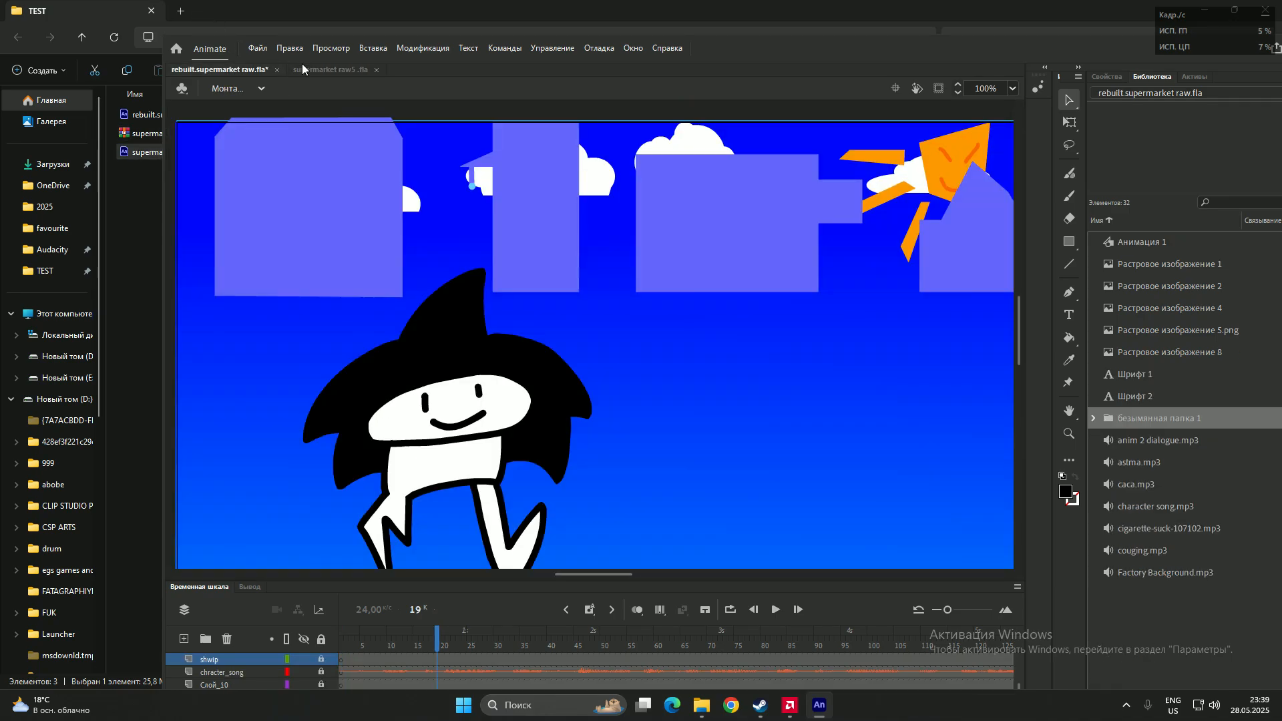
pyautogui.click(331, 69)
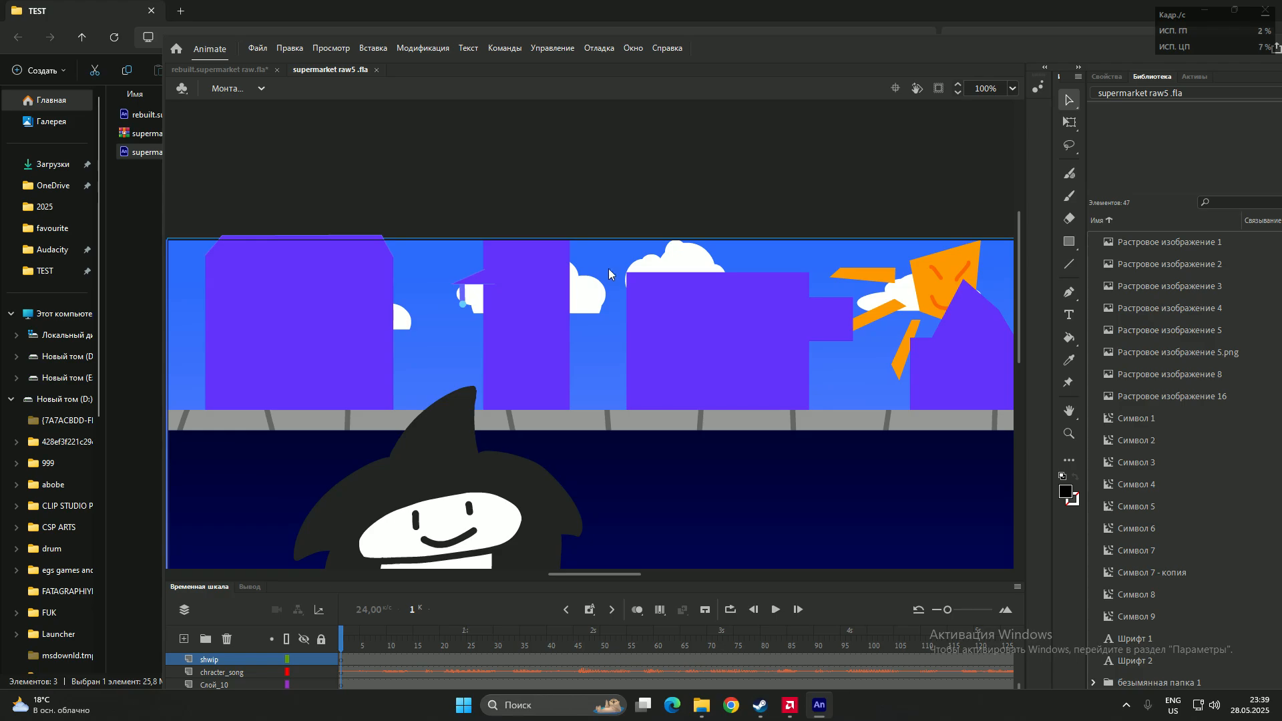
pyautogui.moveTo(440, 347)
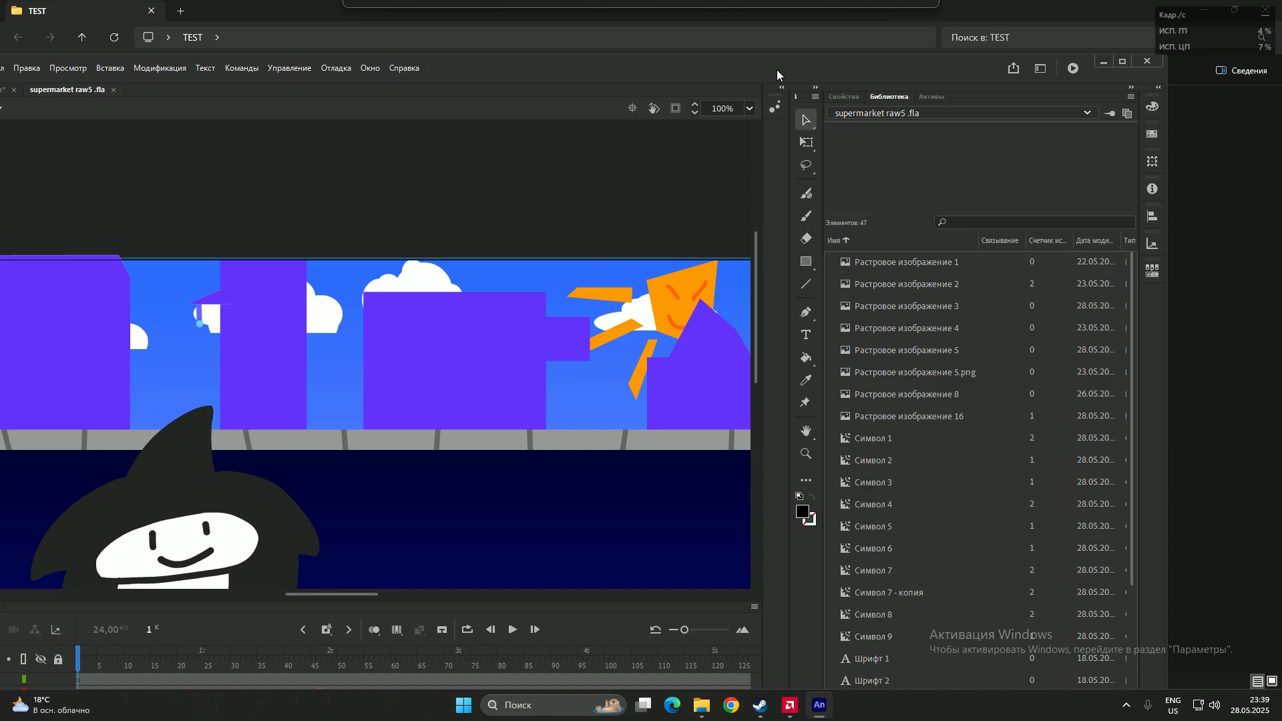
pyautogui.moveTo(805, 358)
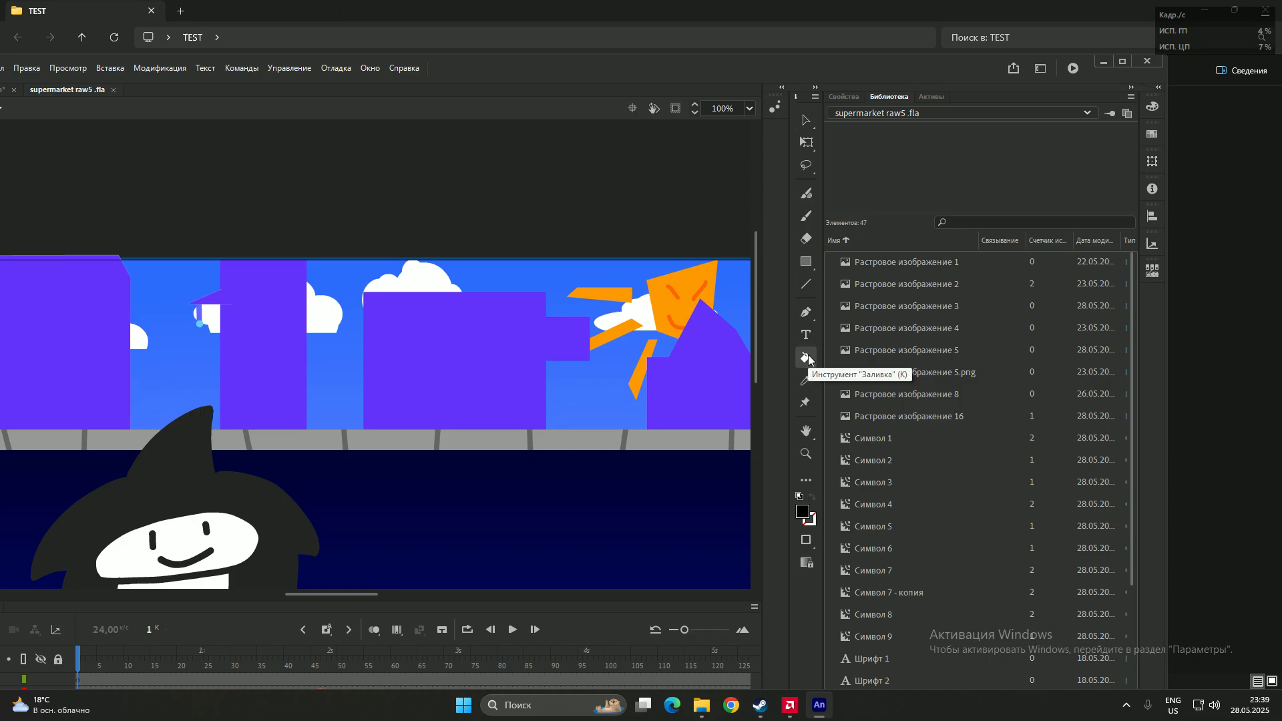
pyautogui.click(803, 357)
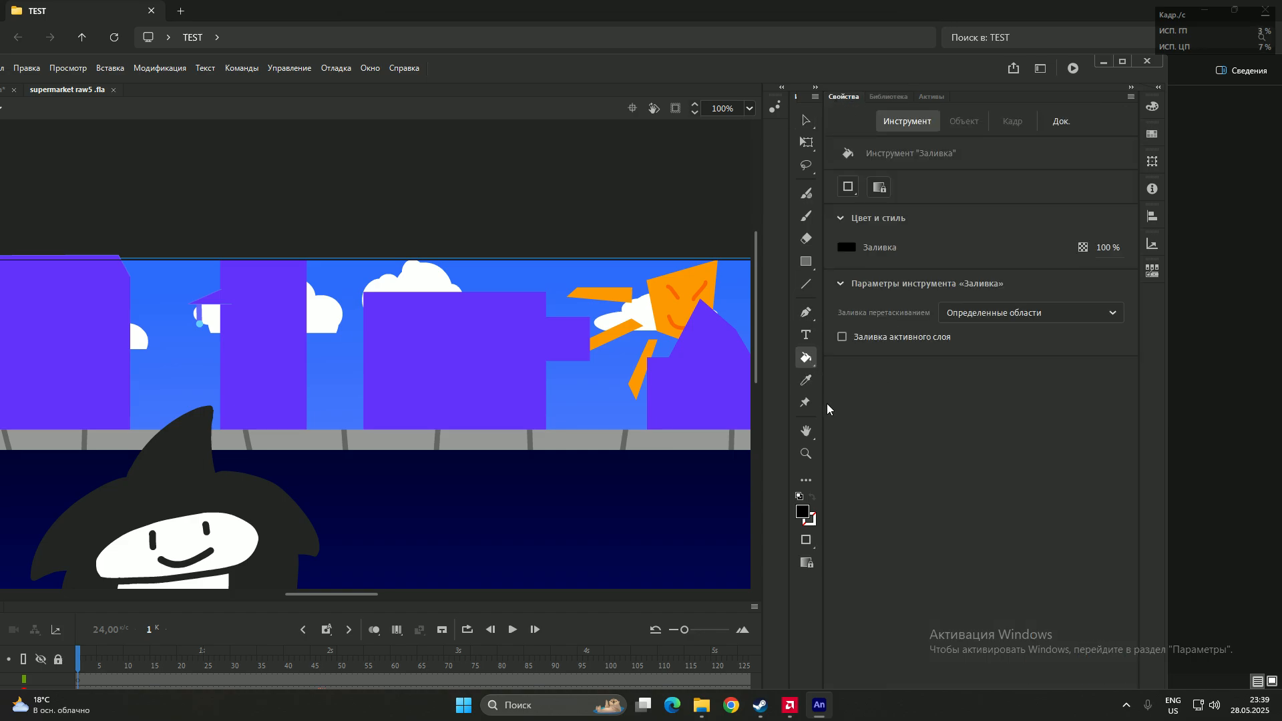
pyautogui.click(849, 247)
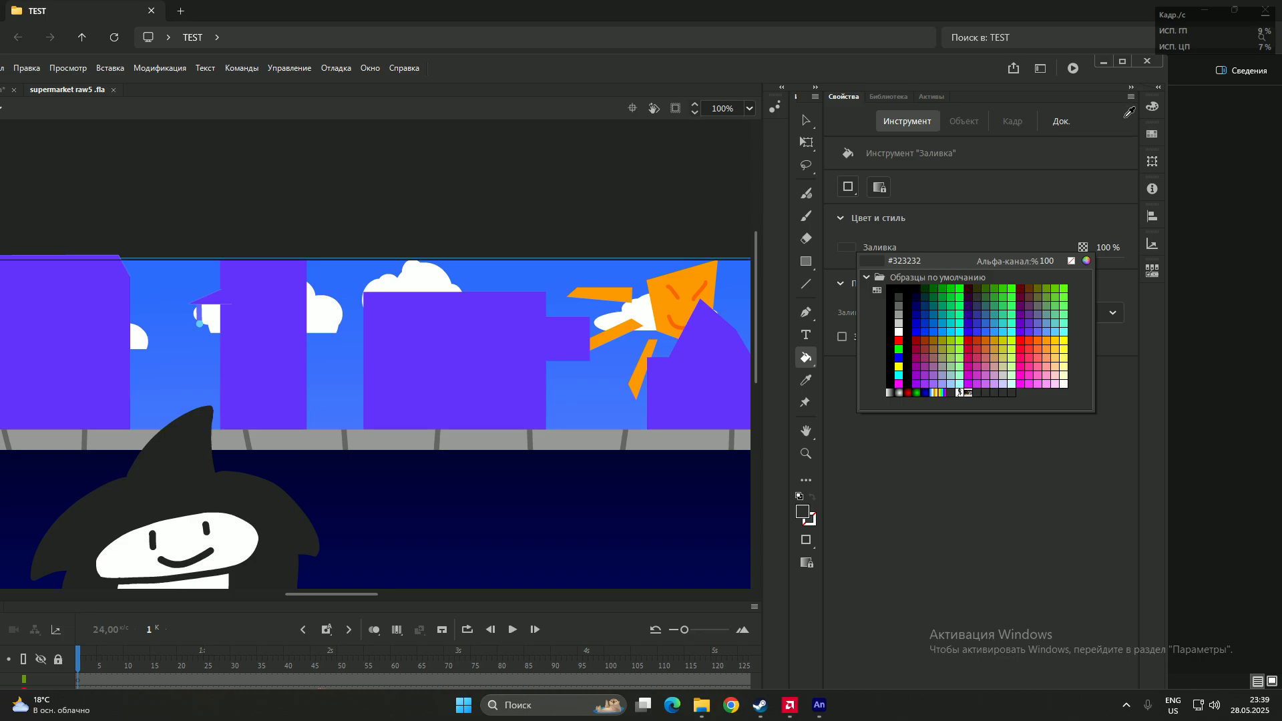
pyautogui.click(971, 126)
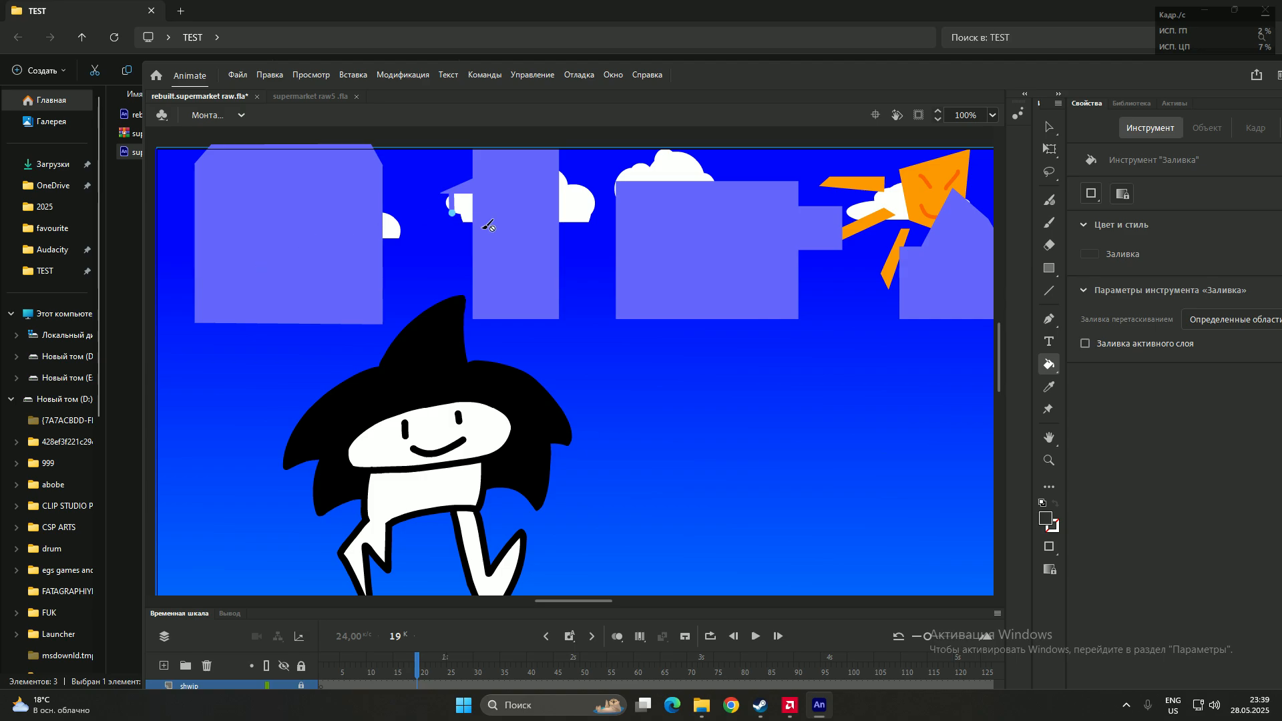
pyautogui.moveTo(1009, 434)
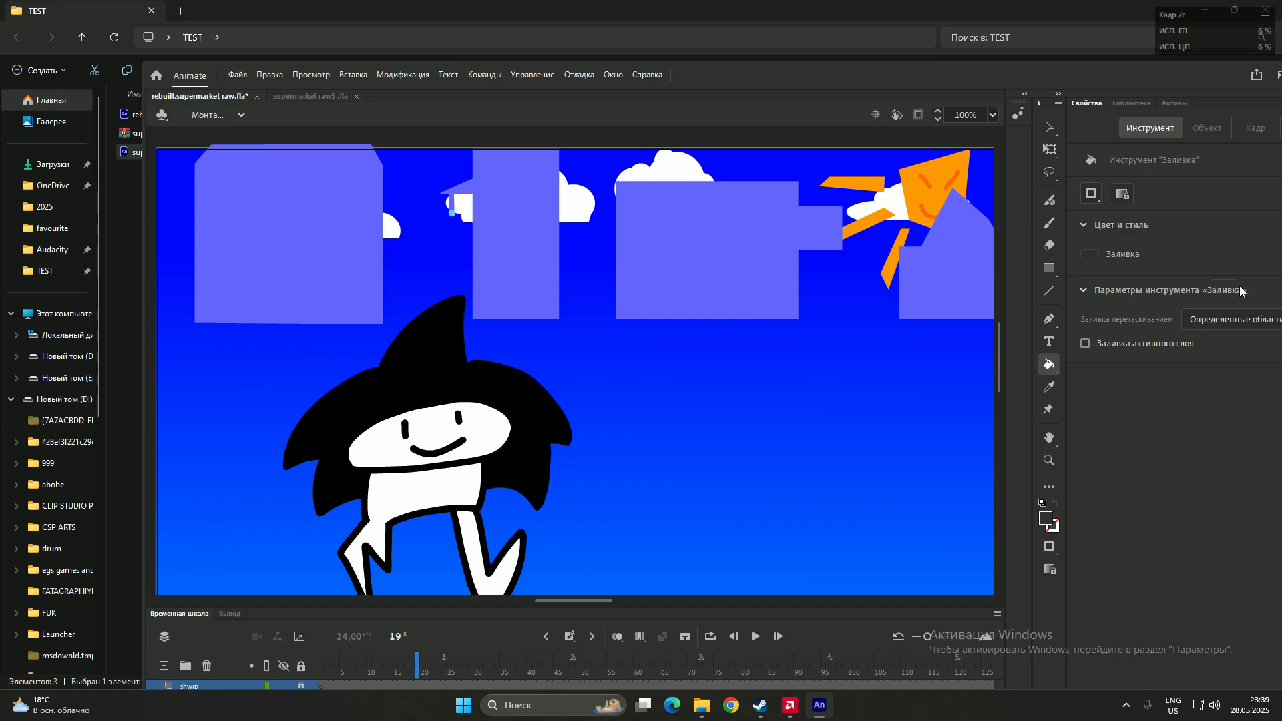
pyautogui.moveTo(517, 249)
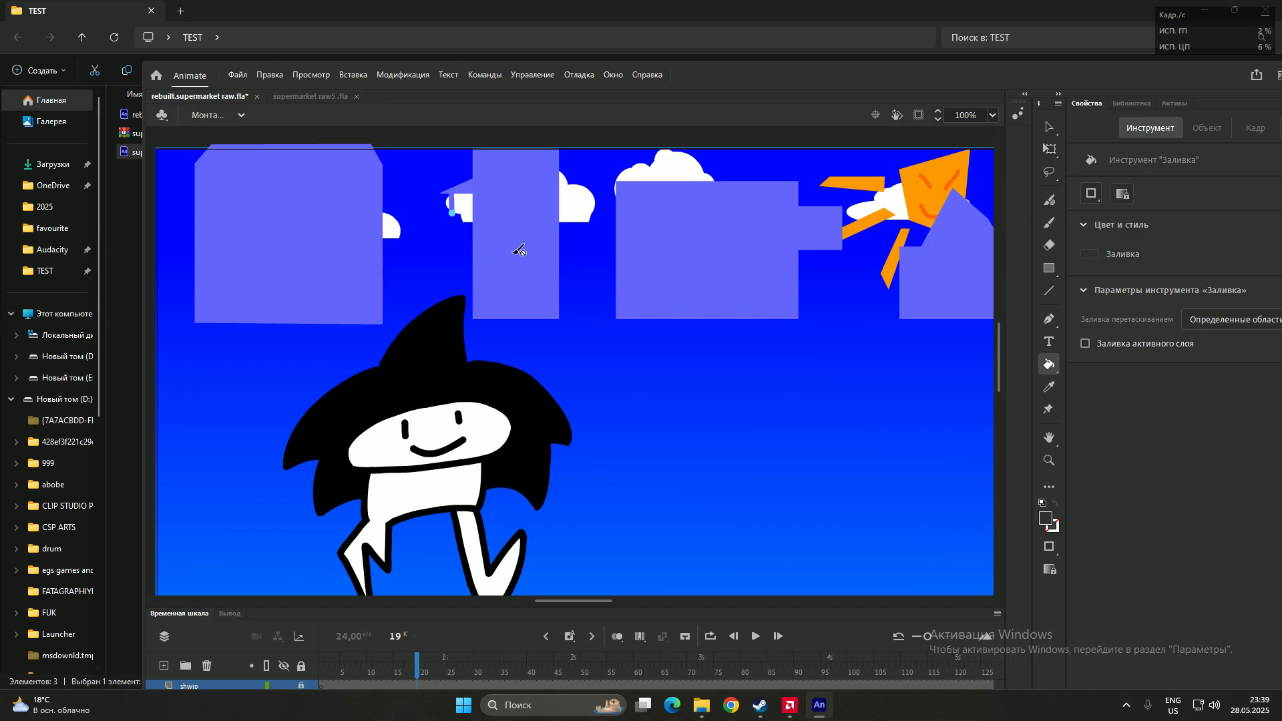
pyautogui.moveTo(620, 414)
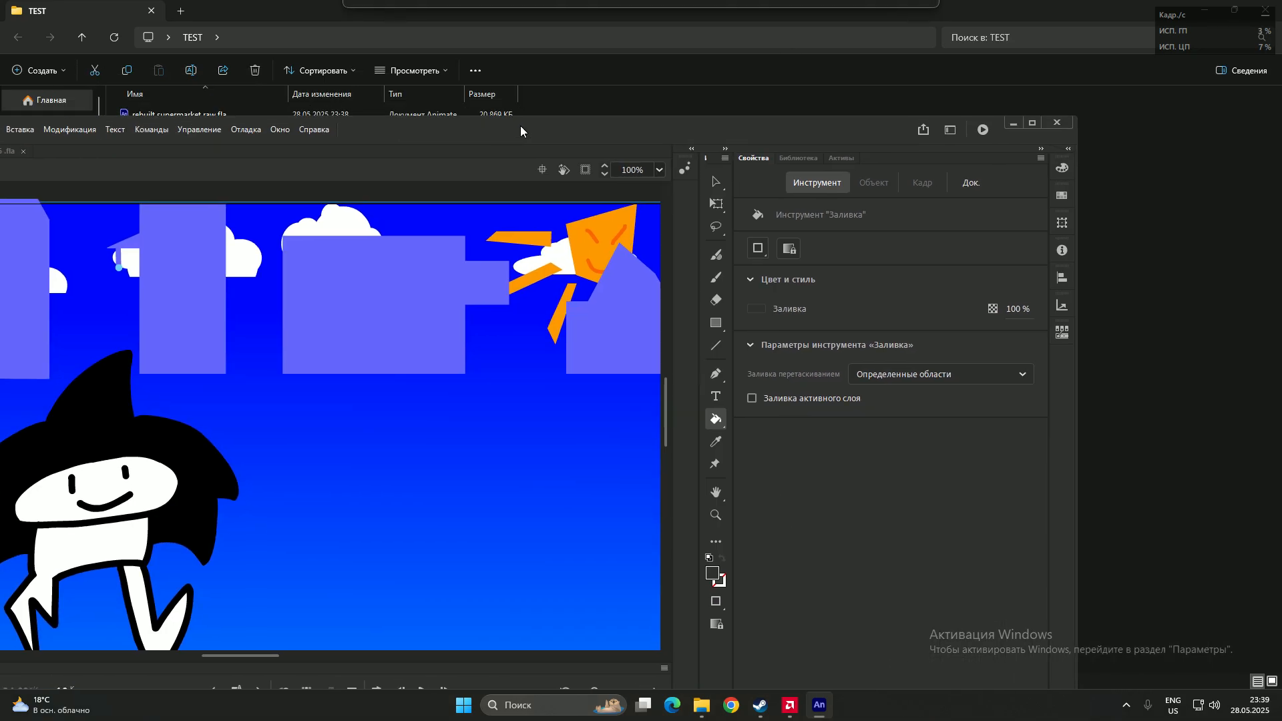
# Maximize the Animate window so the rebuilt supermarket scene fills the screen.
pyautogui.click(817, 703)
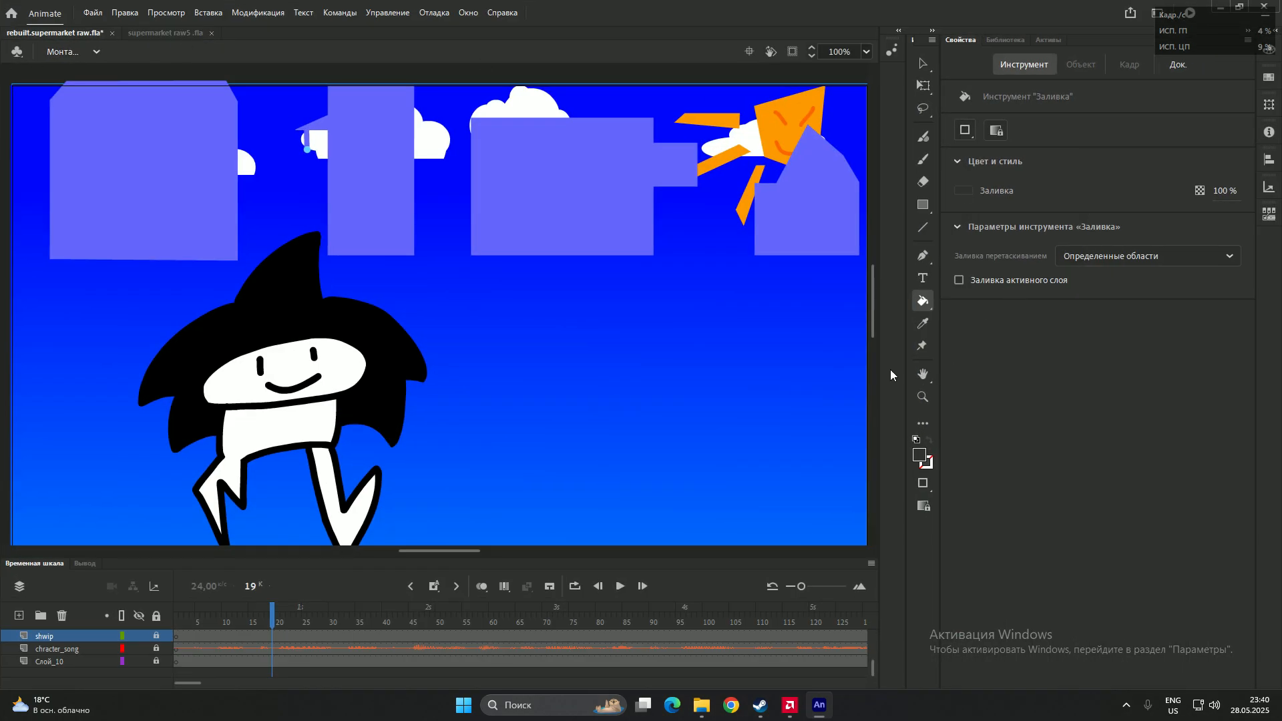
pyautogui.moveTo(525, 446)
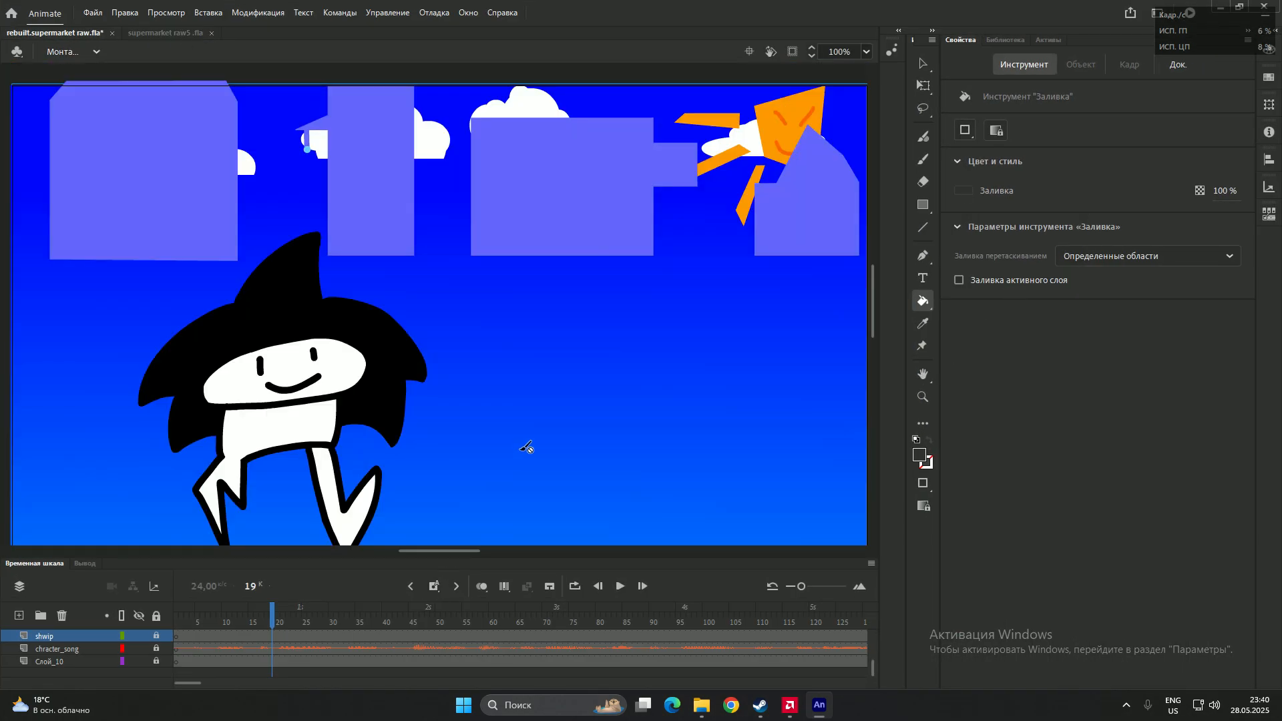
pyautogui.moveTo(676, 406)
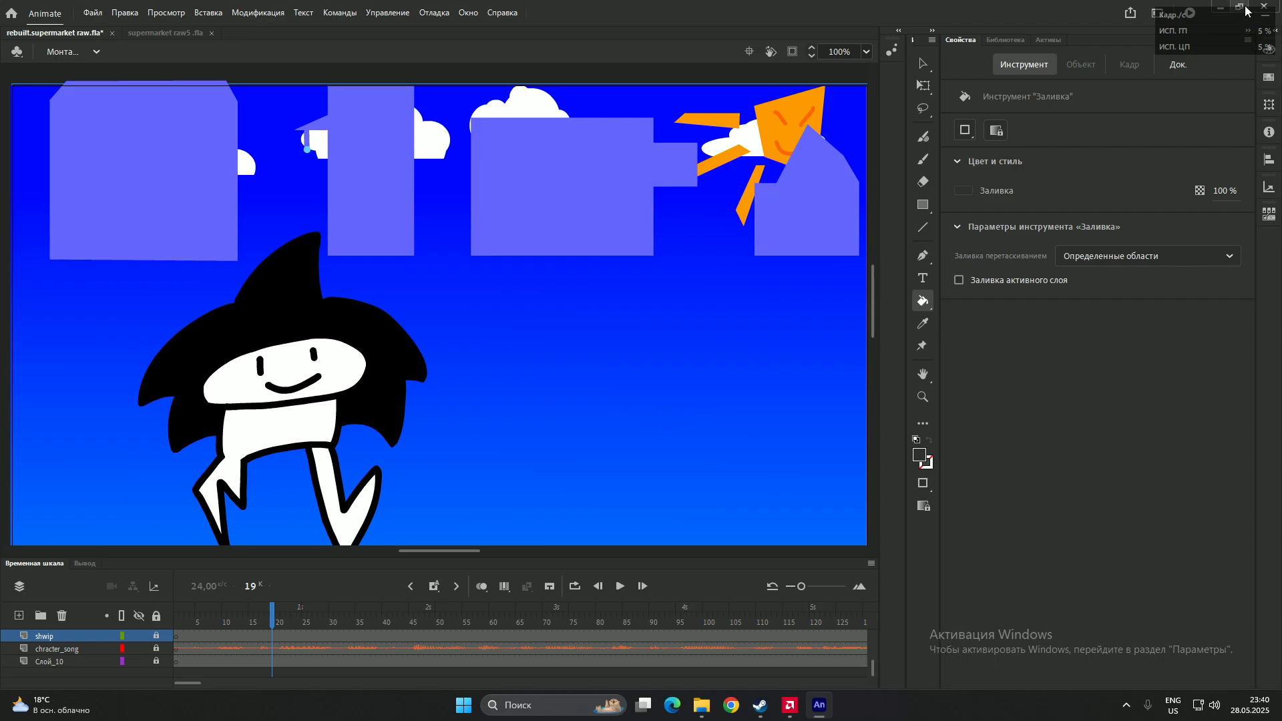
pyautogui.moveTo(959, 511)
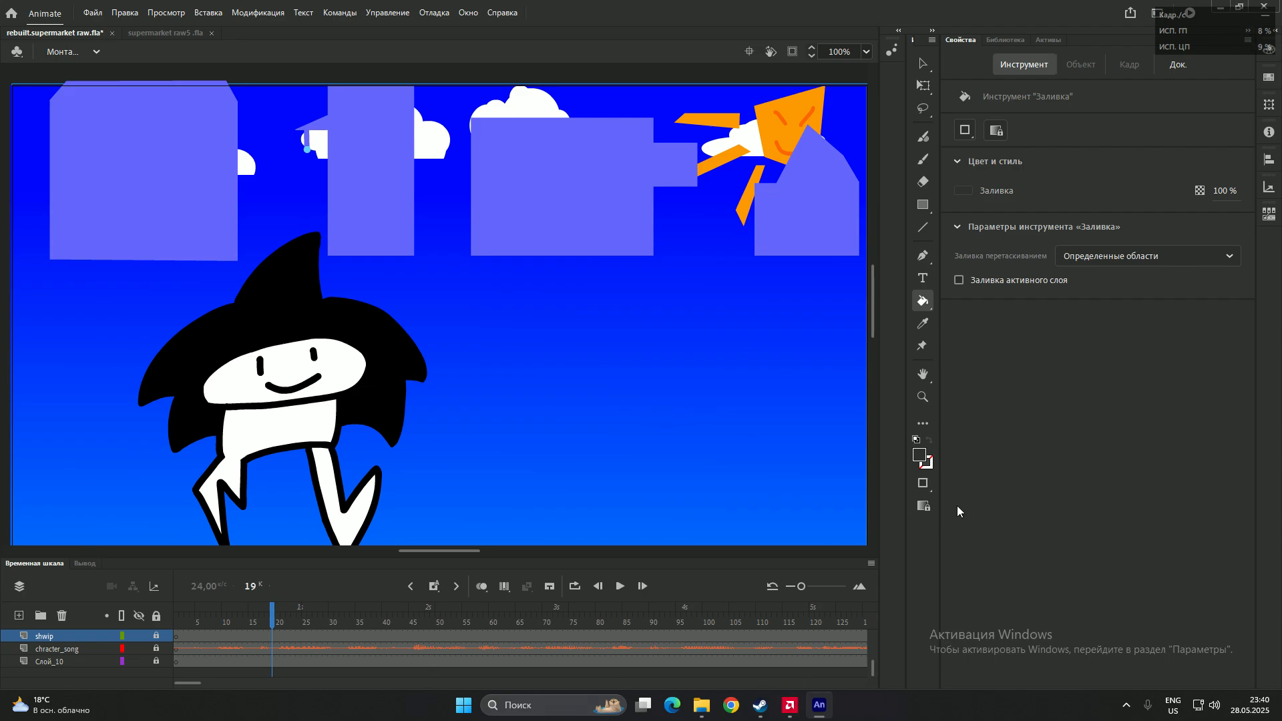
pyautogui.moveTo(27, 262)
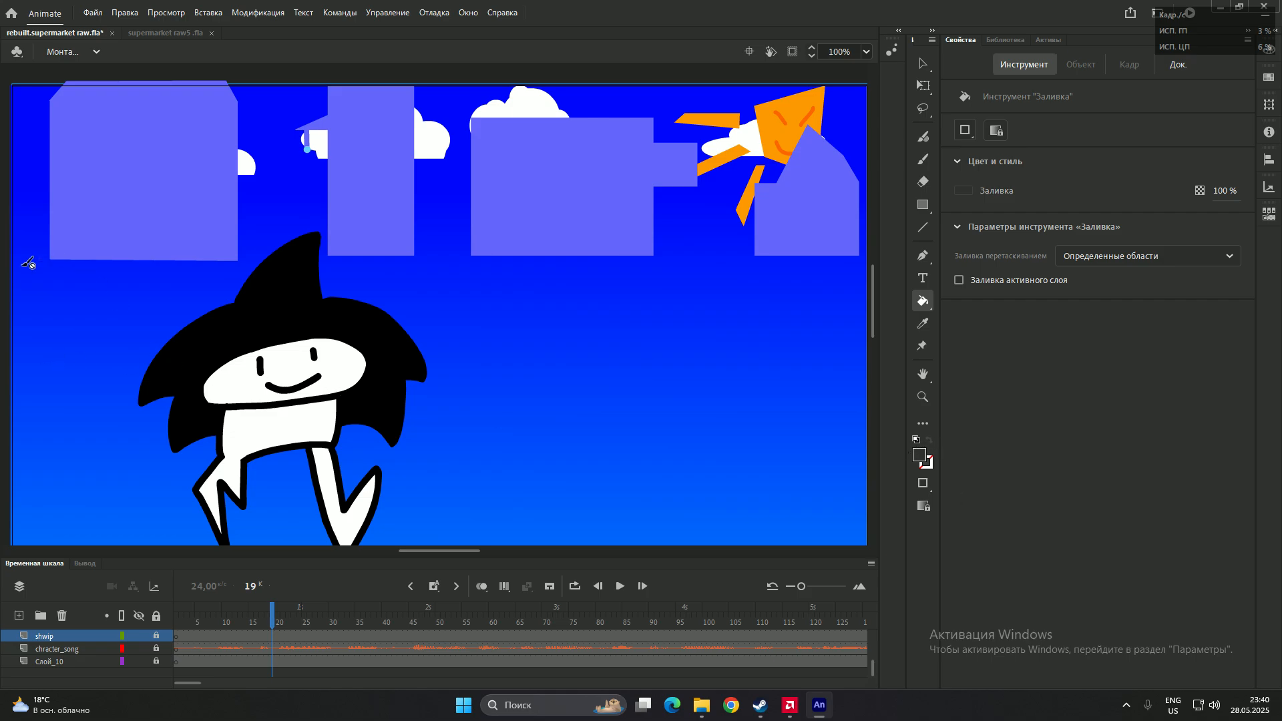
pyautogui.scroll(-3)
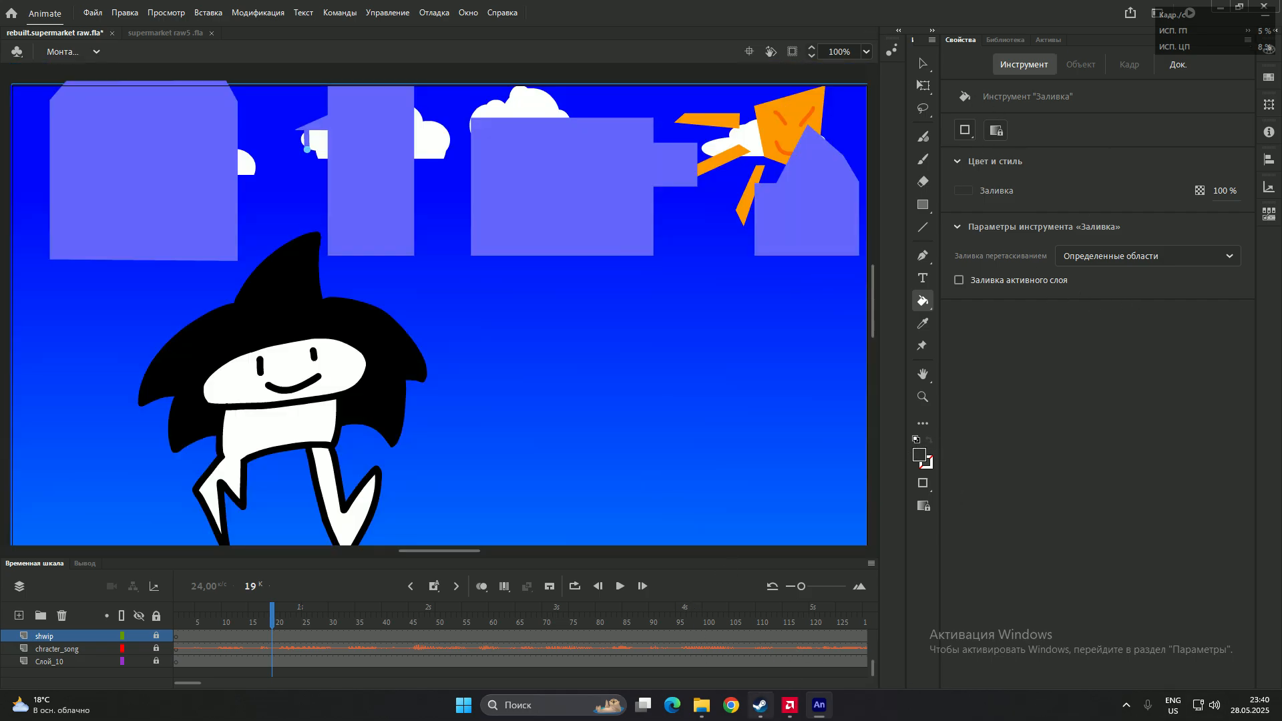
pyautogui.click(699, 705)
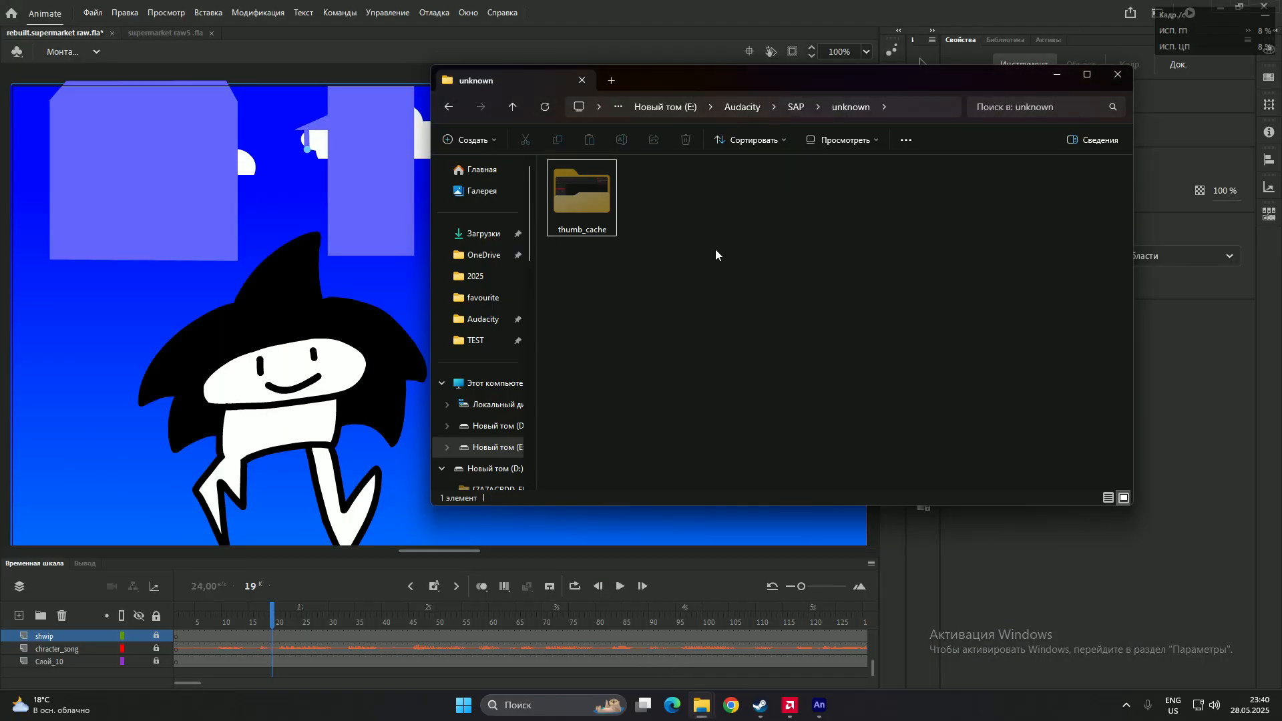
pyautogui.click(489, 383)
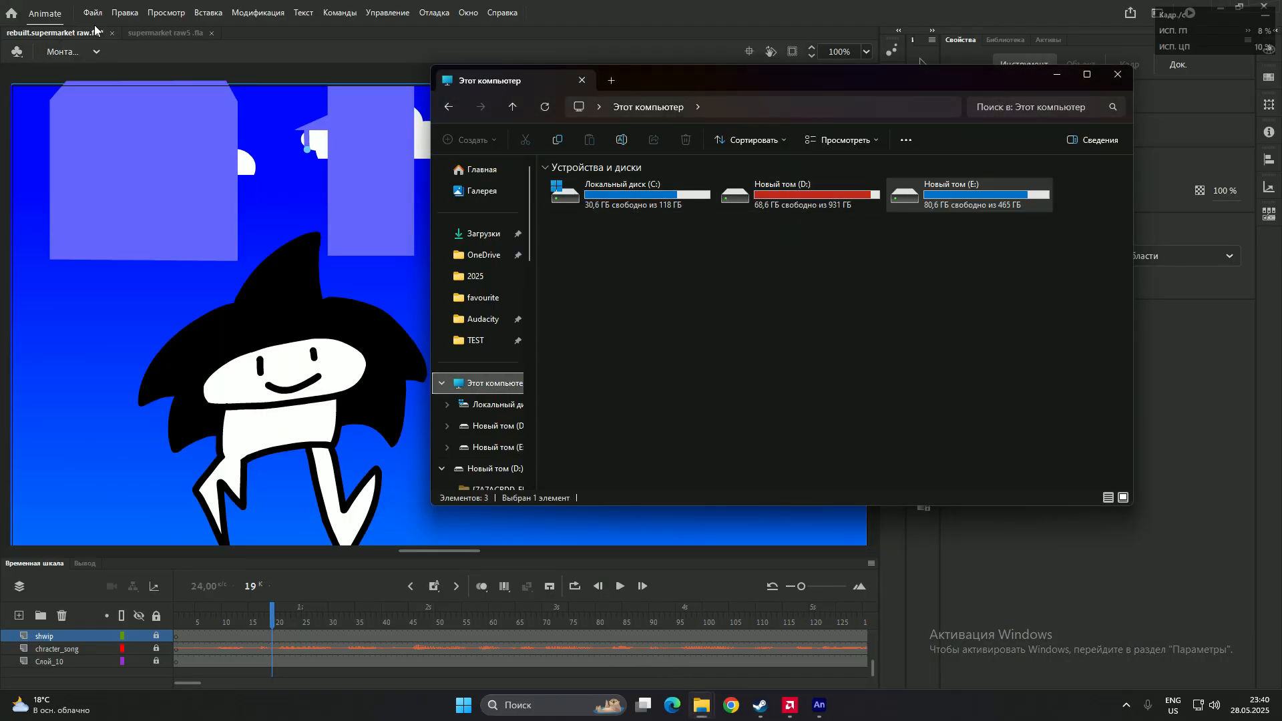
pyautogui.click(92, 12)
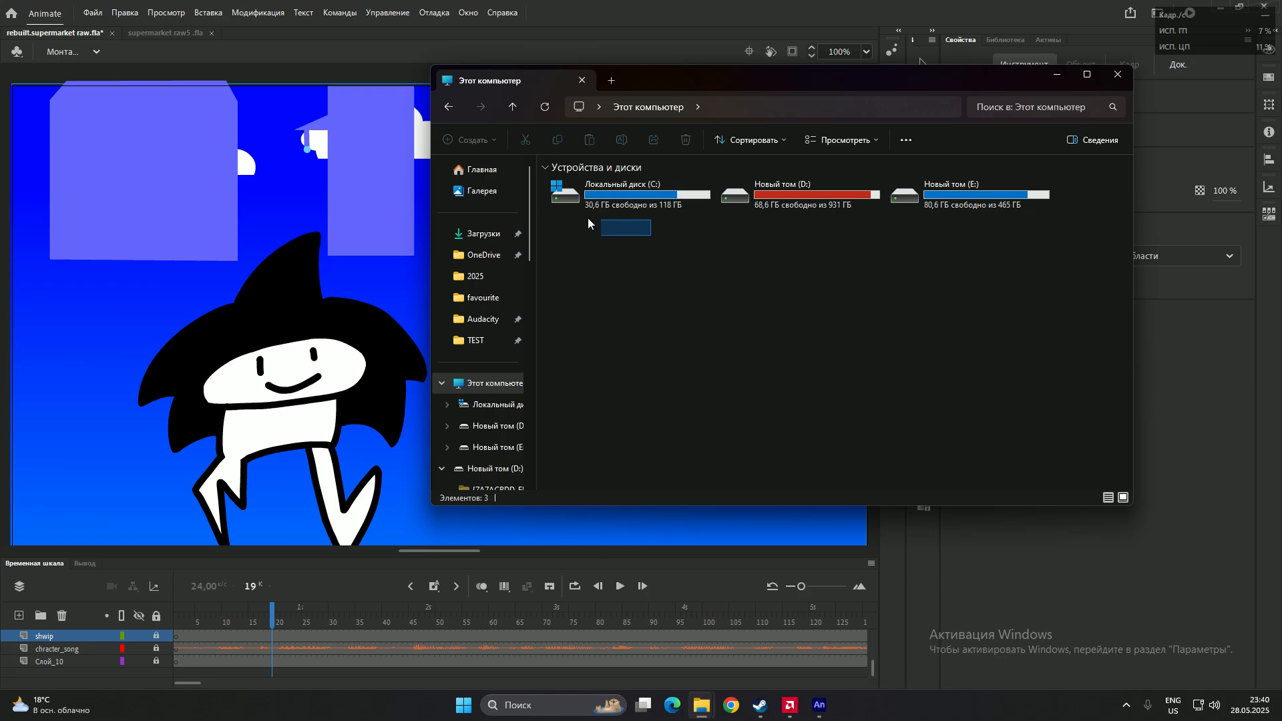
pyautogui.click(632, 296)
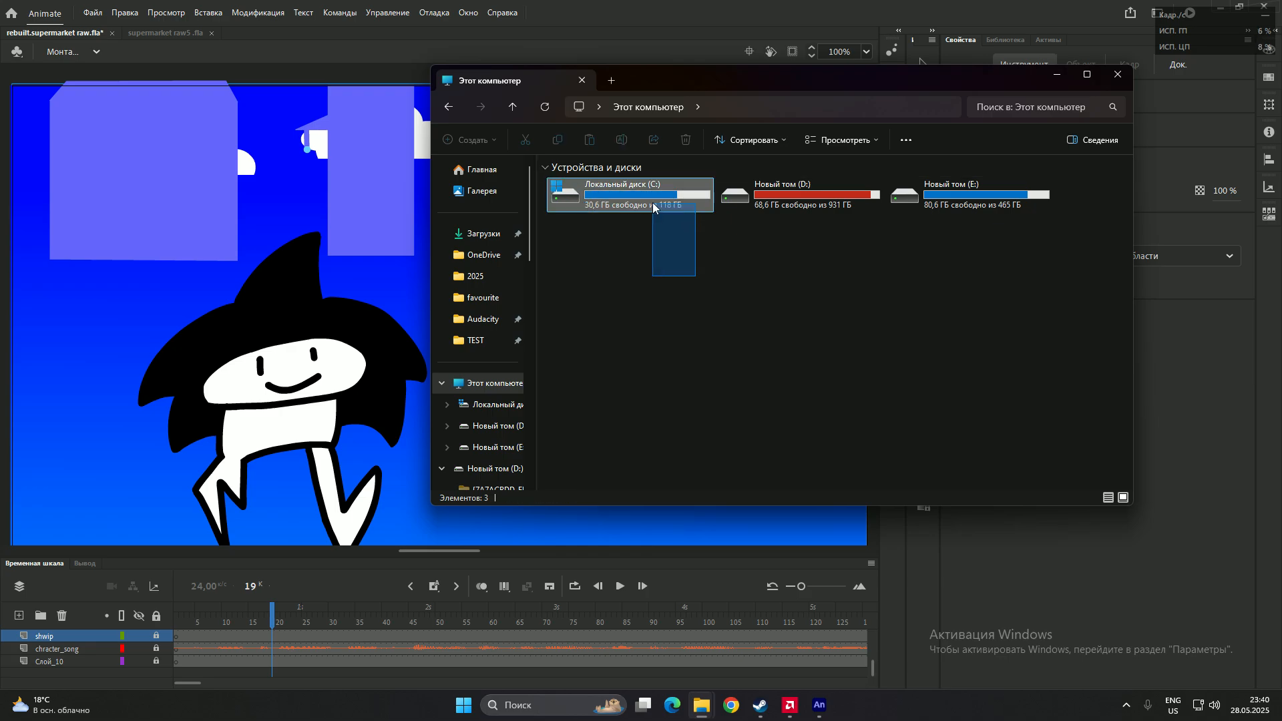
pyautogui.click(647, 195)
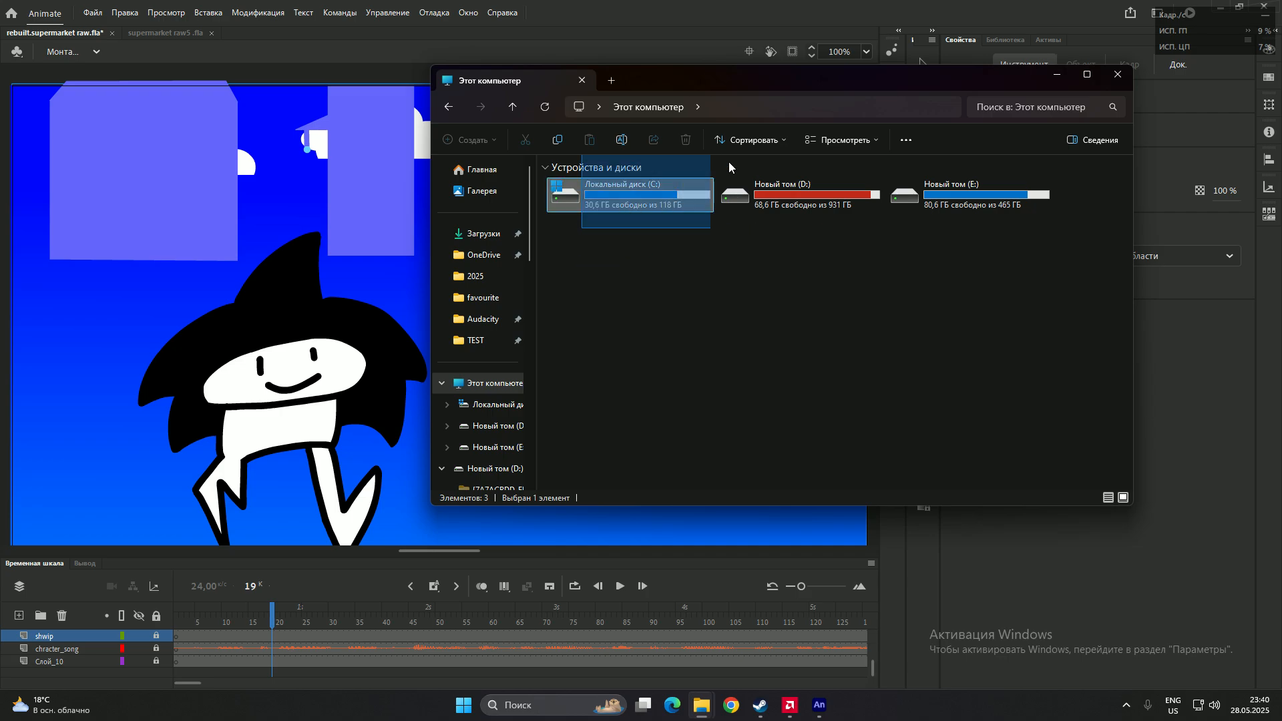
pyautogui.click(631, 246)
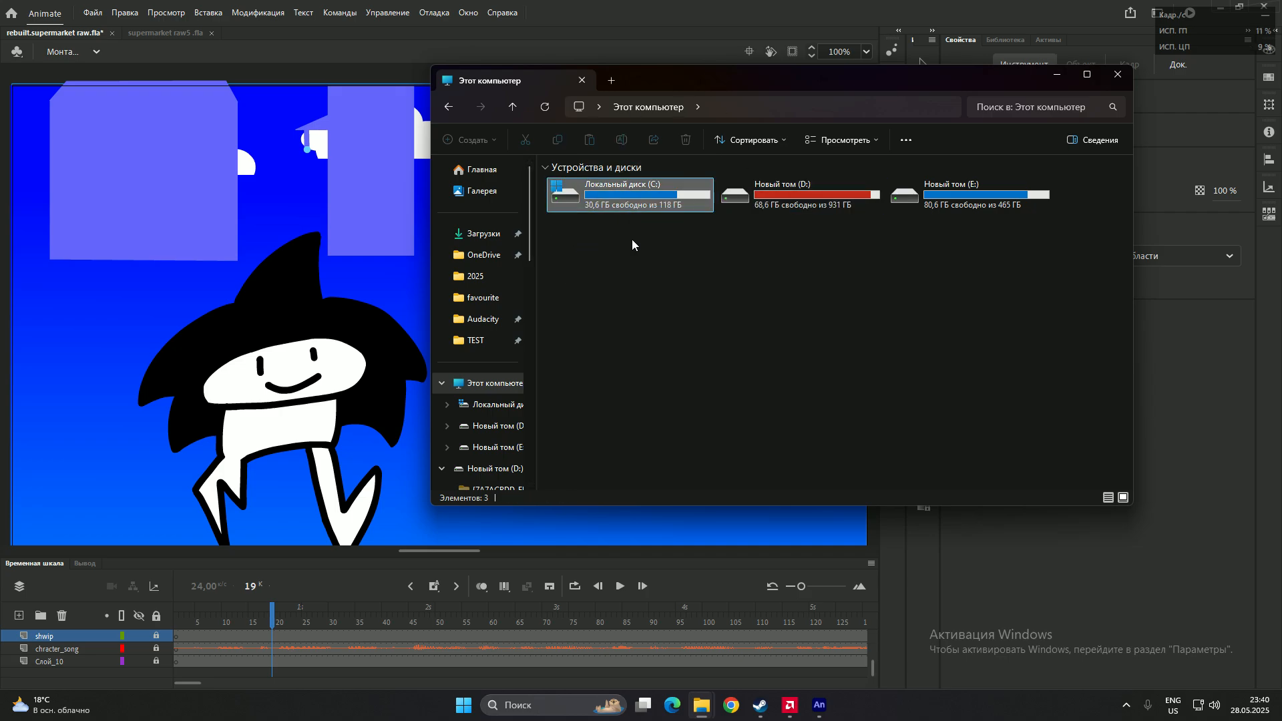
pyautogui.click(629, 193)
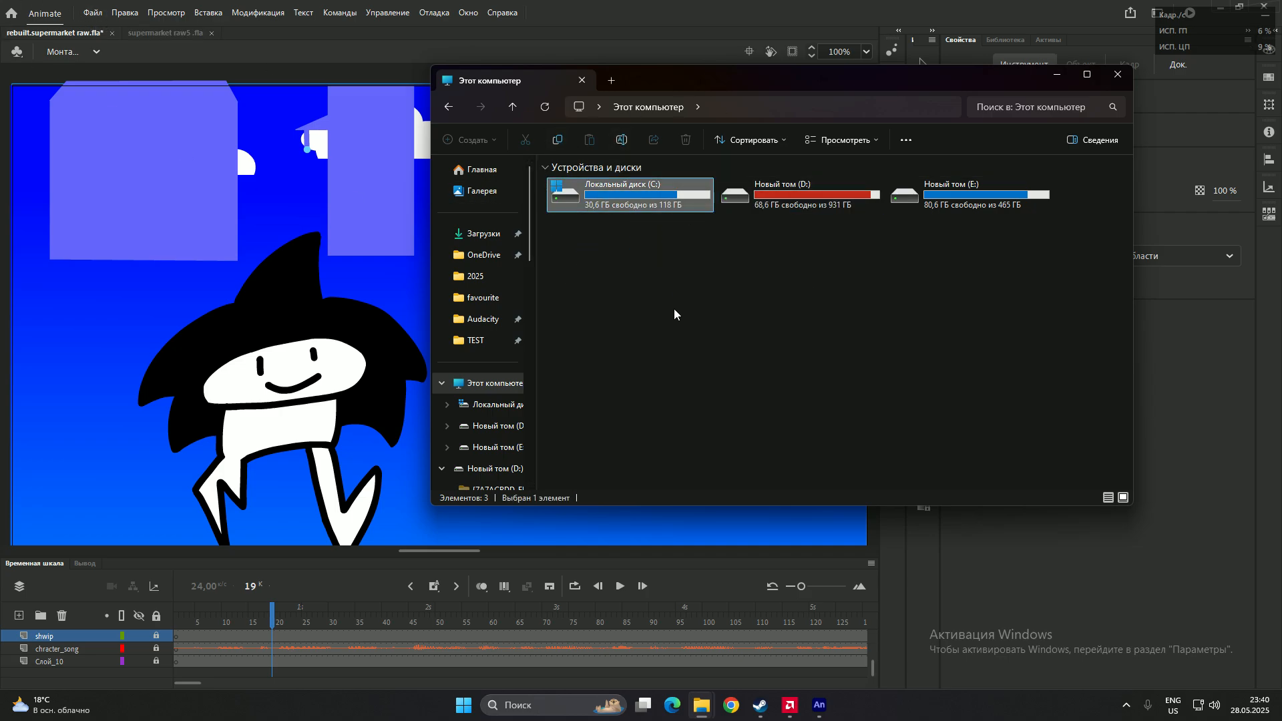
pyautogui.click(562, 260)
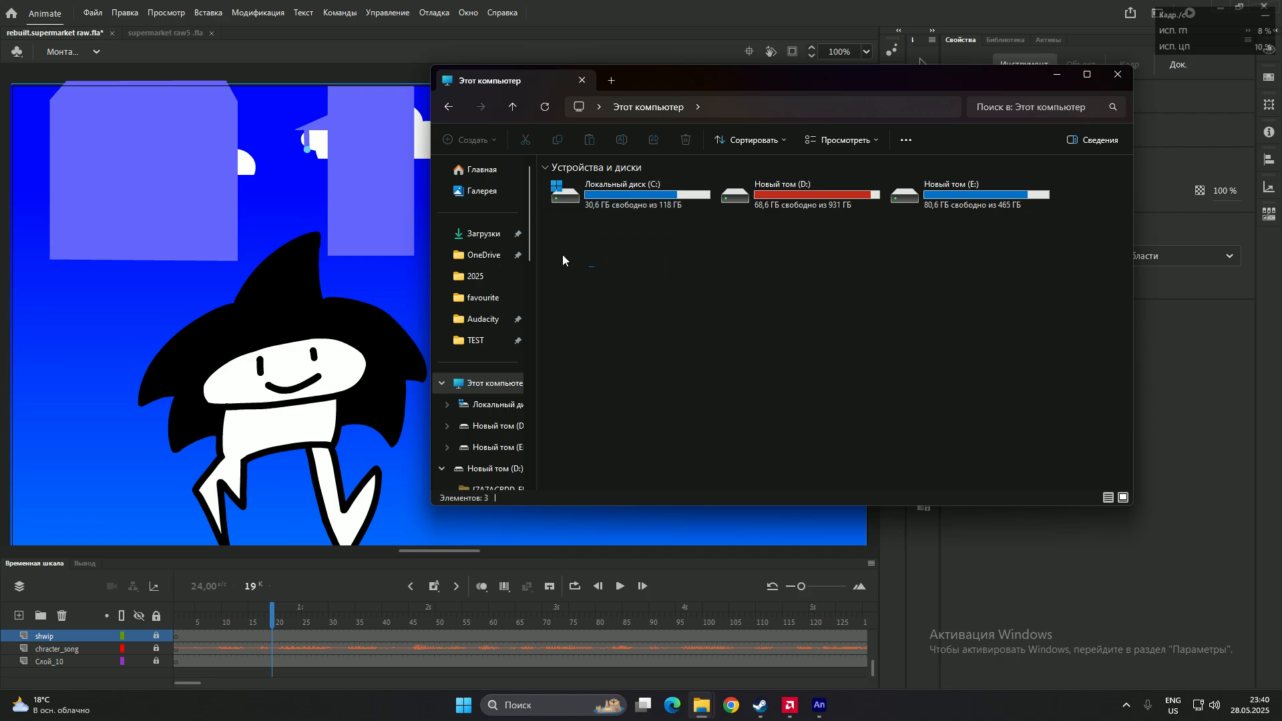
pyautogui.moveTo(642, 141)
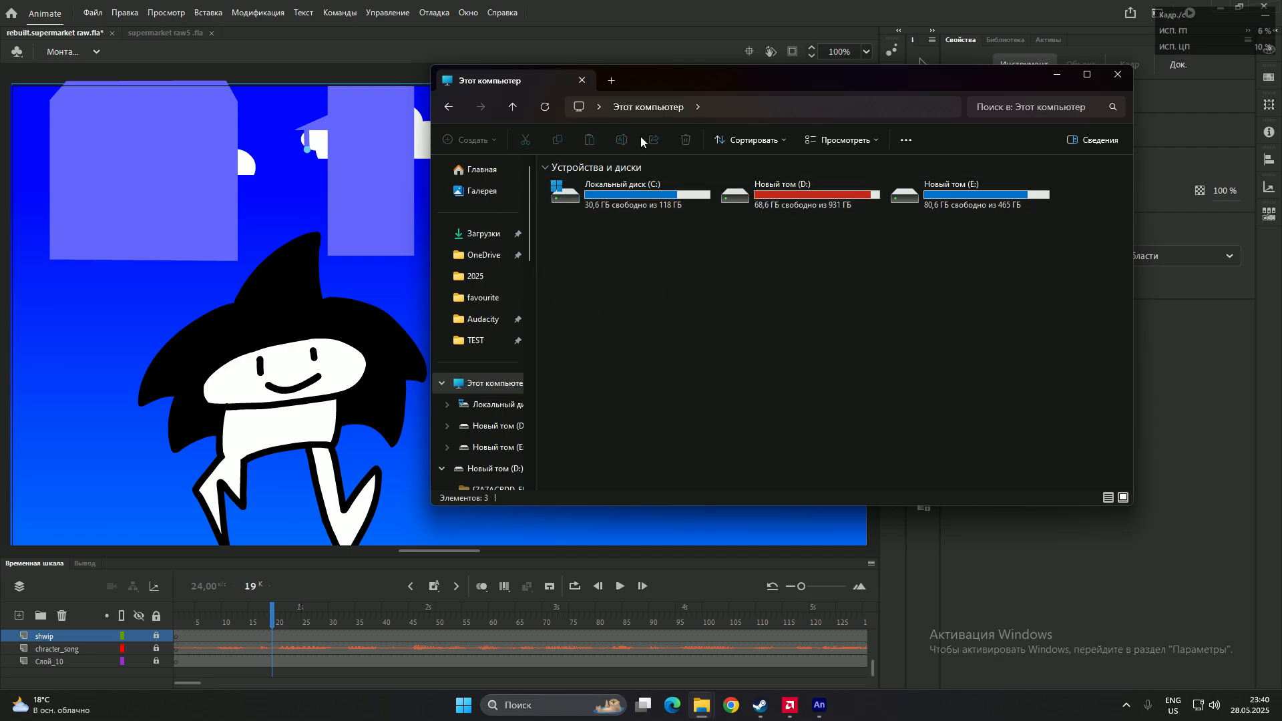
pyautogui.click(646, 195)
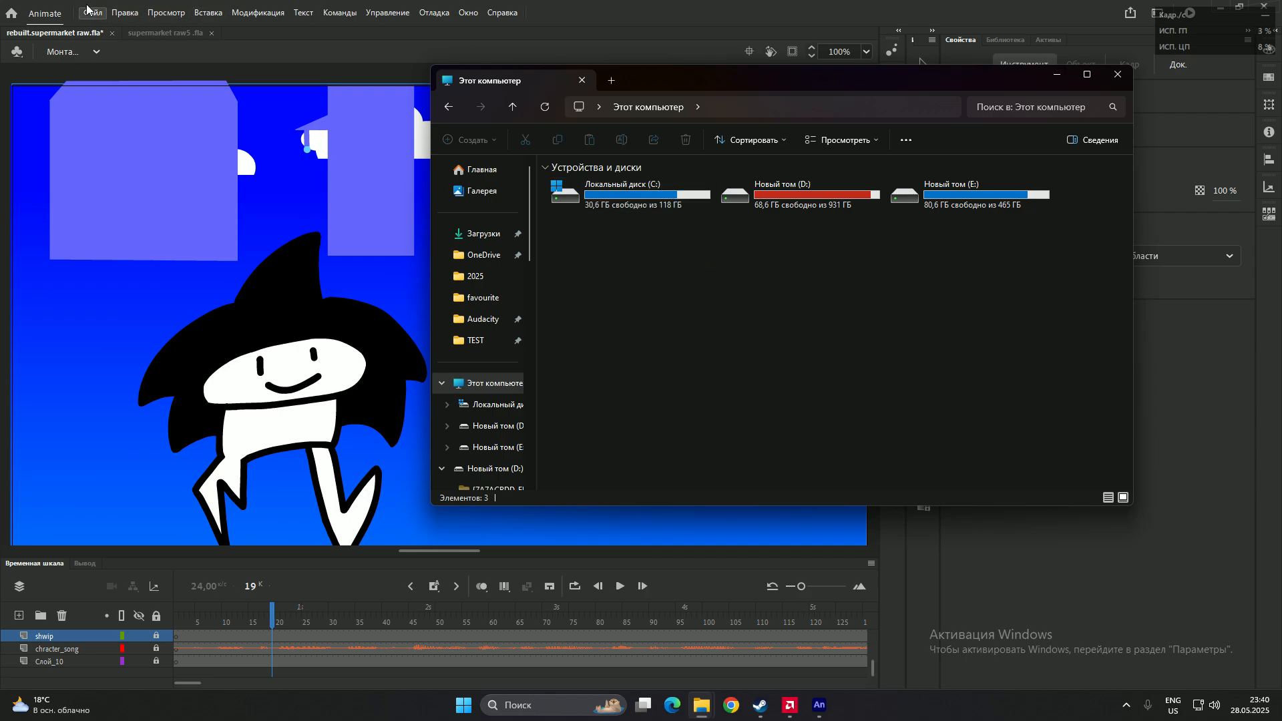
pyautogui.moveTo(818, 222)
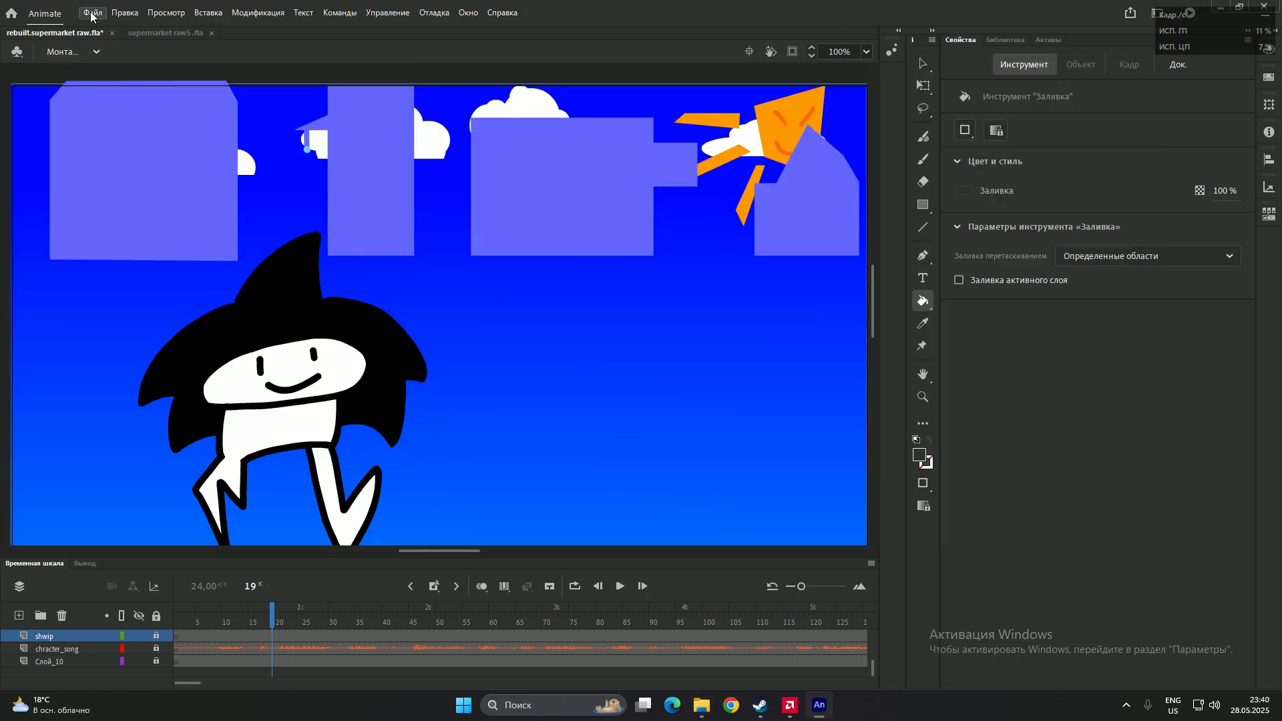
pyautogui.click(90, 12)
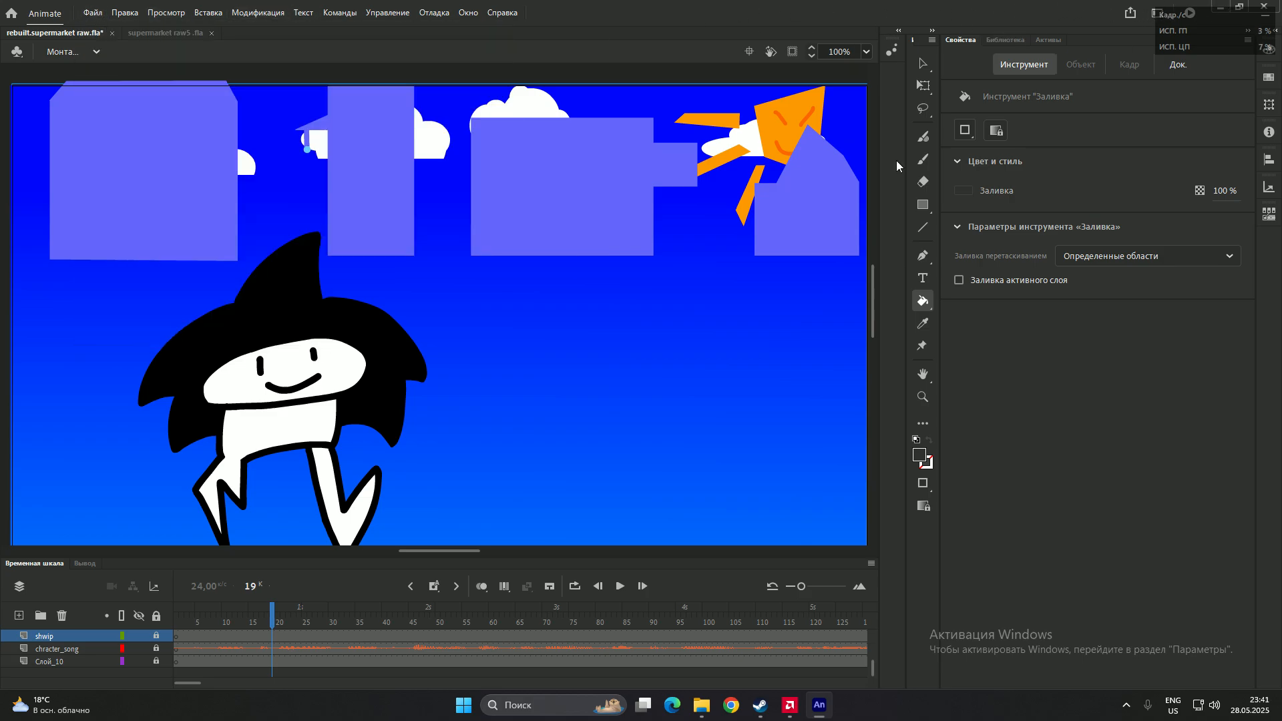
pyautogui.moveTo(701, 705)
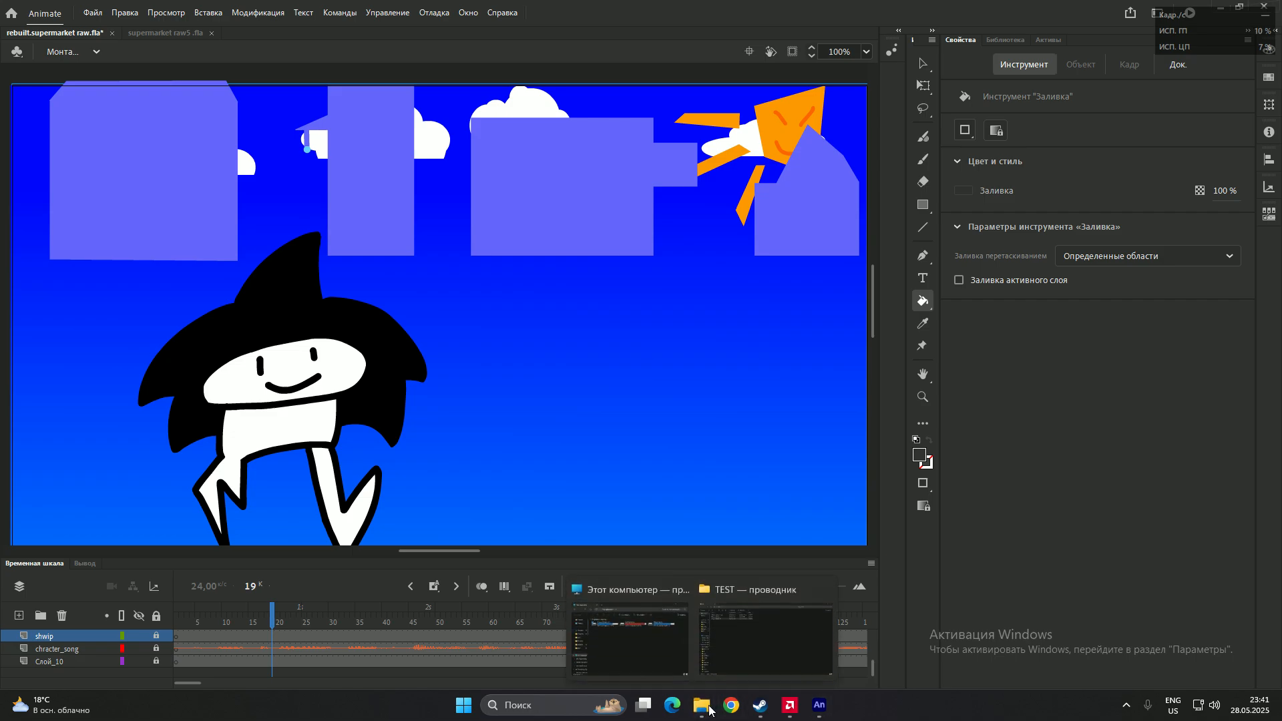
# Duplicate rebuilt.supermarket raw.fla in the TEST folder as a backup copy, then return to Animate.
pyautogui.click(763, 638)
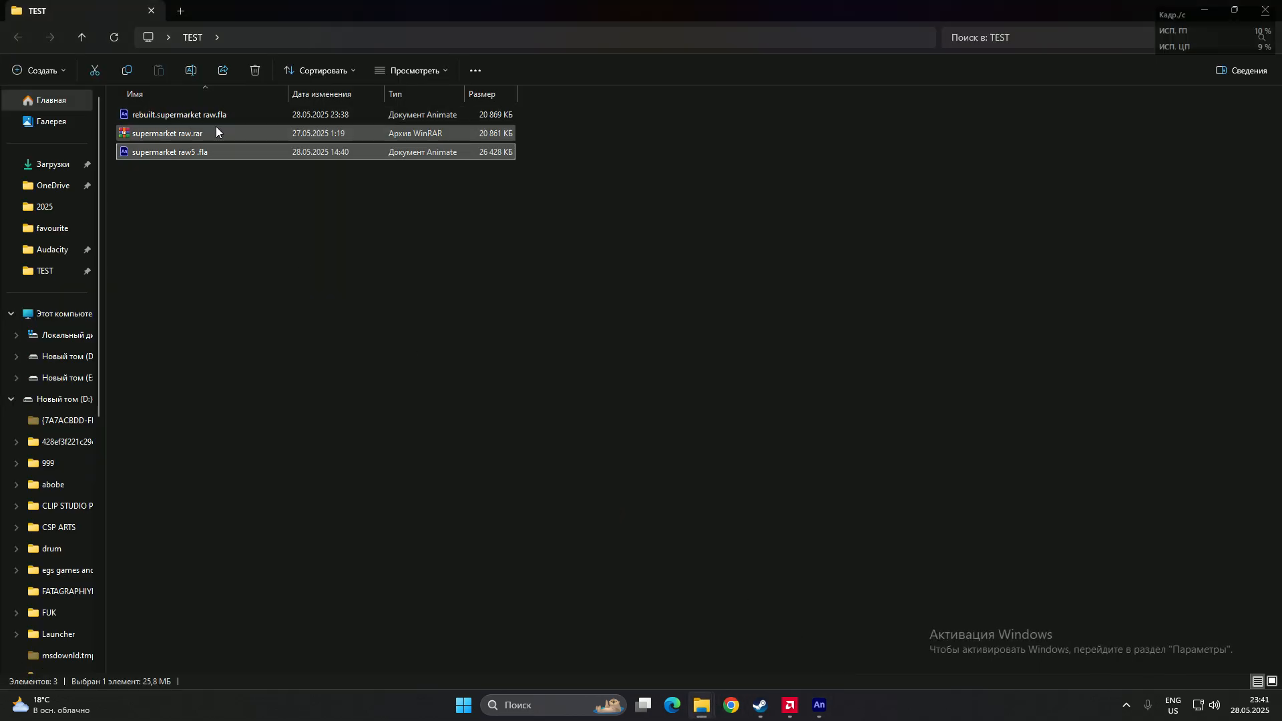
pyautogui.click(177, 113)
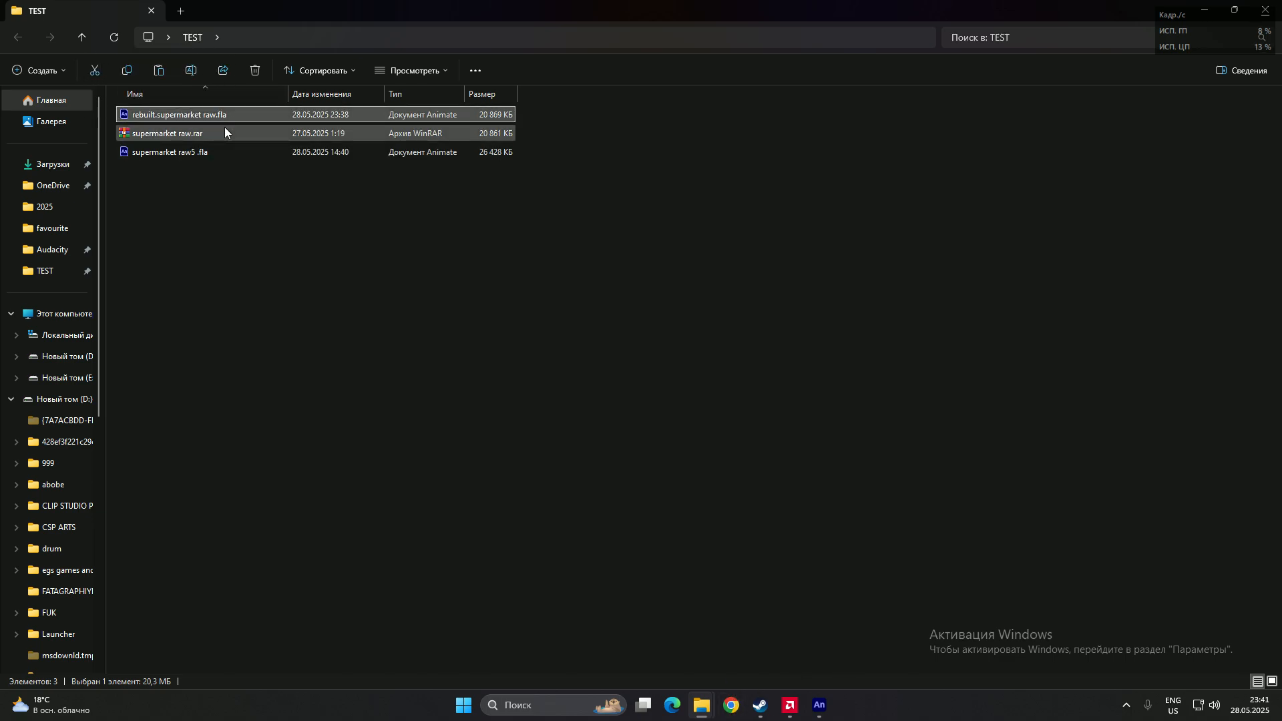
pyautogui.click(233, 267)
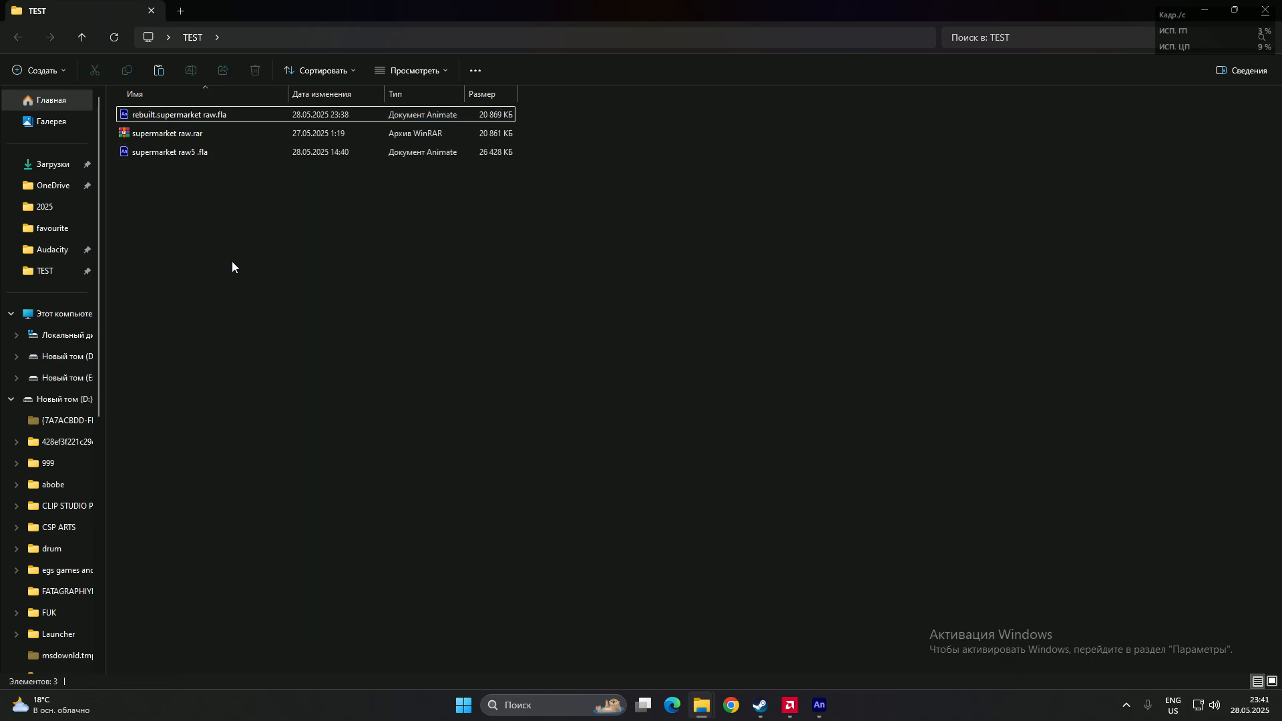
pyautogui.click(157, 70)
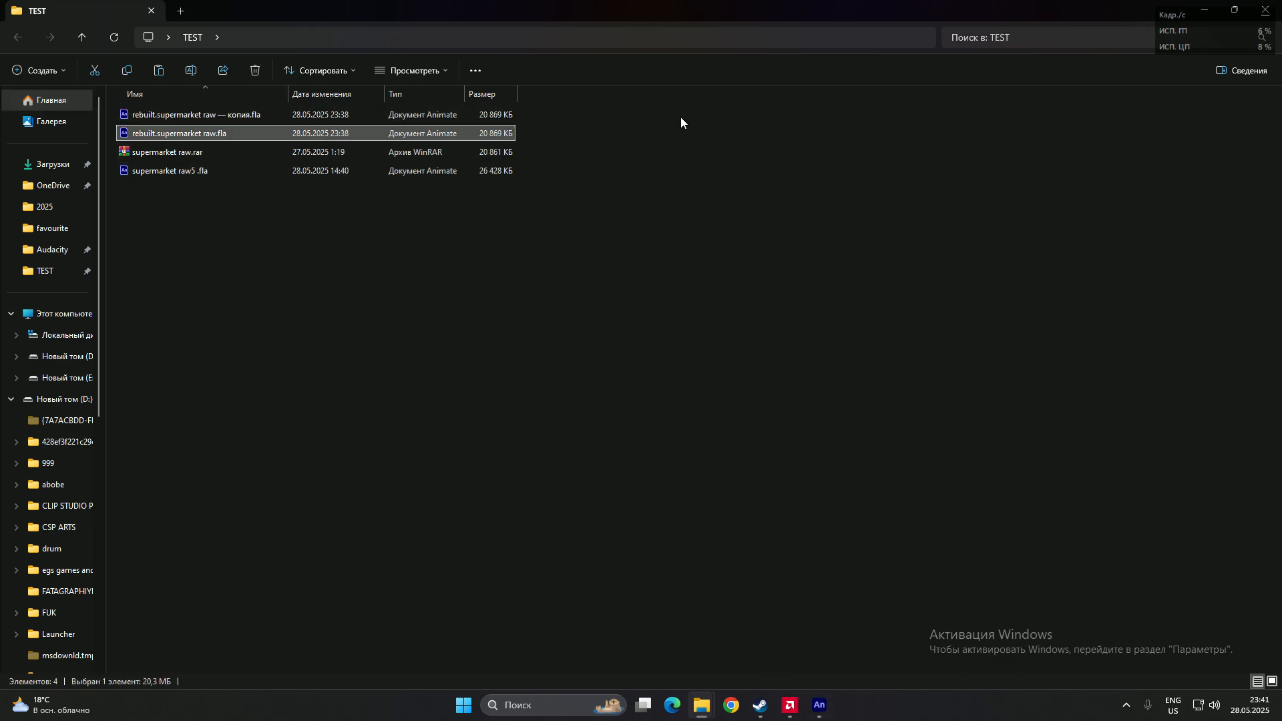
pyautogui.moveTo(635, 251)
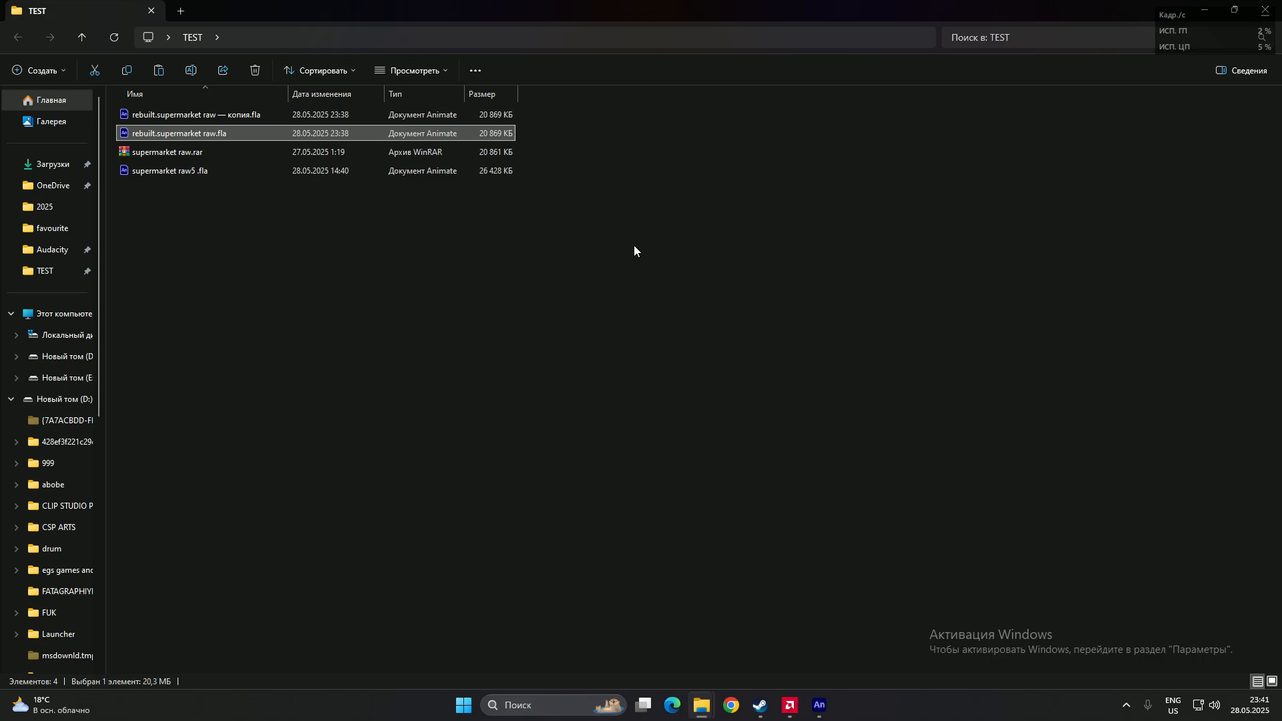
pyautogui.click(254, 71)
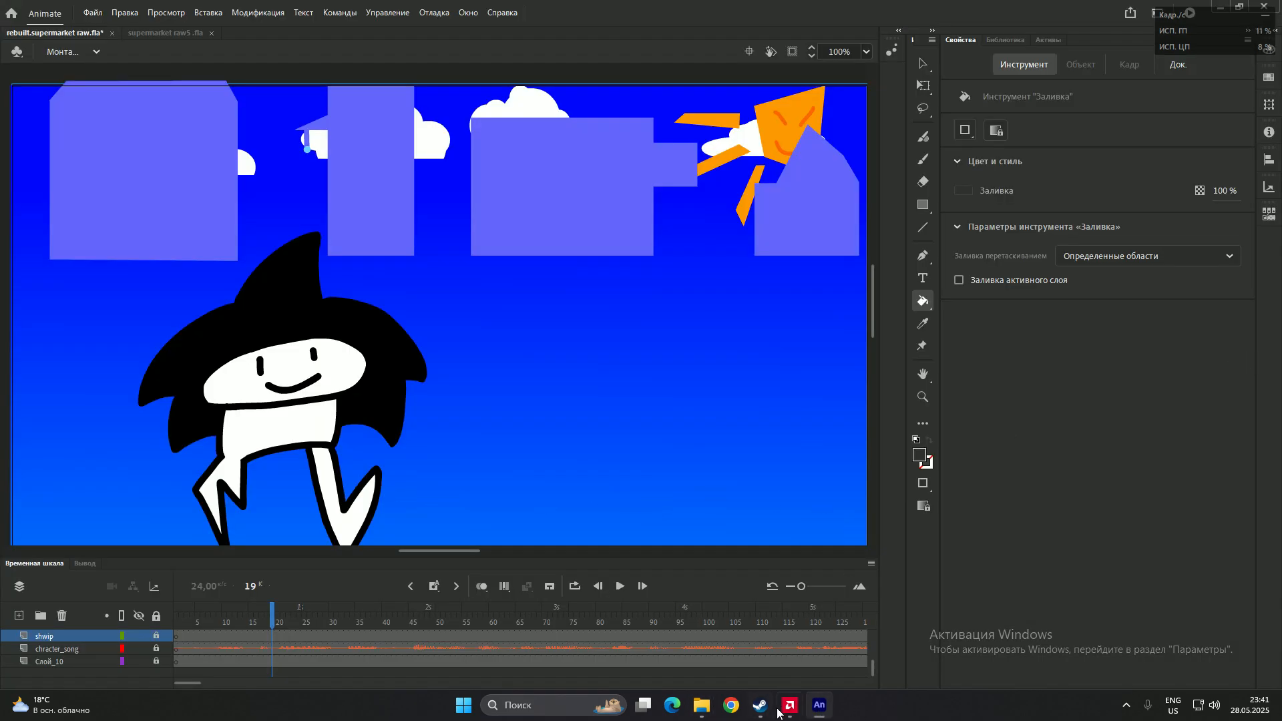
pyautogui.moveTo(759, 705)
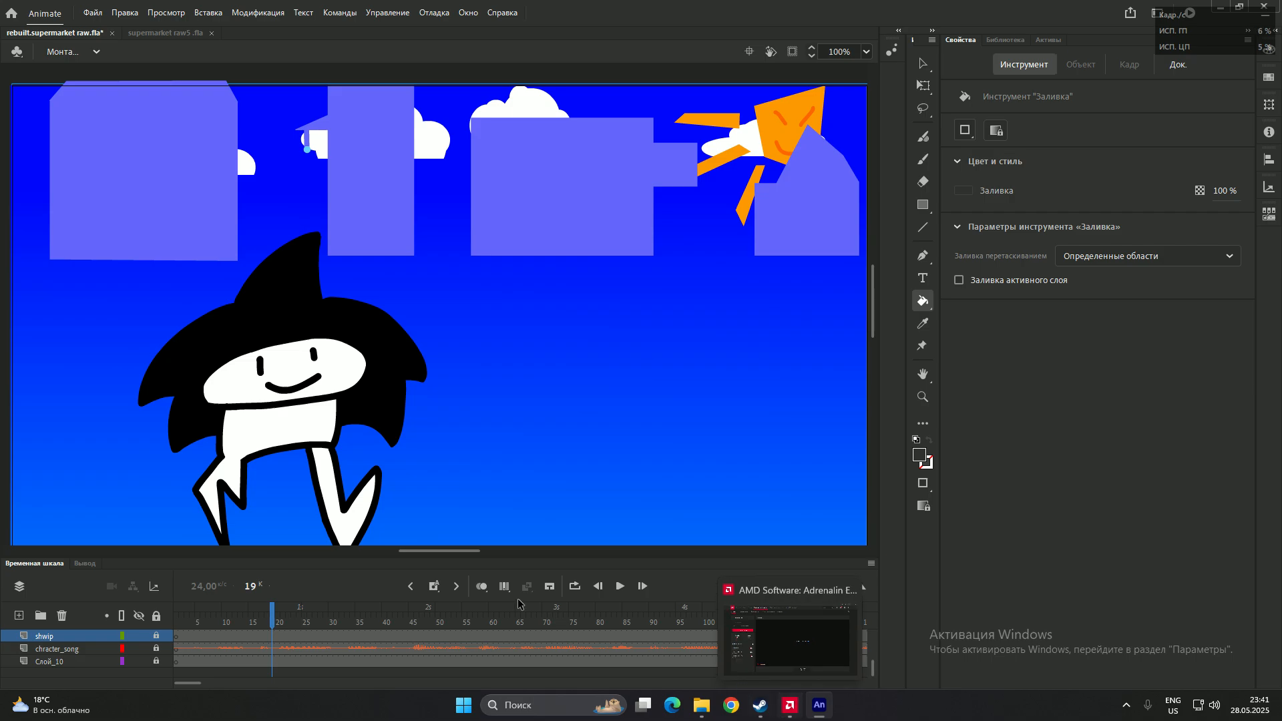